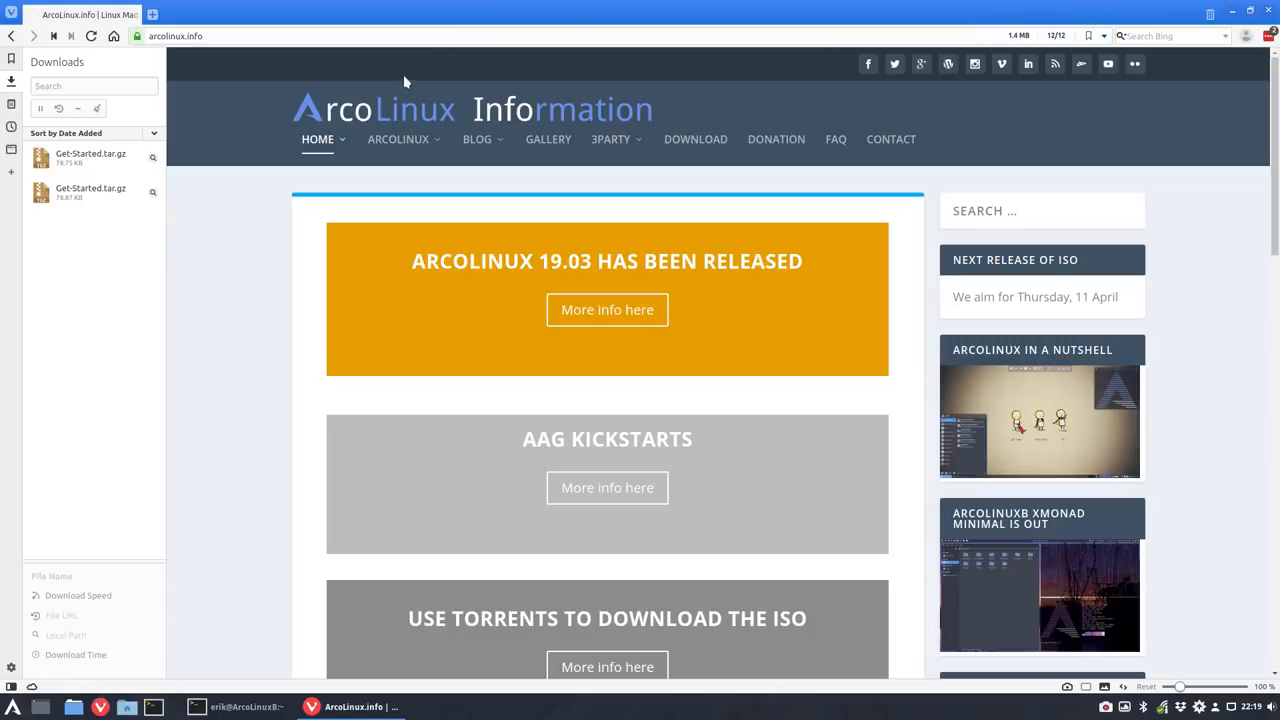
# - Navigate from arcolinux.info's Download page to the ArcoLinux DataCenter listing on the dataserver
pyautogui.click(12, 80)
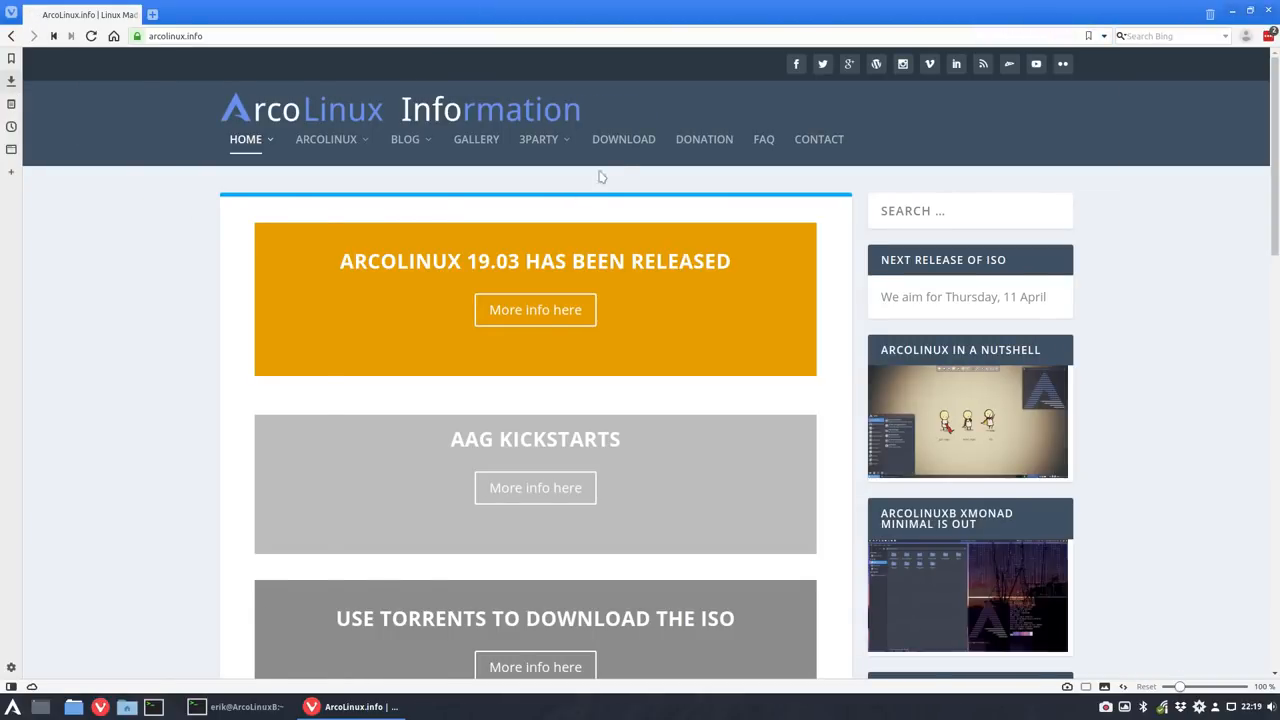
pyautogui.click(624, 140)
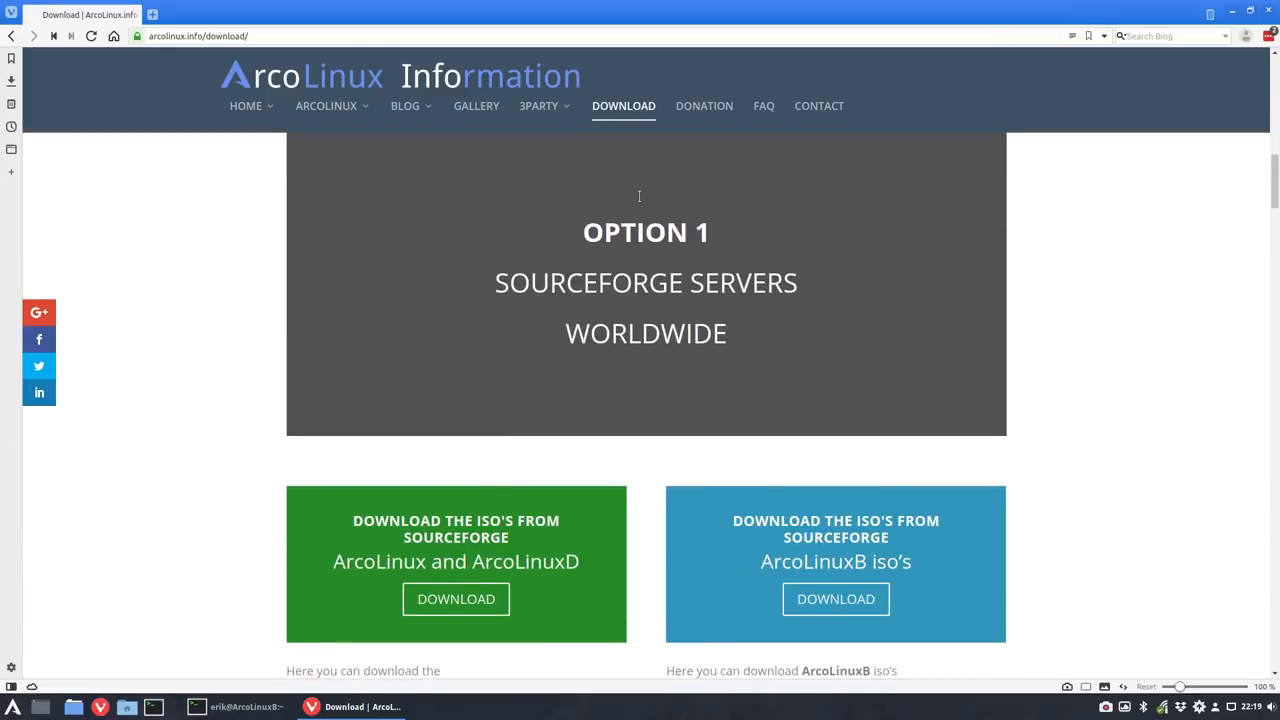
pyautogui.scroll(-3)
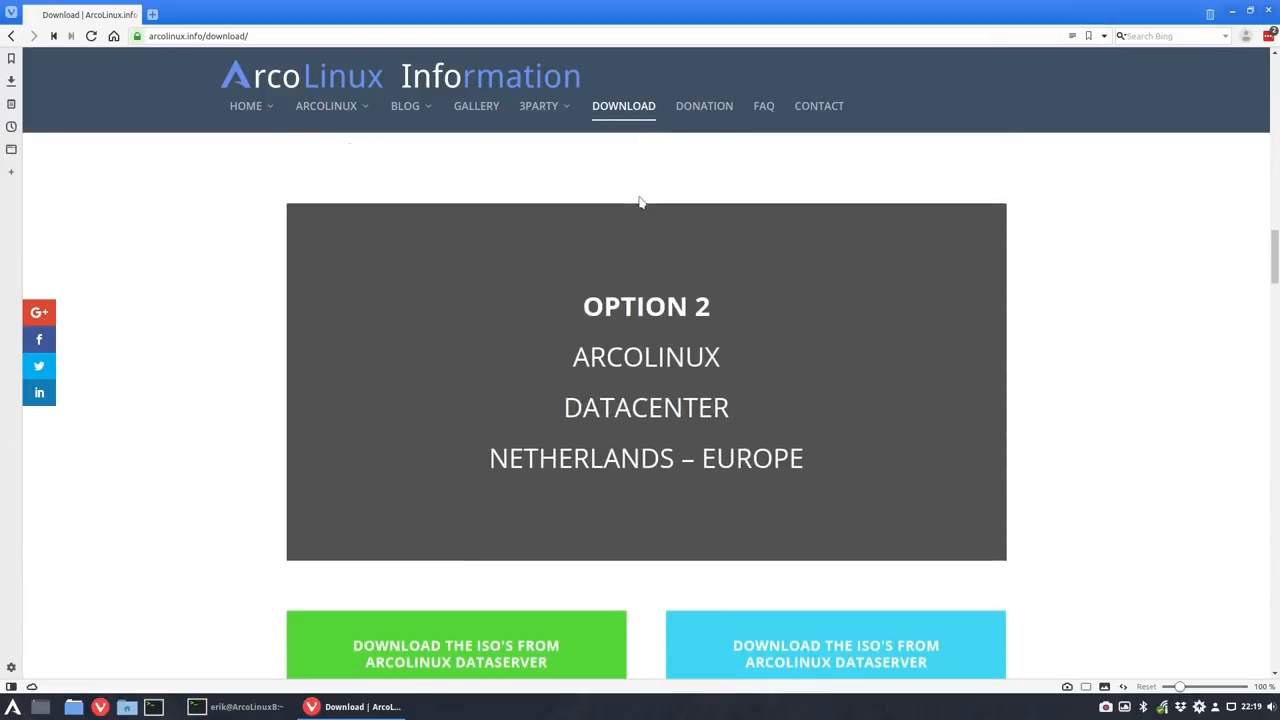
pyautogui.scroll(-3)
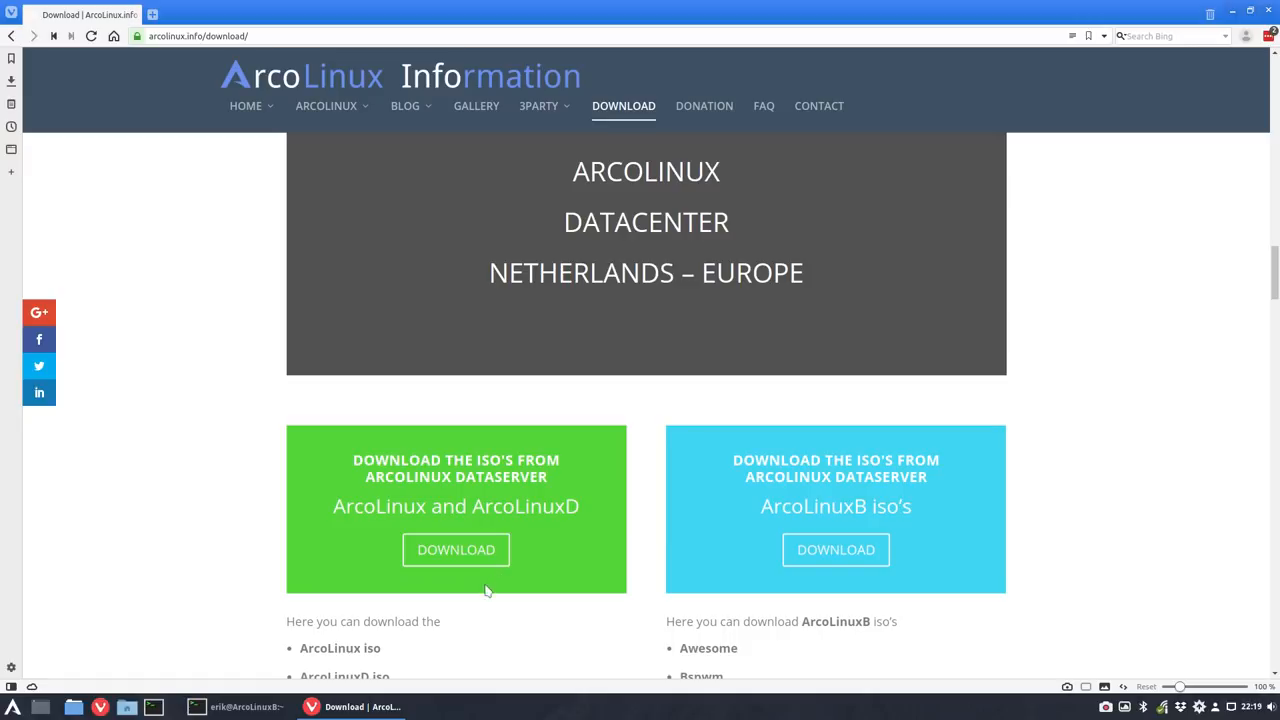
pyautogui.moveTo(456, 548)
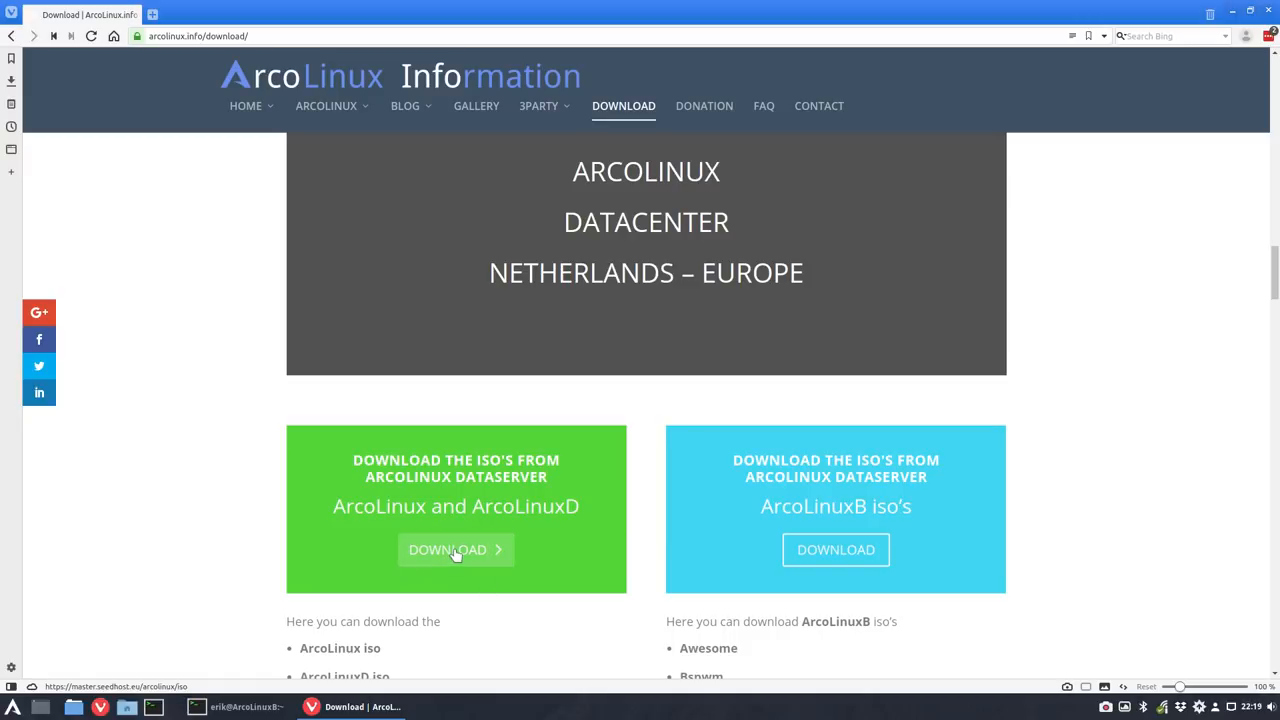
pyautogui.click(456, 548)
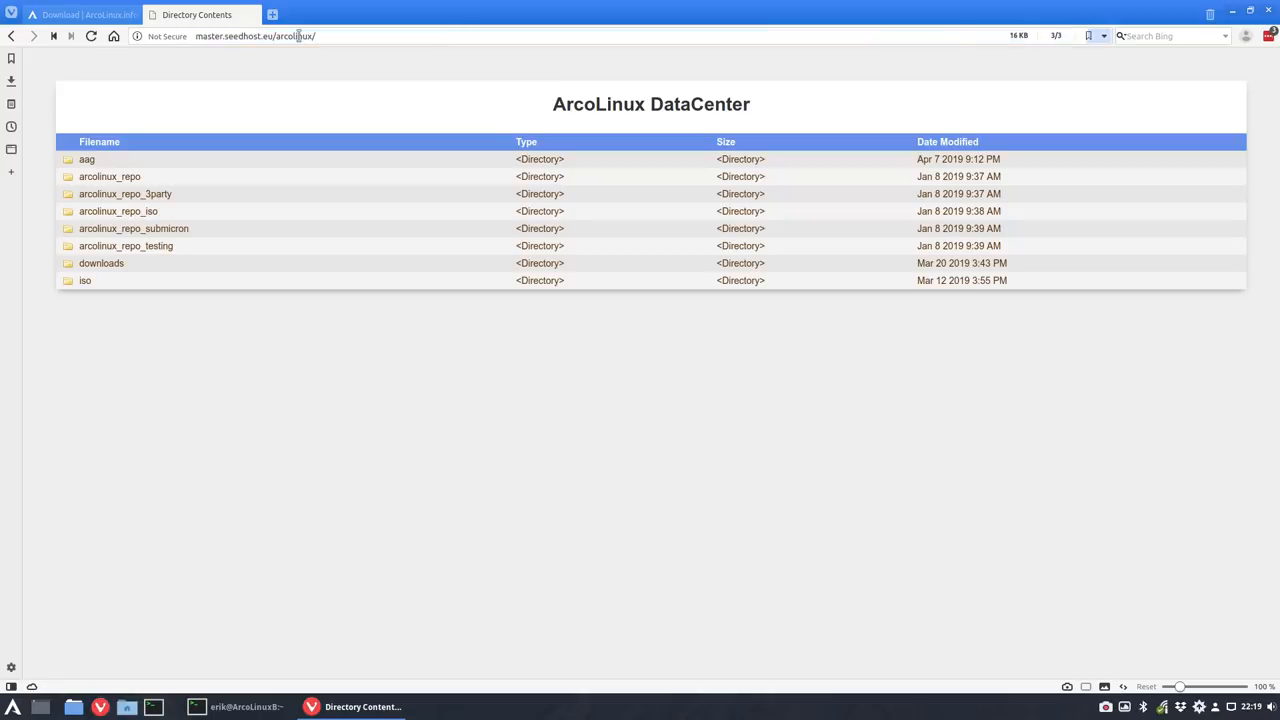
# - Open the aag folder listing the v19.04.4 ISO files and check today's date in the calendar
pyautogui.click(88, 160)
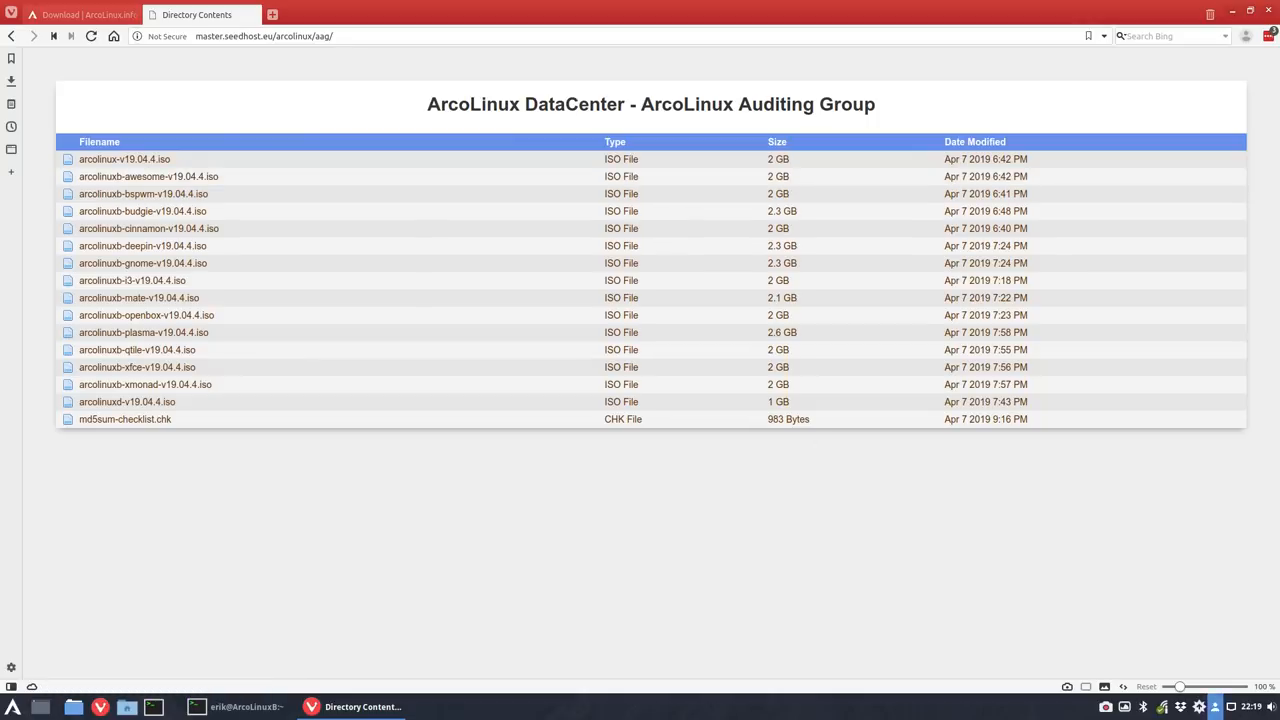
pyautogui.click(1248, 706)
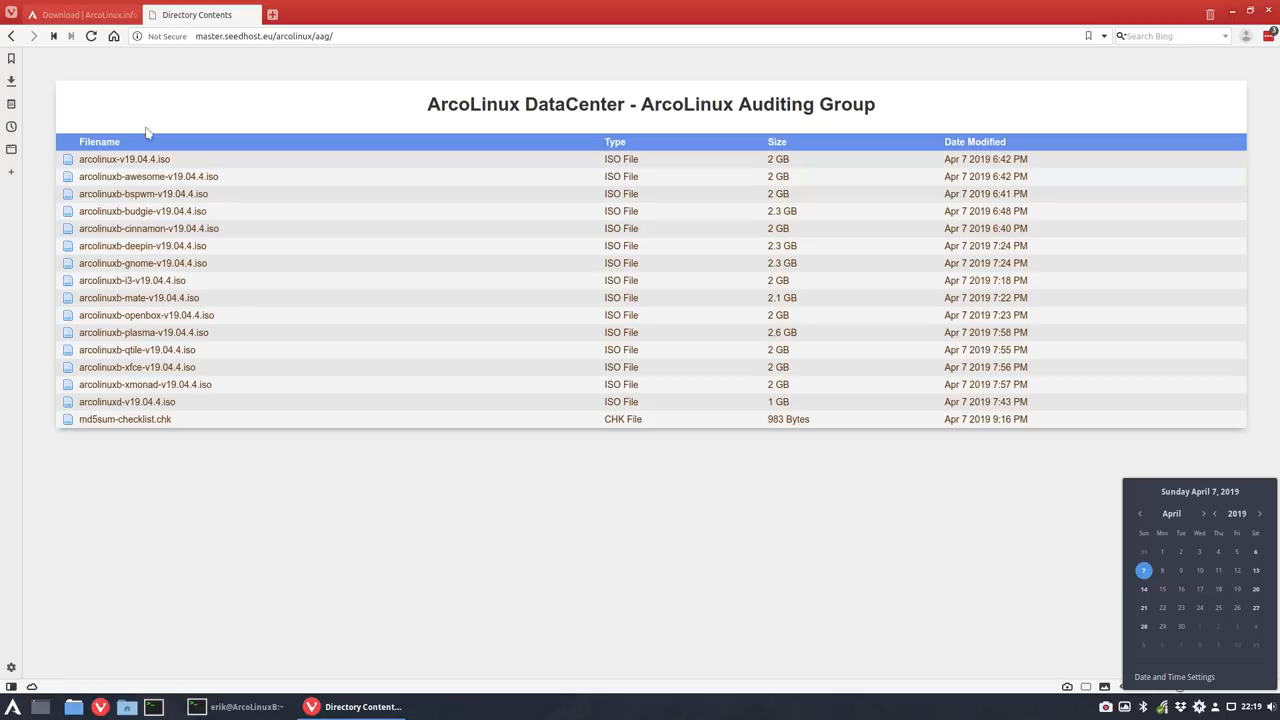
pyautogui.moveTo(600, 112)
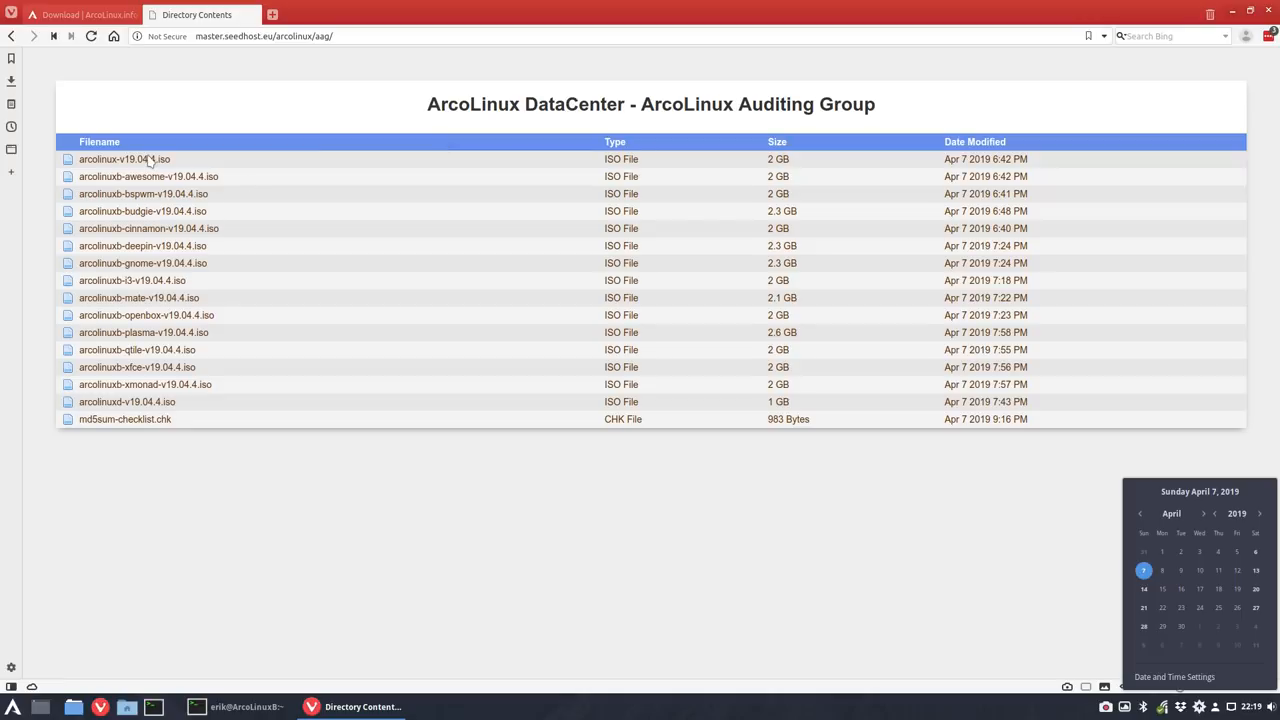
pyautogui.moveTo(220, 122)
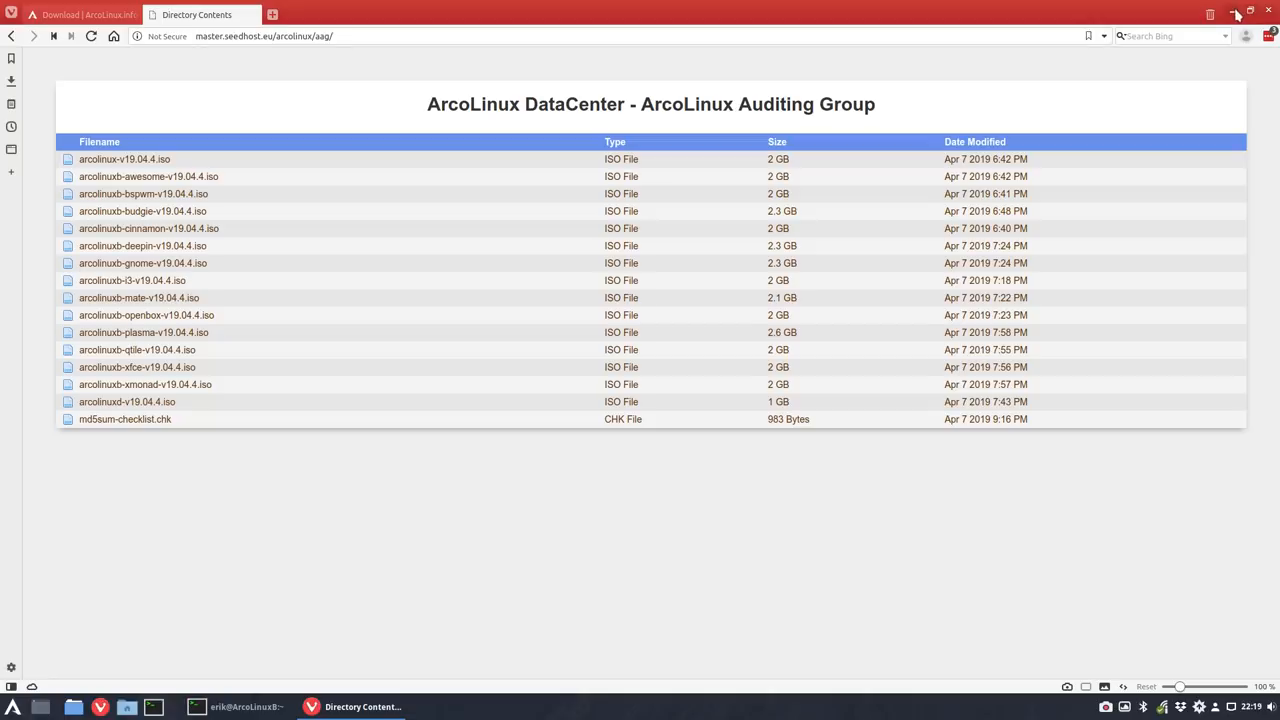
# - Minimize the browser and run the update alias in a terminal, ending with nothing to do
pyautogui.click(1236, 14)
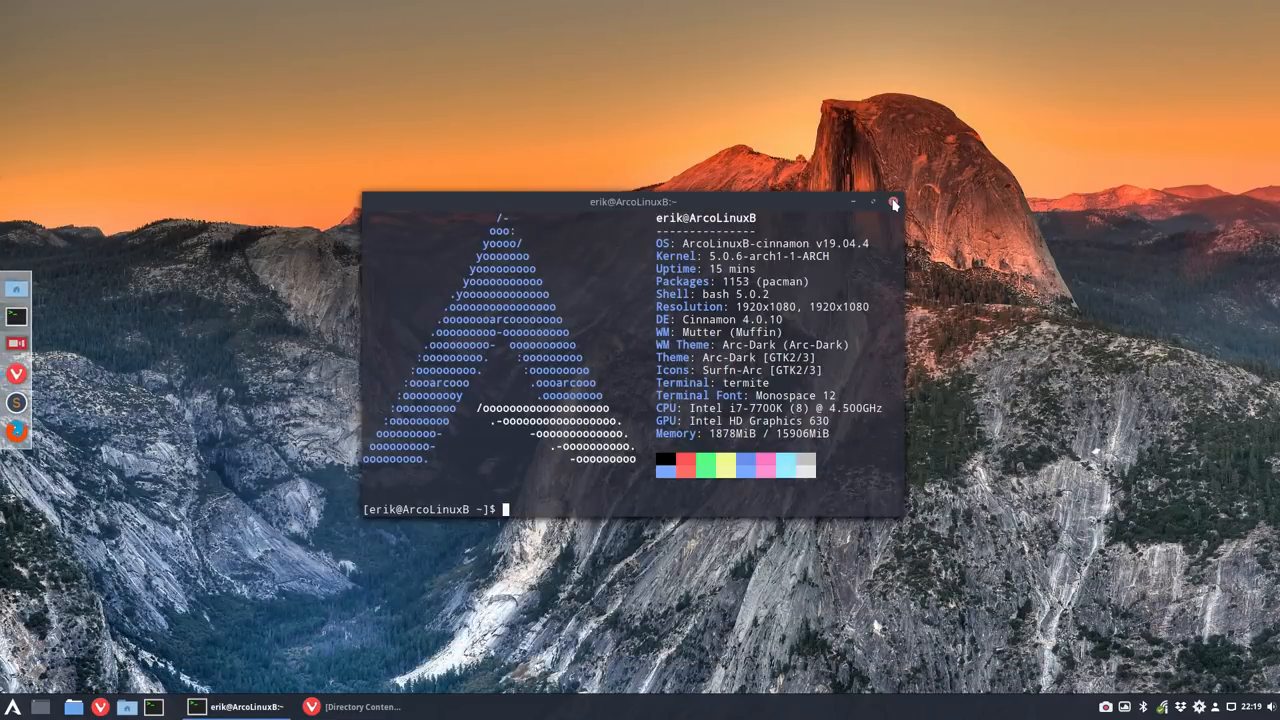
pyautogui.click(892, 202)
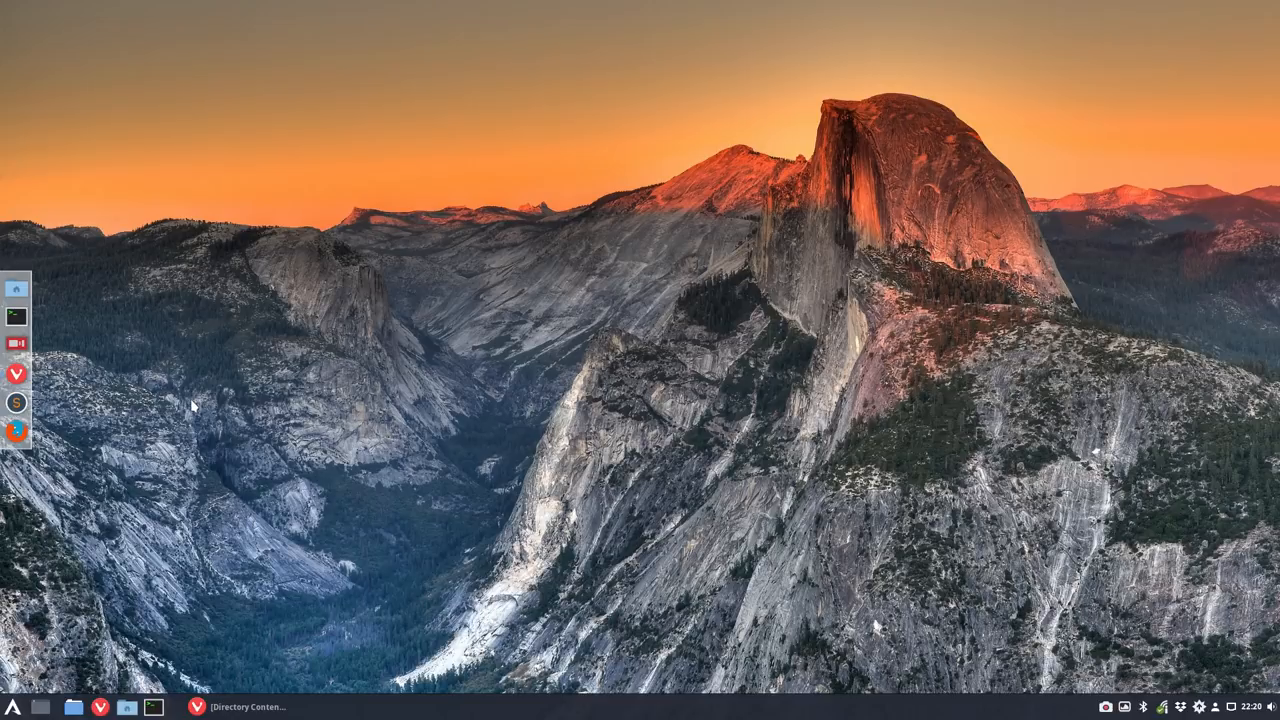
pyautogui.moveTo(440, 334)
pyautogui.write('u')
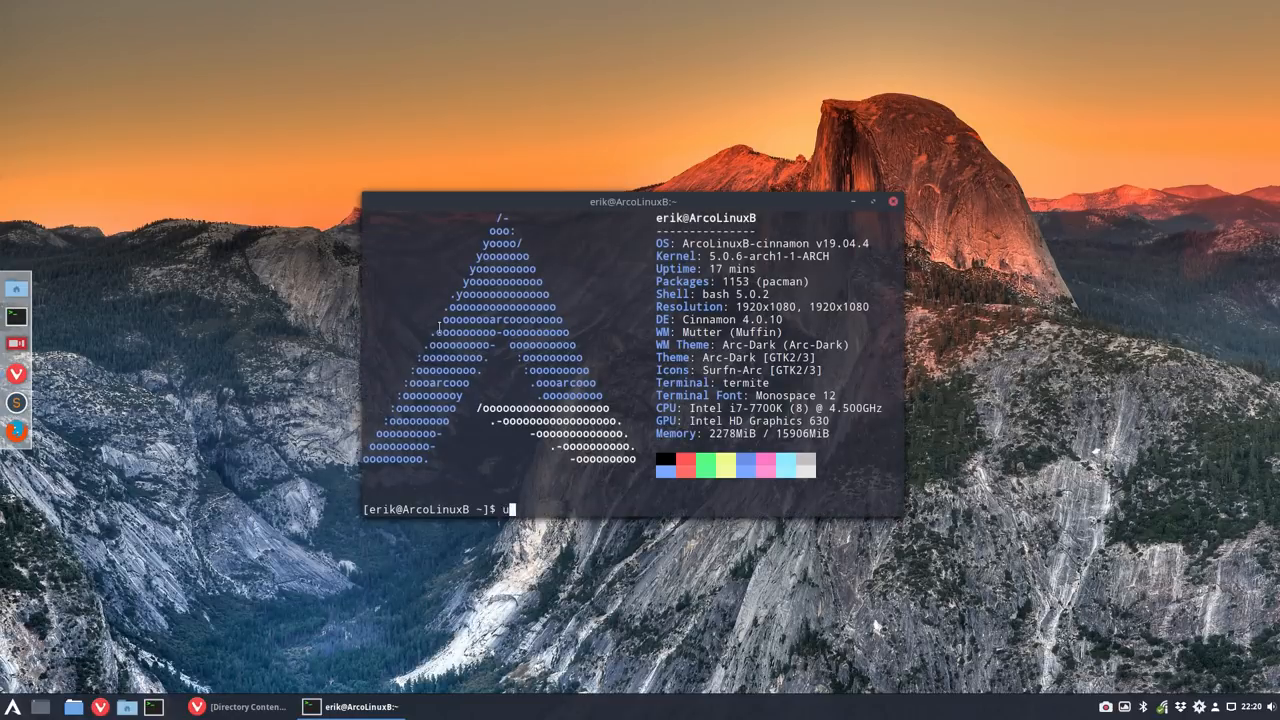
pyautogui.press('Return')
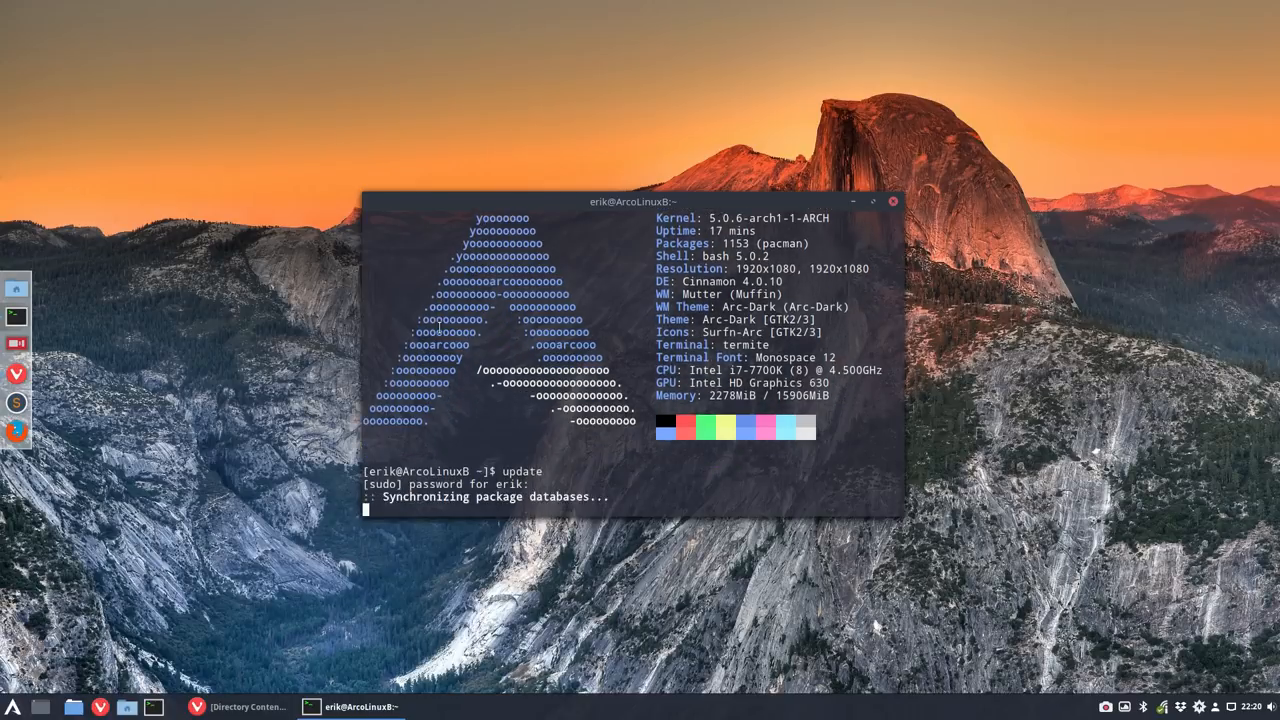
pyautogui.scroll(-3)
pyautogui.write('skel')
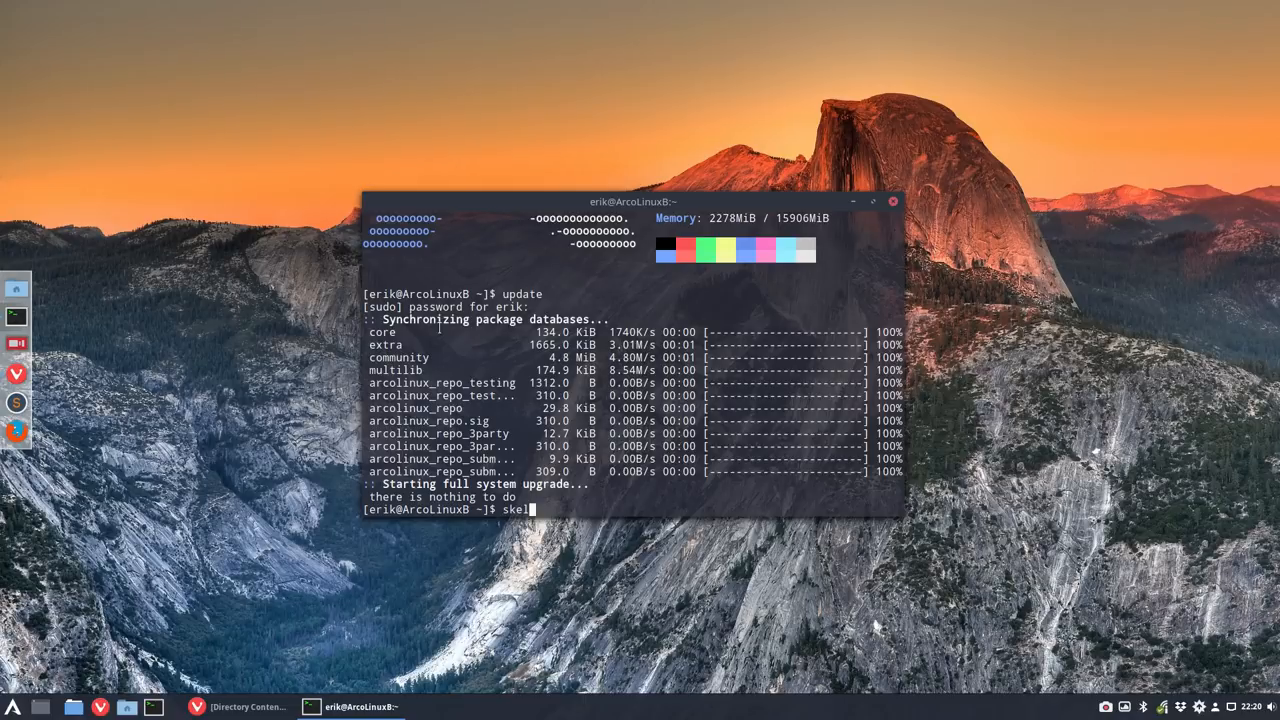
# - Print all shell alias definitions, including skel, update and mirror, in the full-screen terminal
pyautogui.press('Return')
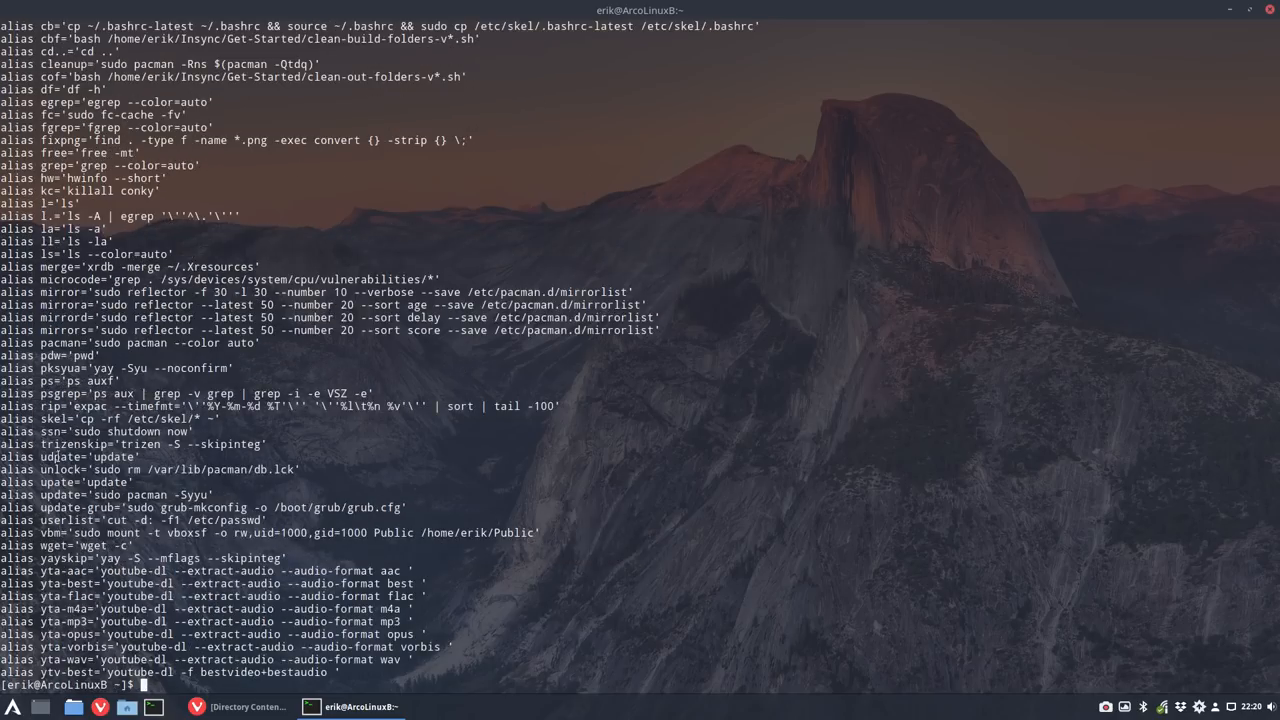
pyautogui.moveTo(108, 418)
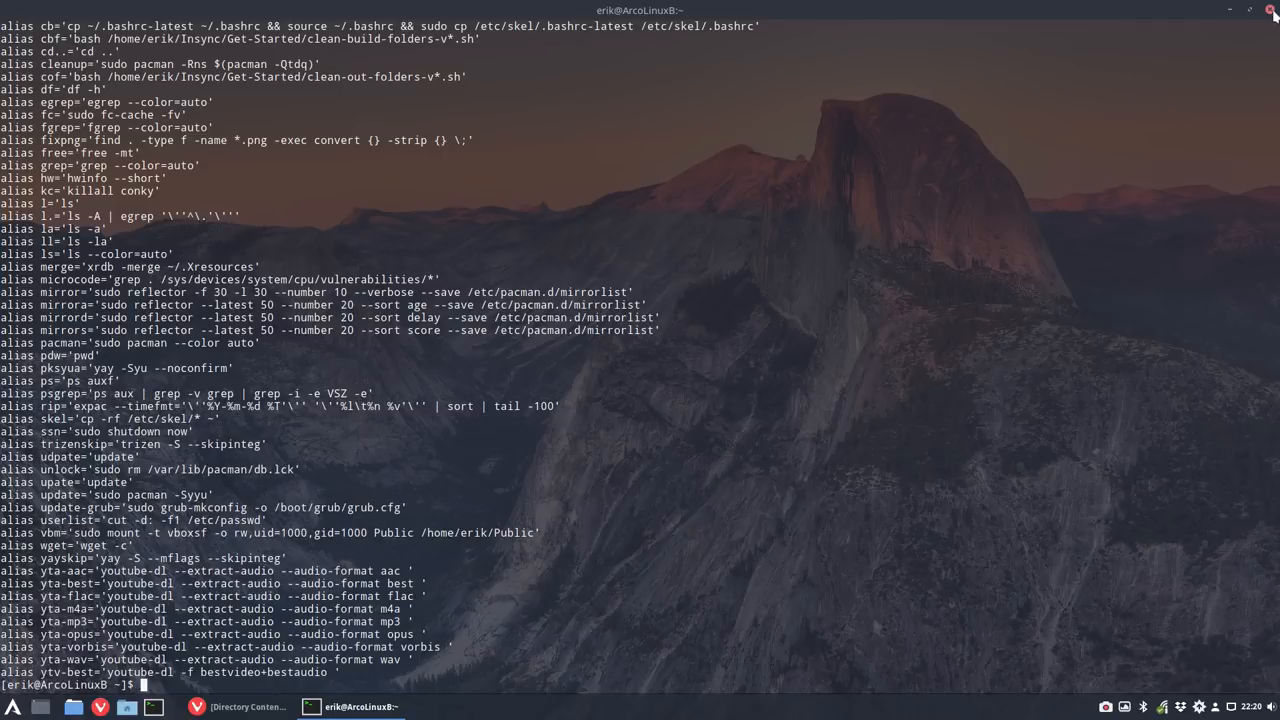
# - Browse the home folder in Thunar, selecting the .config, .local and .cinnamon (copy 1) backups
pyautogui.click(1272, 10)
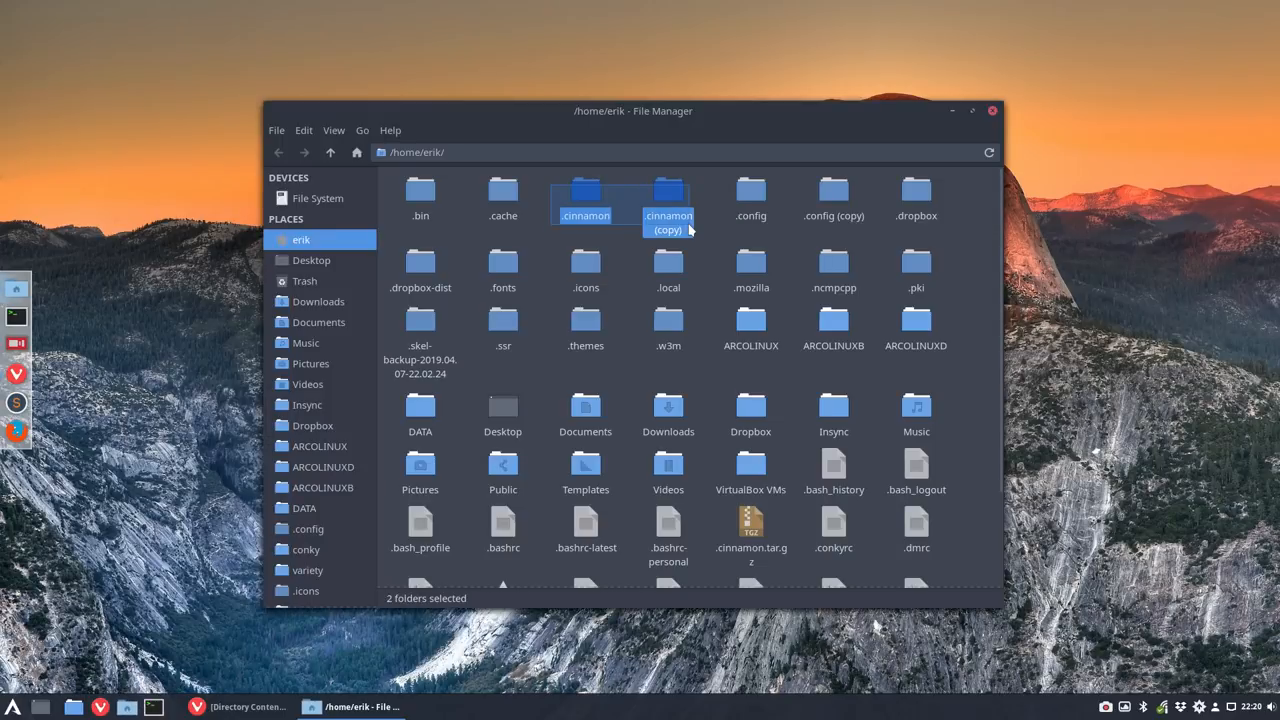
pyautogui.click(668, 198)
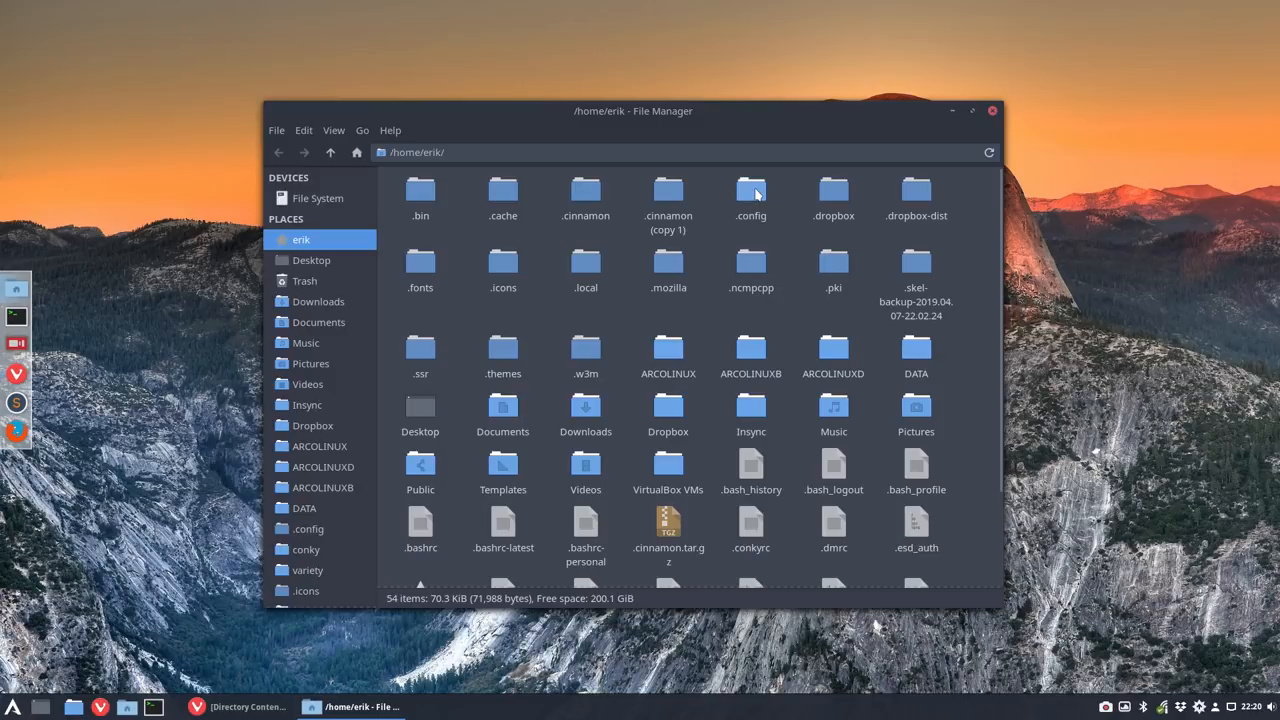
pyautogui.click(752, 196)
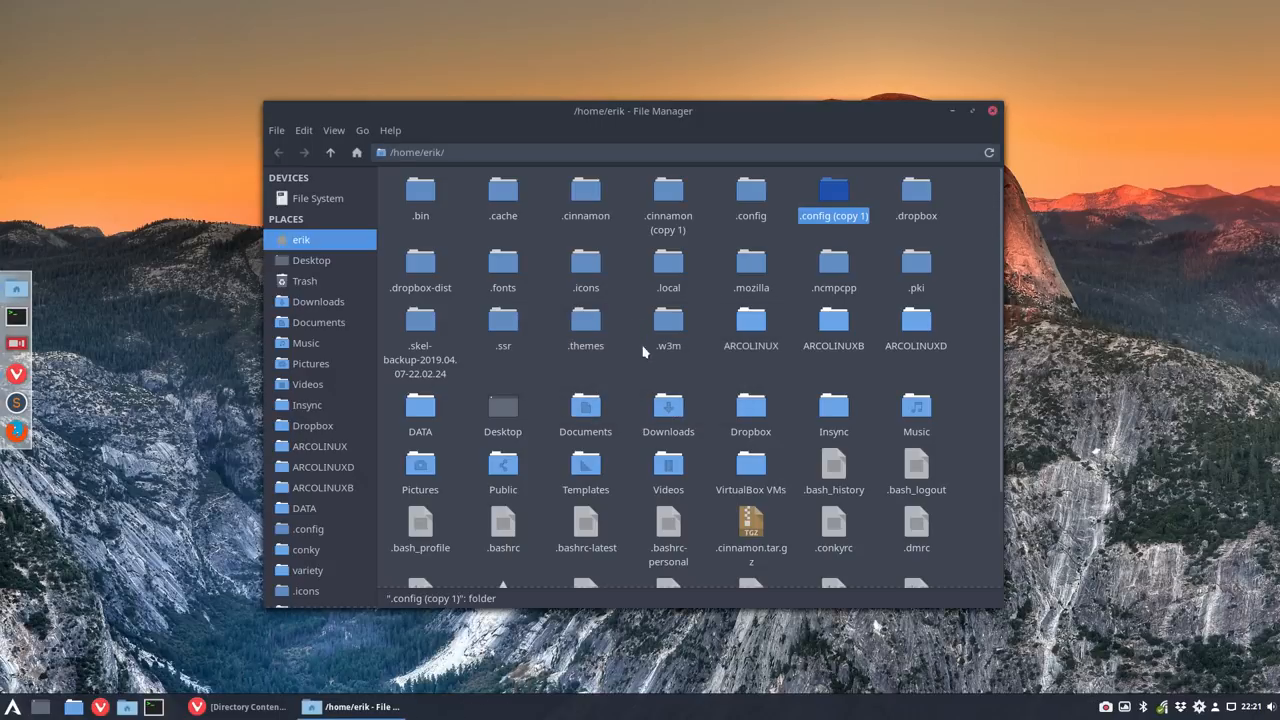
pyautogui.click(668, 270)
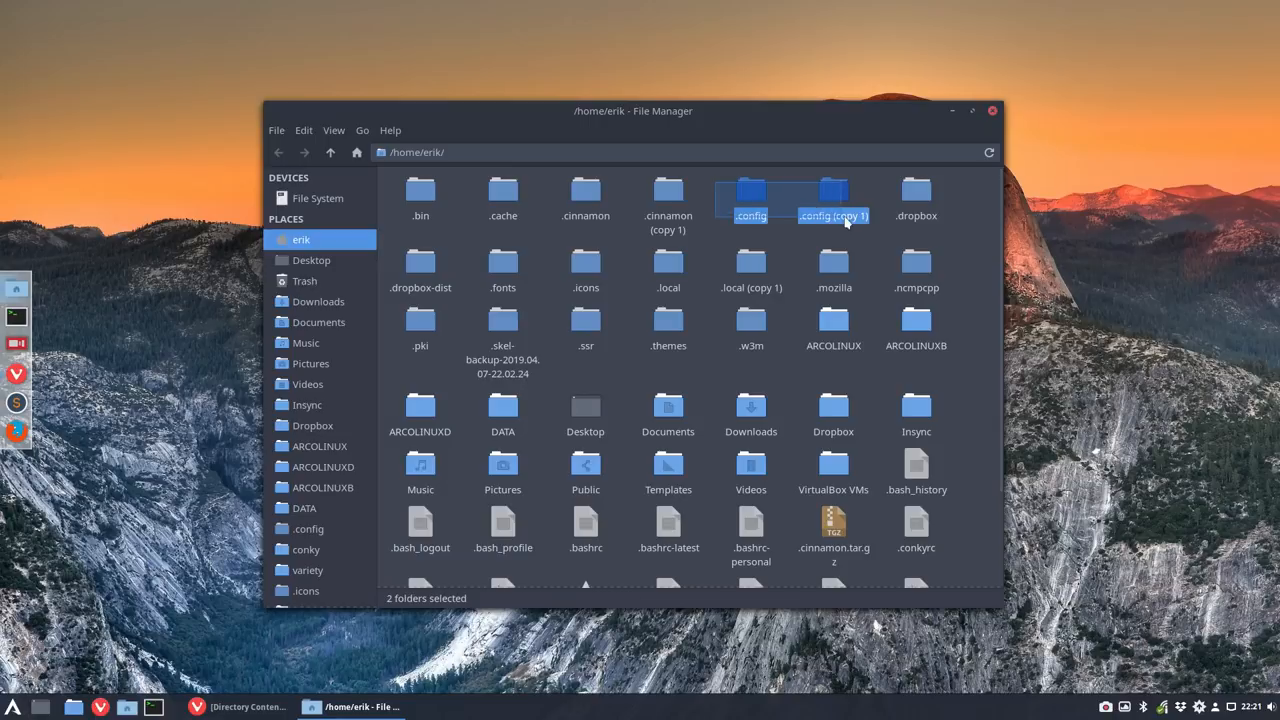
pyautogui.click(552, 190)
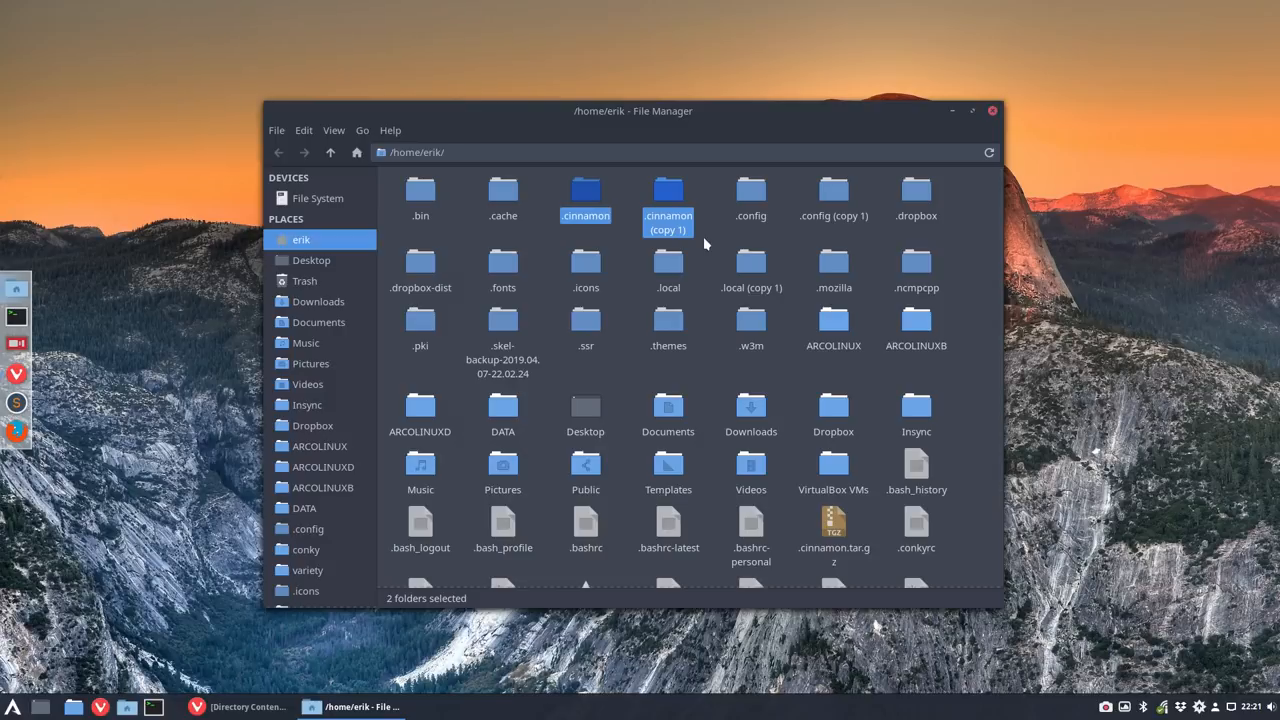
pyautogui.click(502, 330)
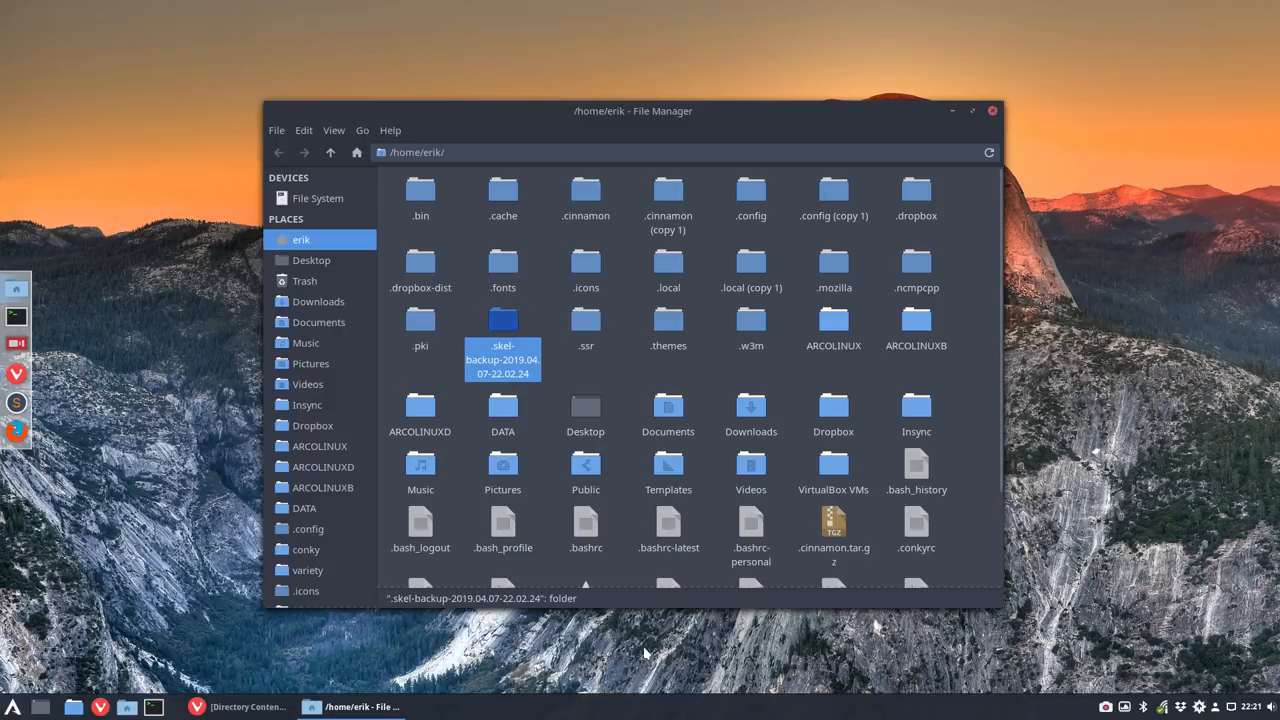
pyautogui.click(154, 708)
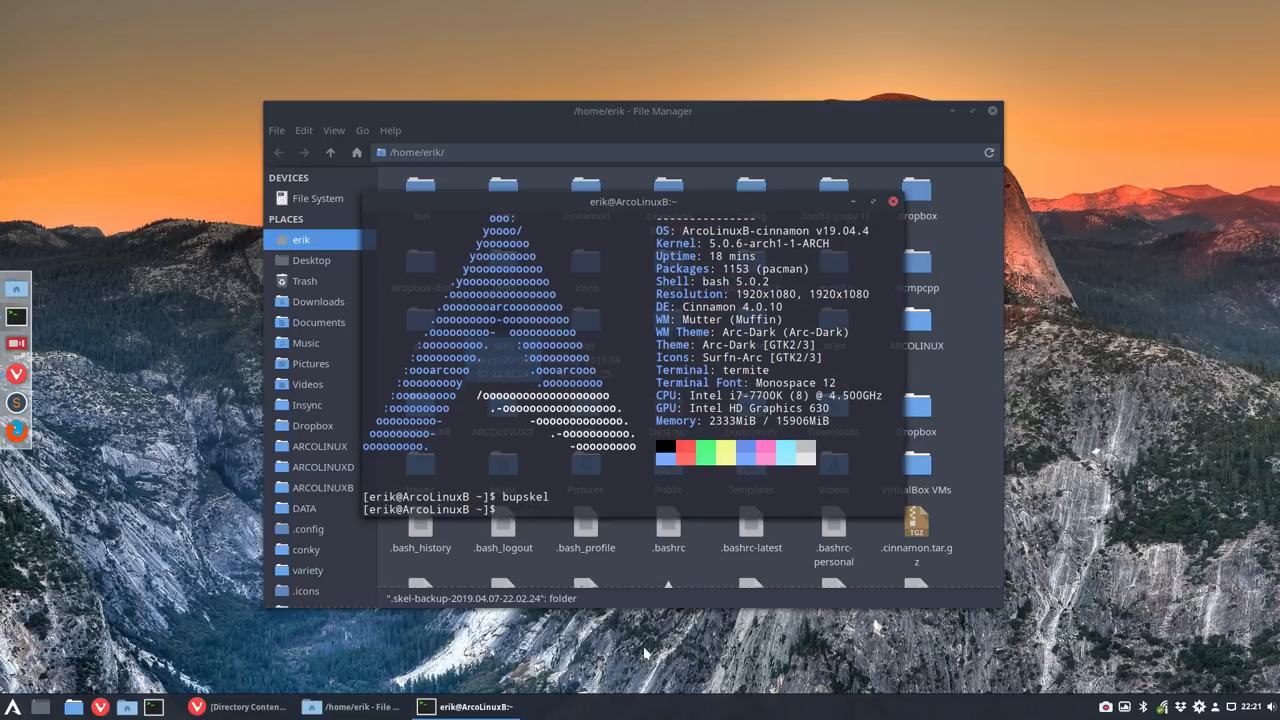
pyautogui.click(892, 200)
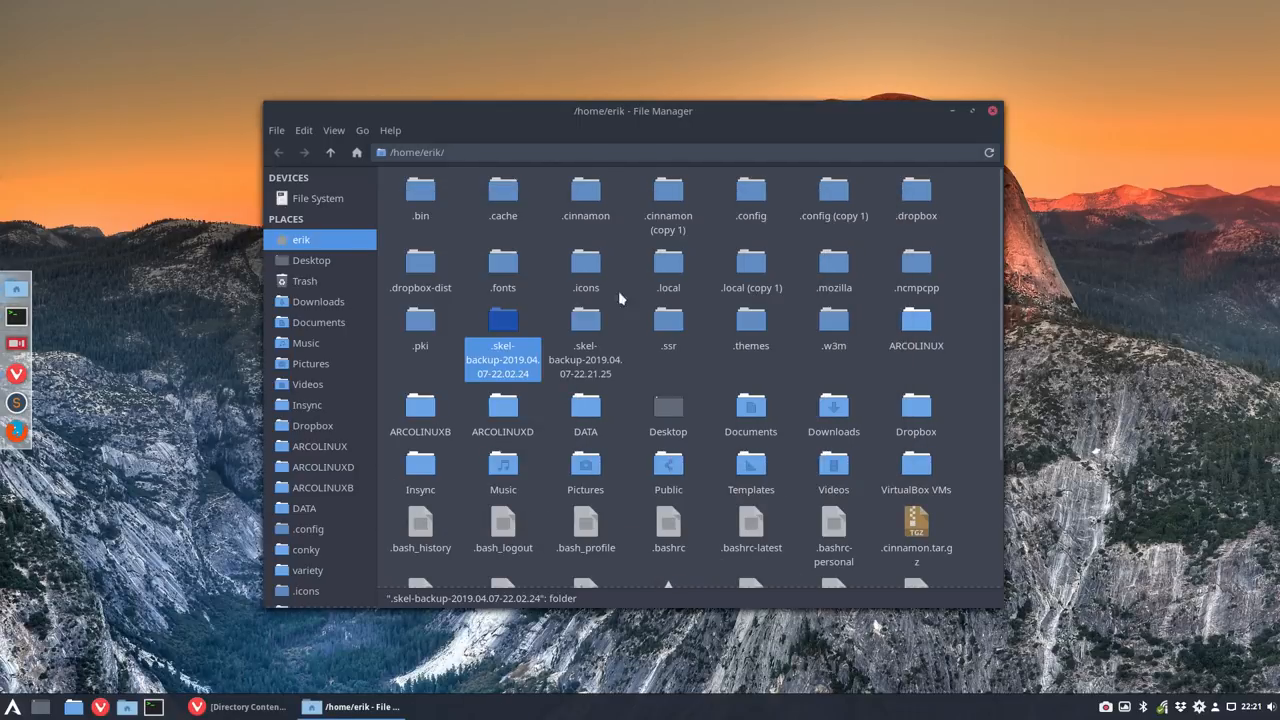
pyautogui.click(584, 330)
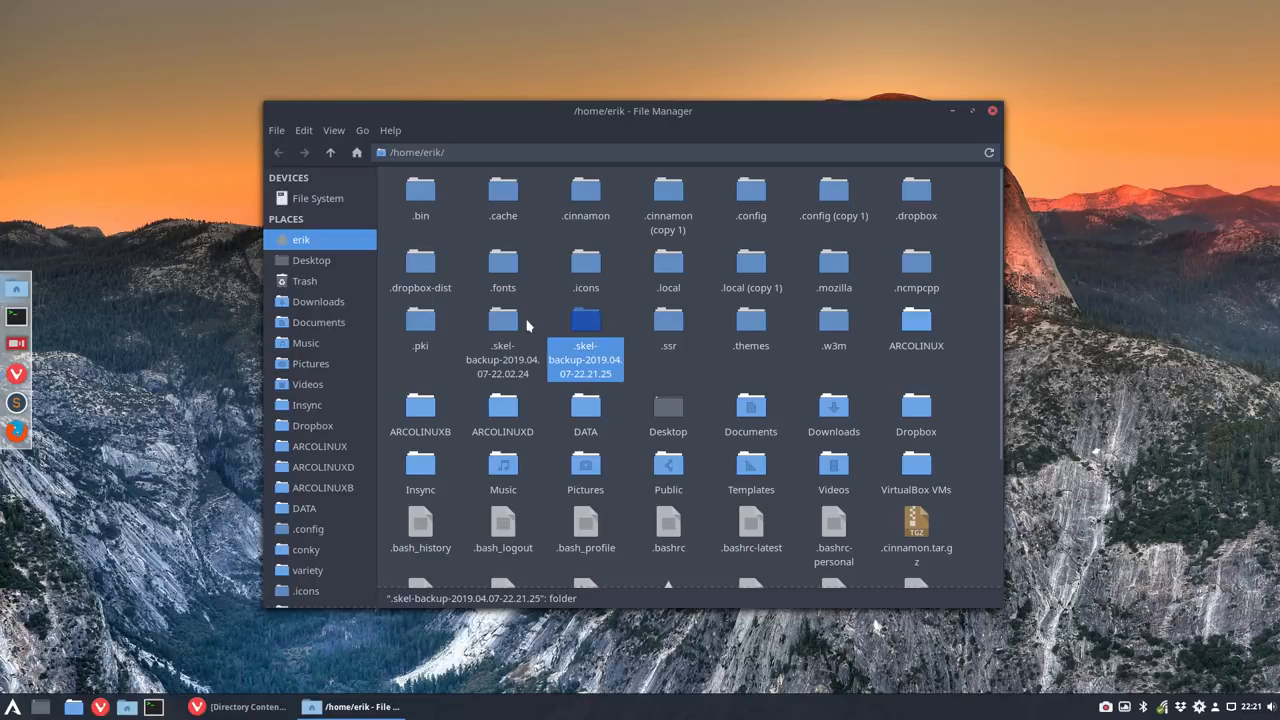
pyautogui.click(504, 344)
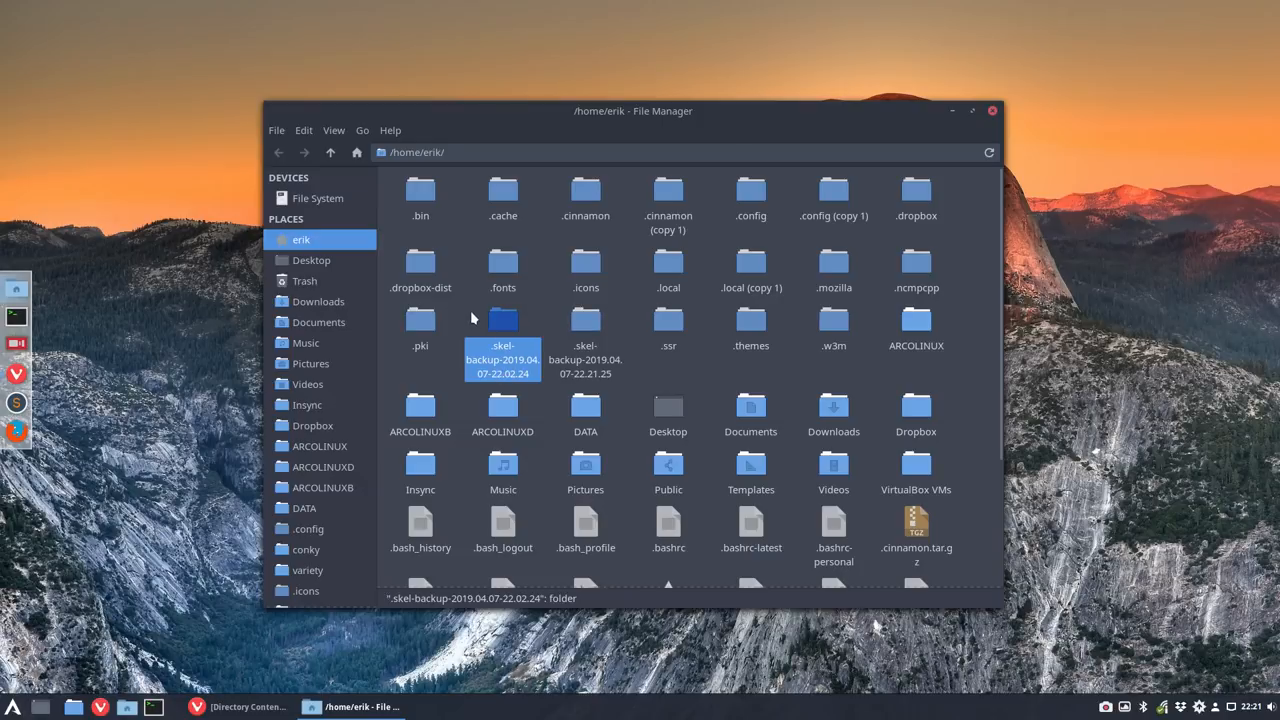
pyautogui.click(390, 130)
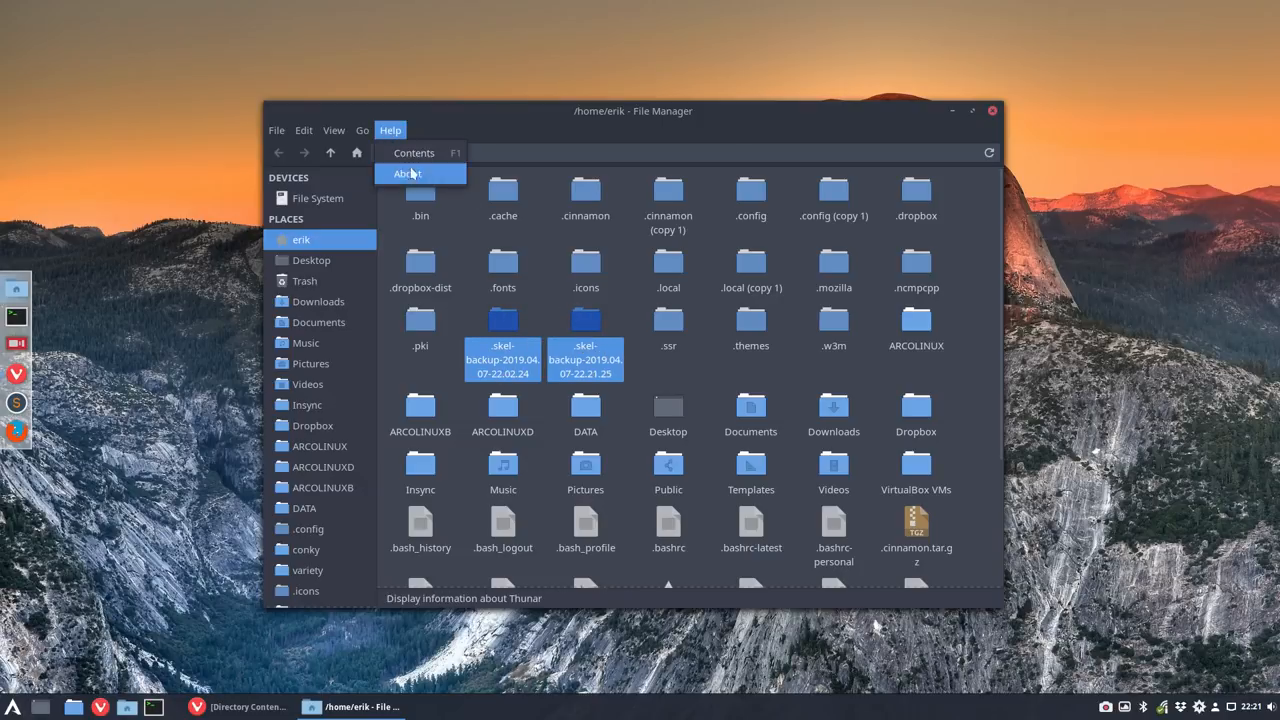
pyautogui.click(406, 172)
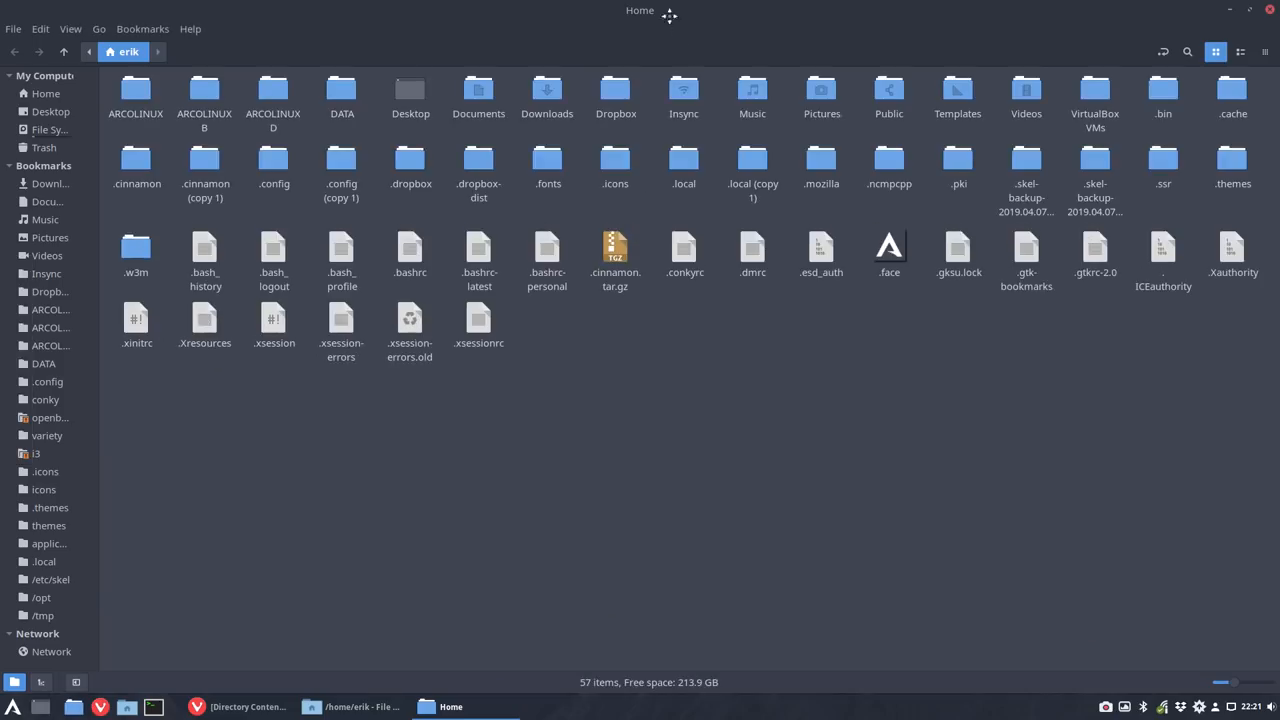
pyautogui.click(1248, 10)
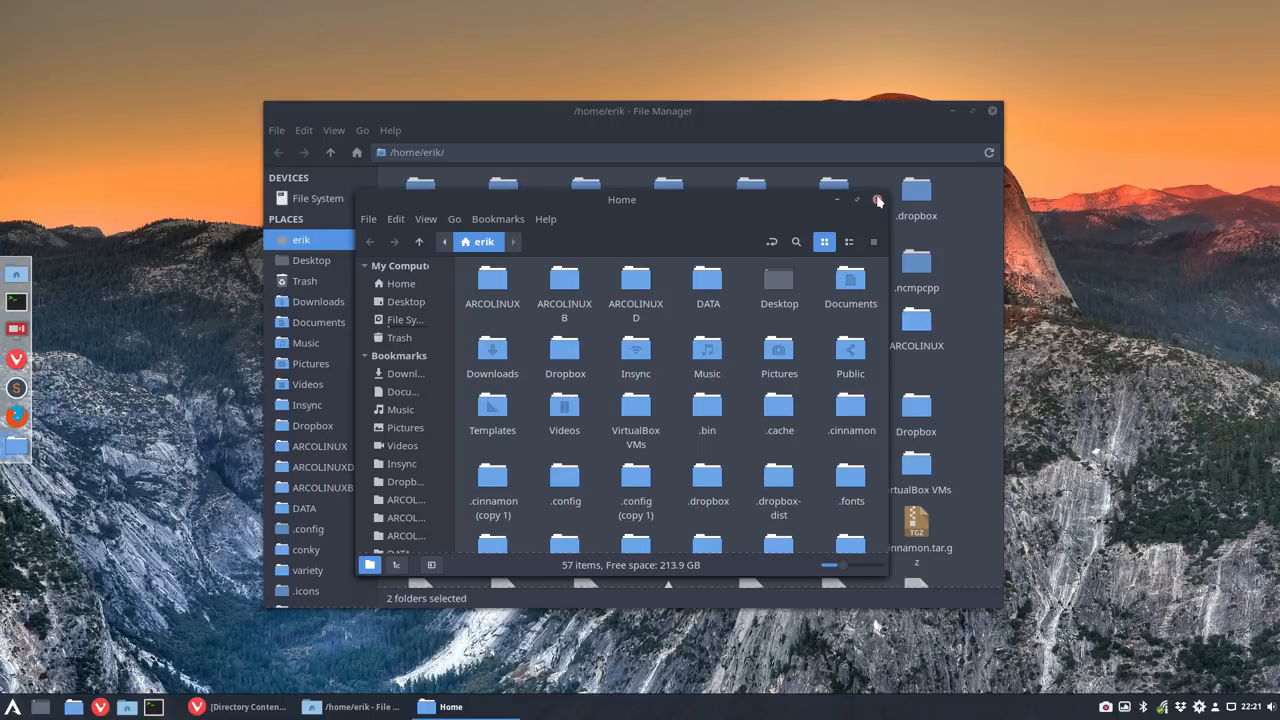
pyautogui.click(872, 200)
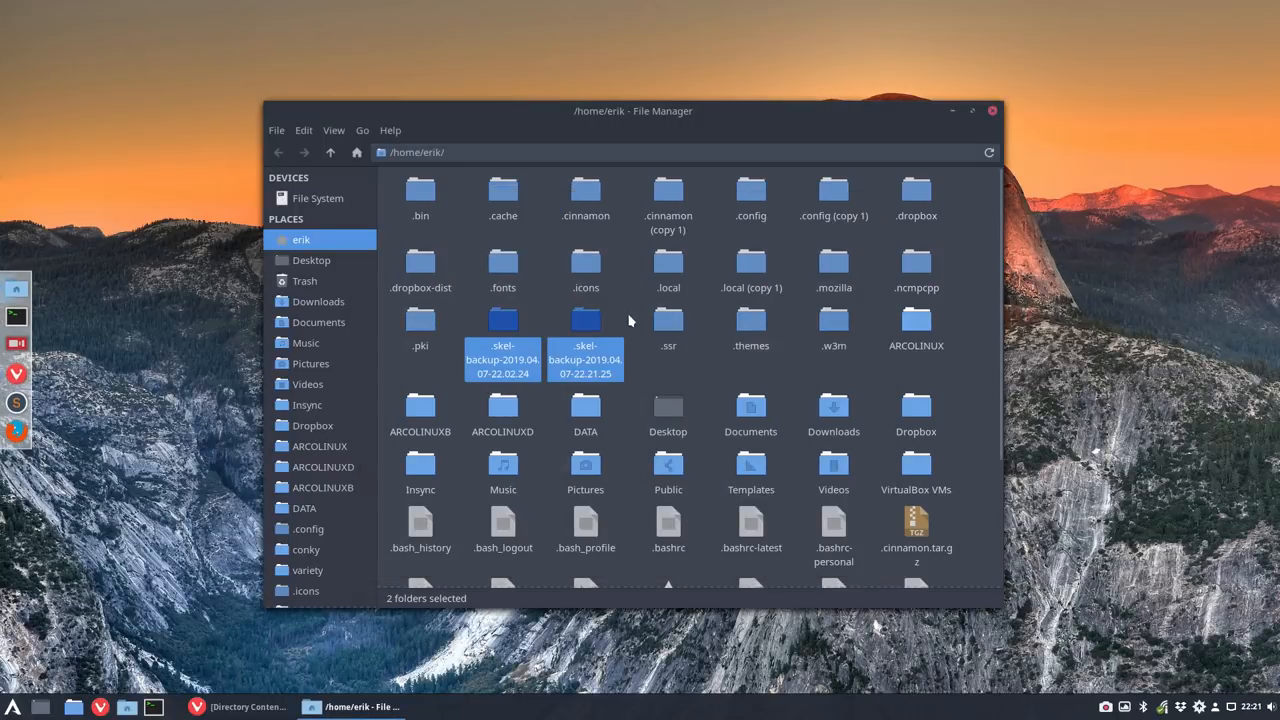
pyautogui.moveTo(596, 356)
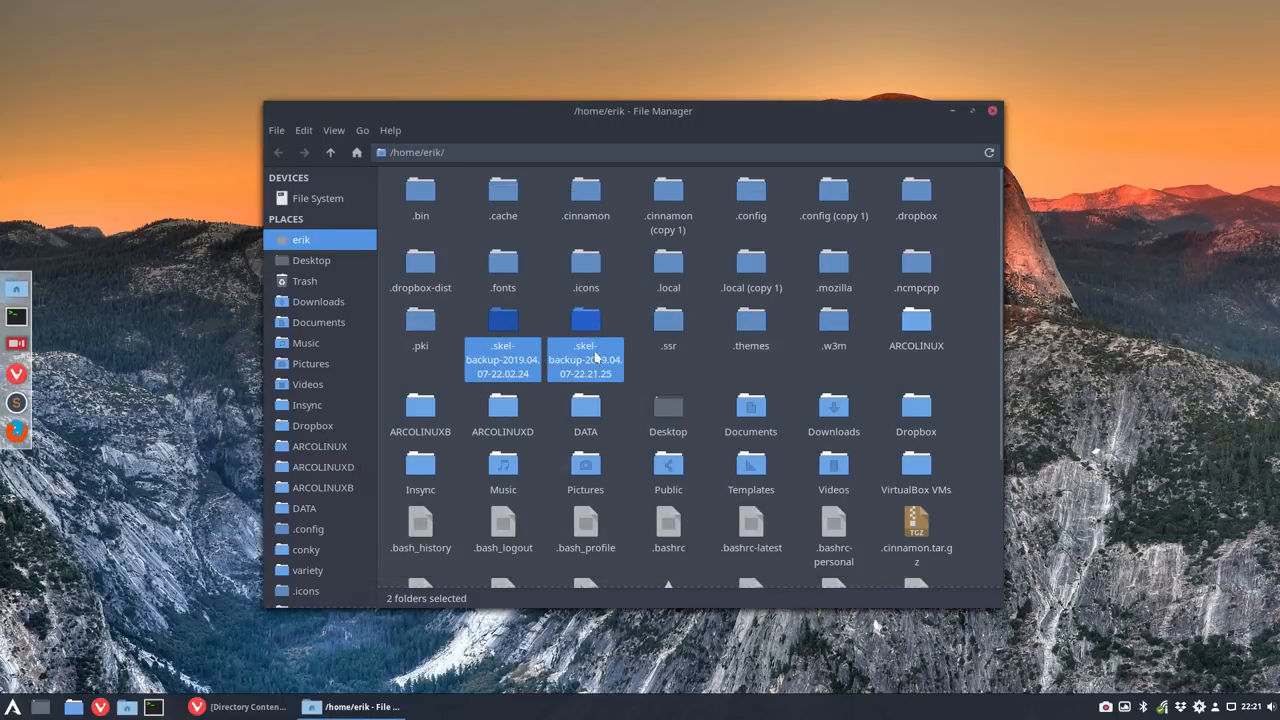
pyautogui.rightClick(584, 358)
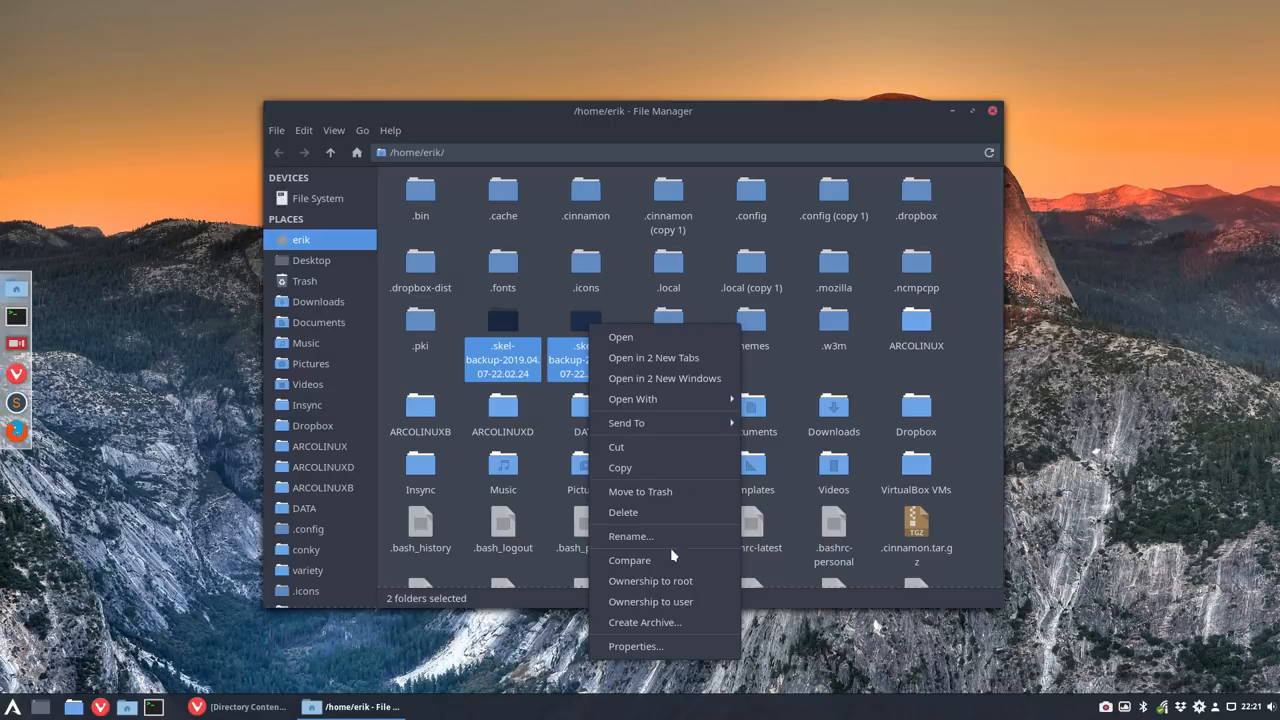
pyautogui.click(628, 560)
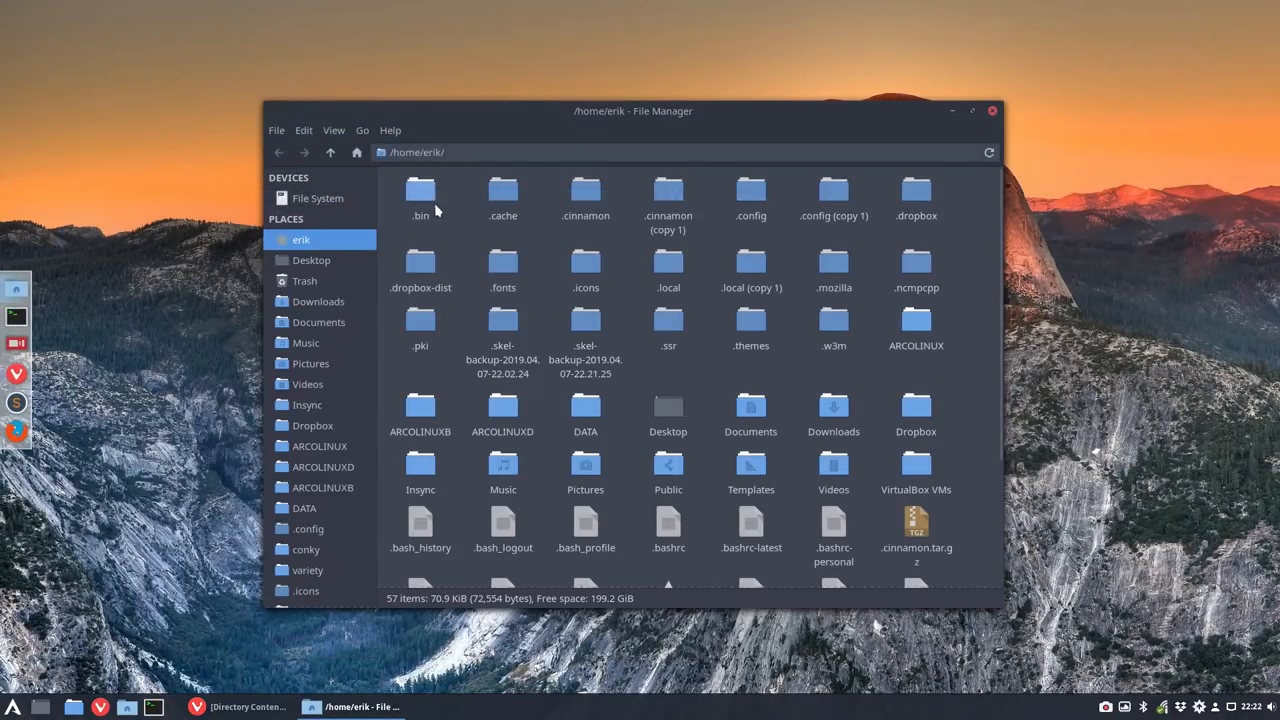
pyautogui.click(304, 130)
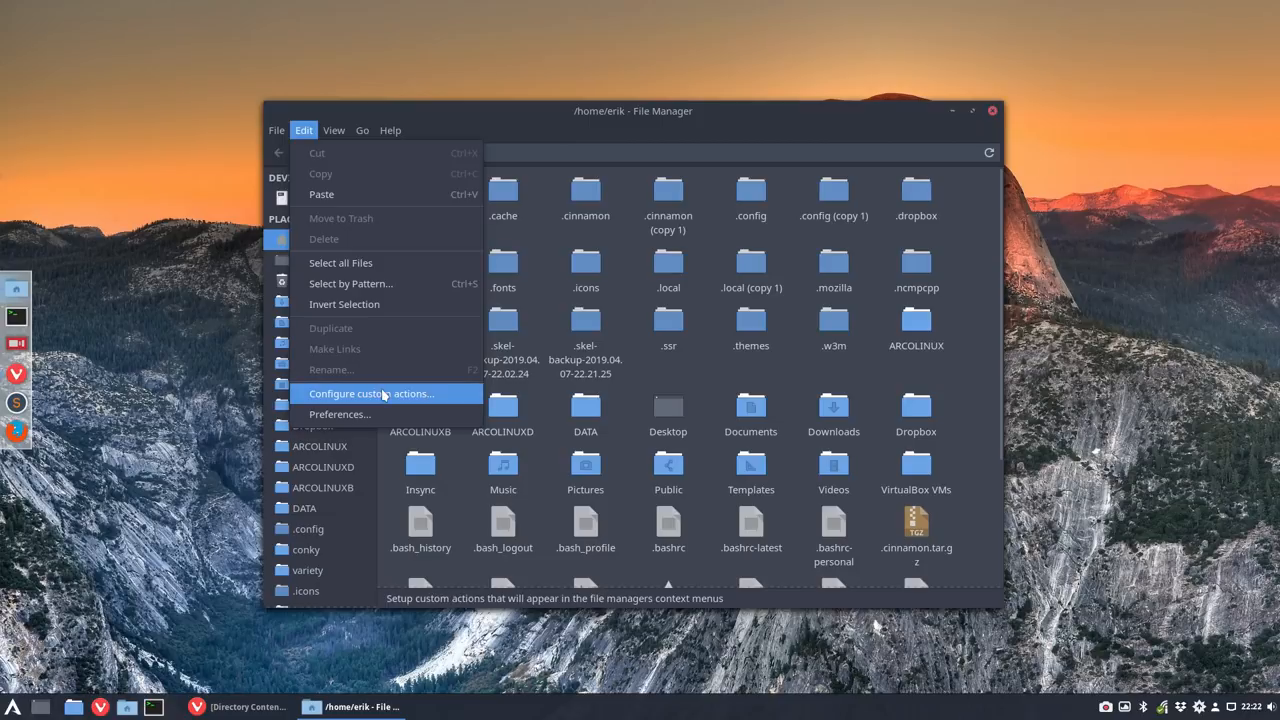
pyautogui.click(372, 392)
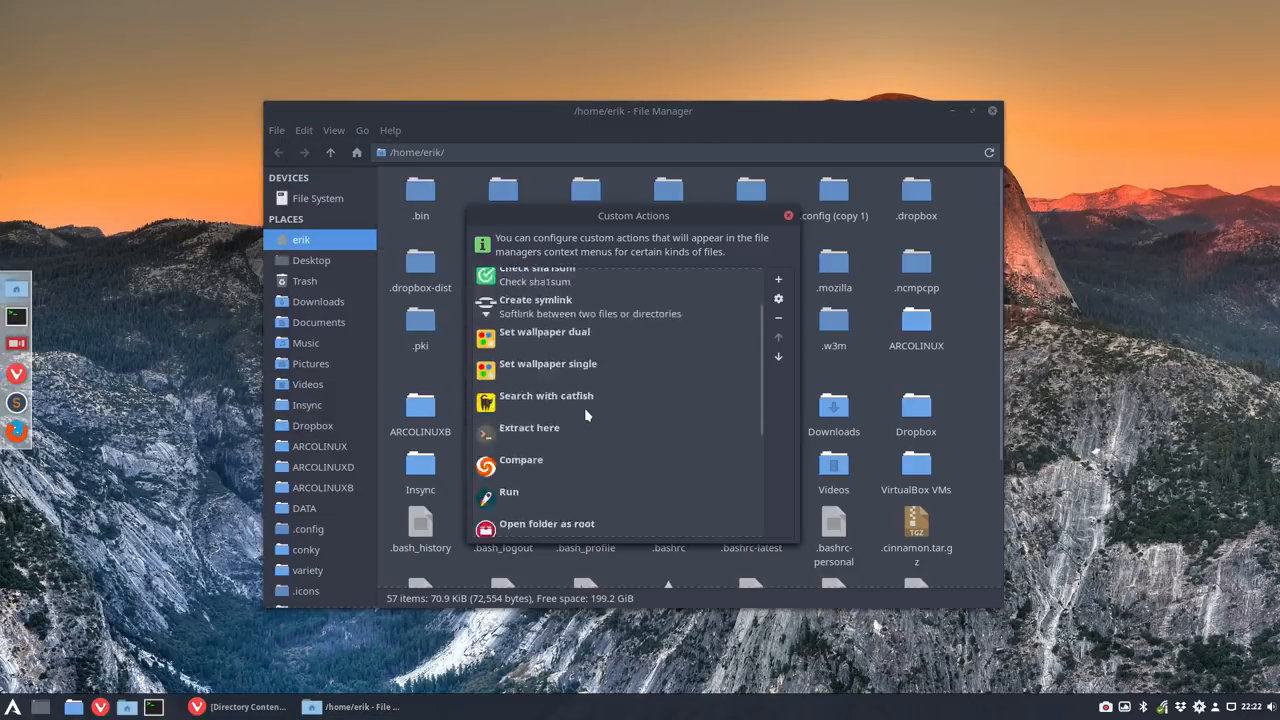
pyautogui.scroll(-3)
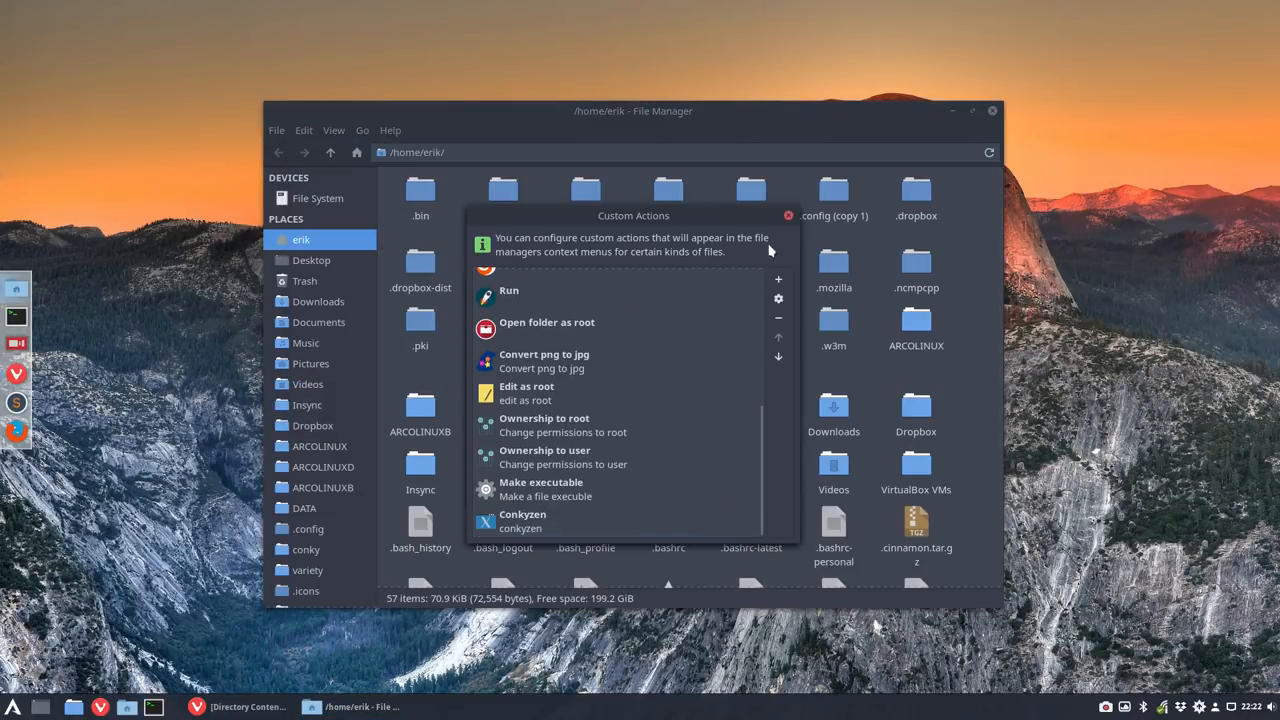
pyautogui.click(788, 216)
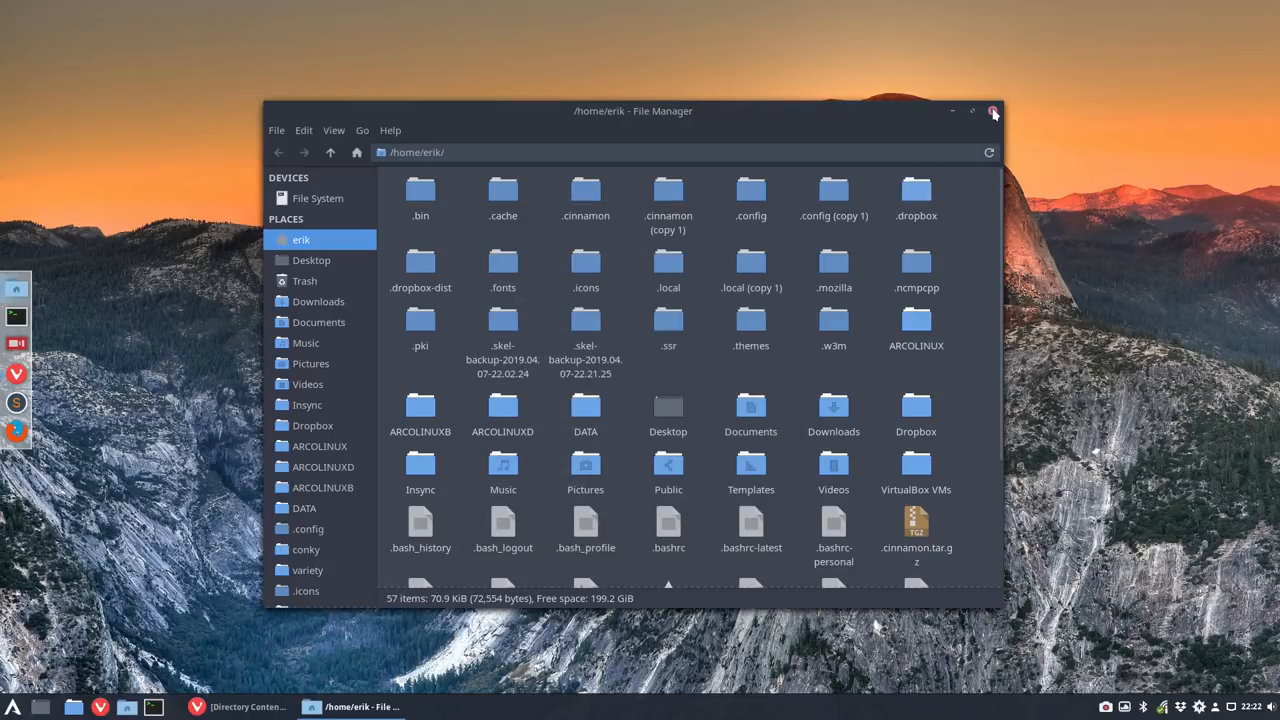
pyautogui.click(992, 112)
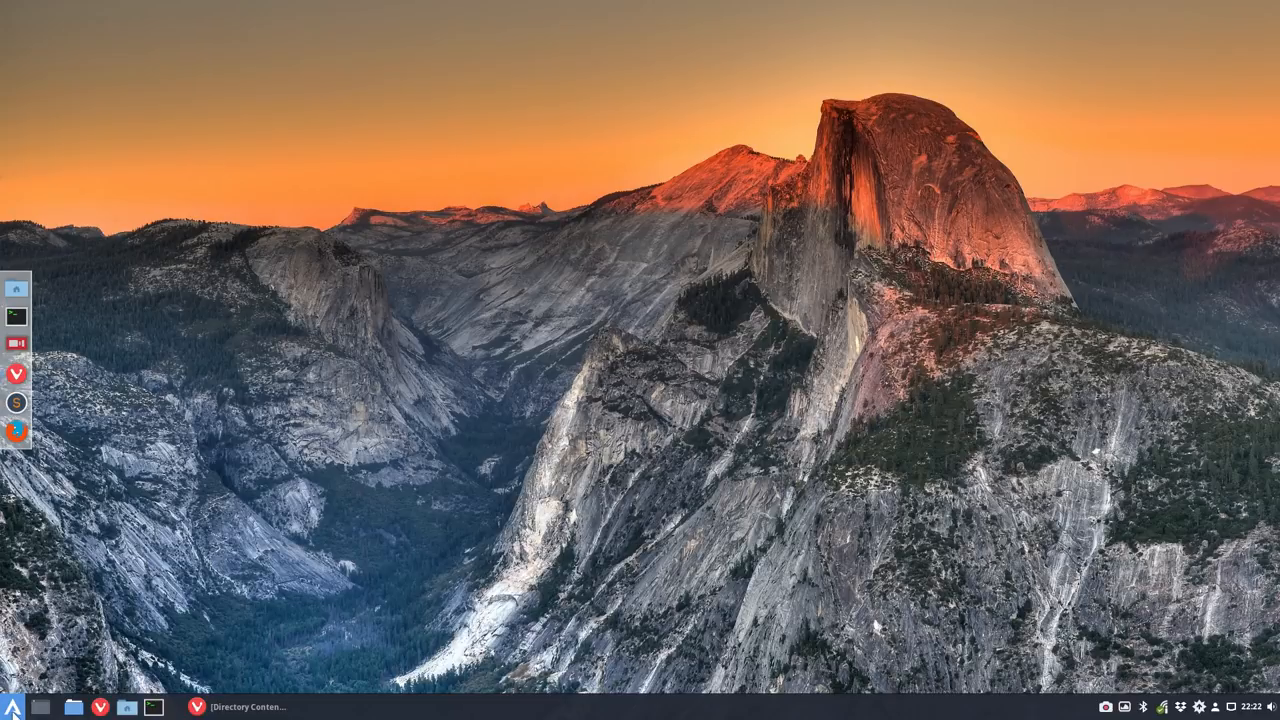
pyautogui.moveTo(12, 708)
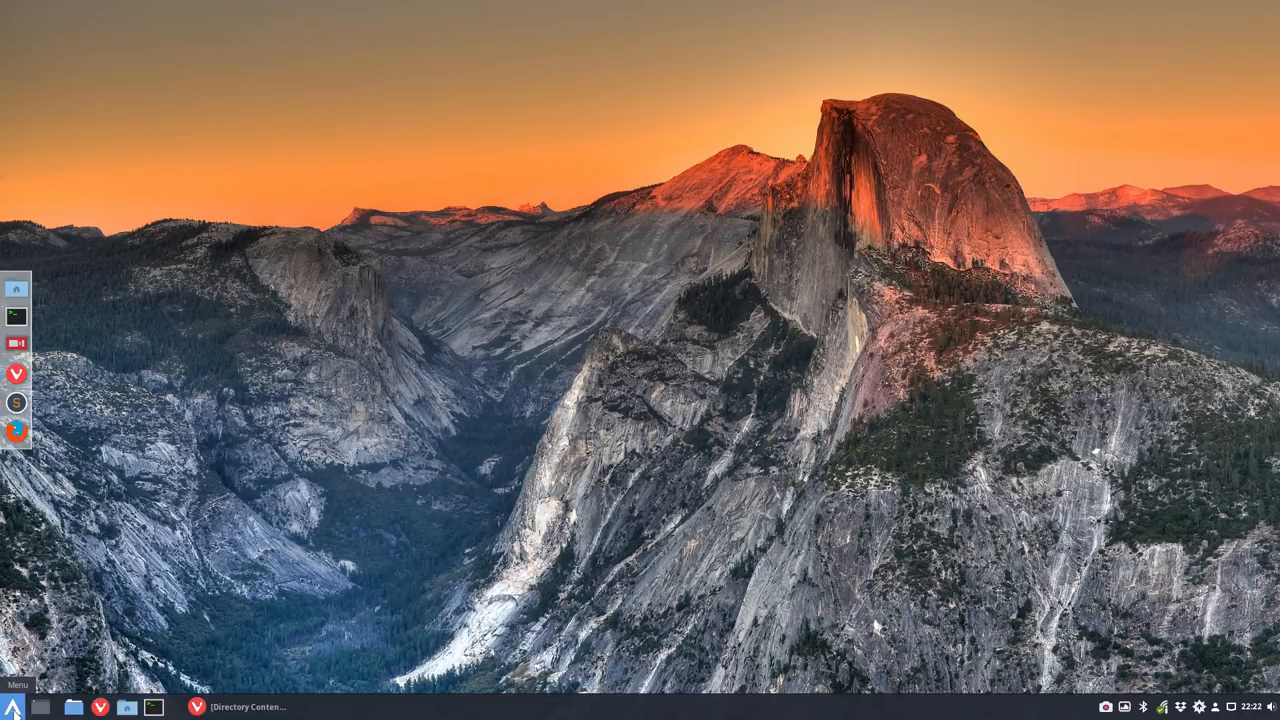
# - Browse the applications menu categories, including Office and Accessories system tools
pyautogui.click(14, 708)
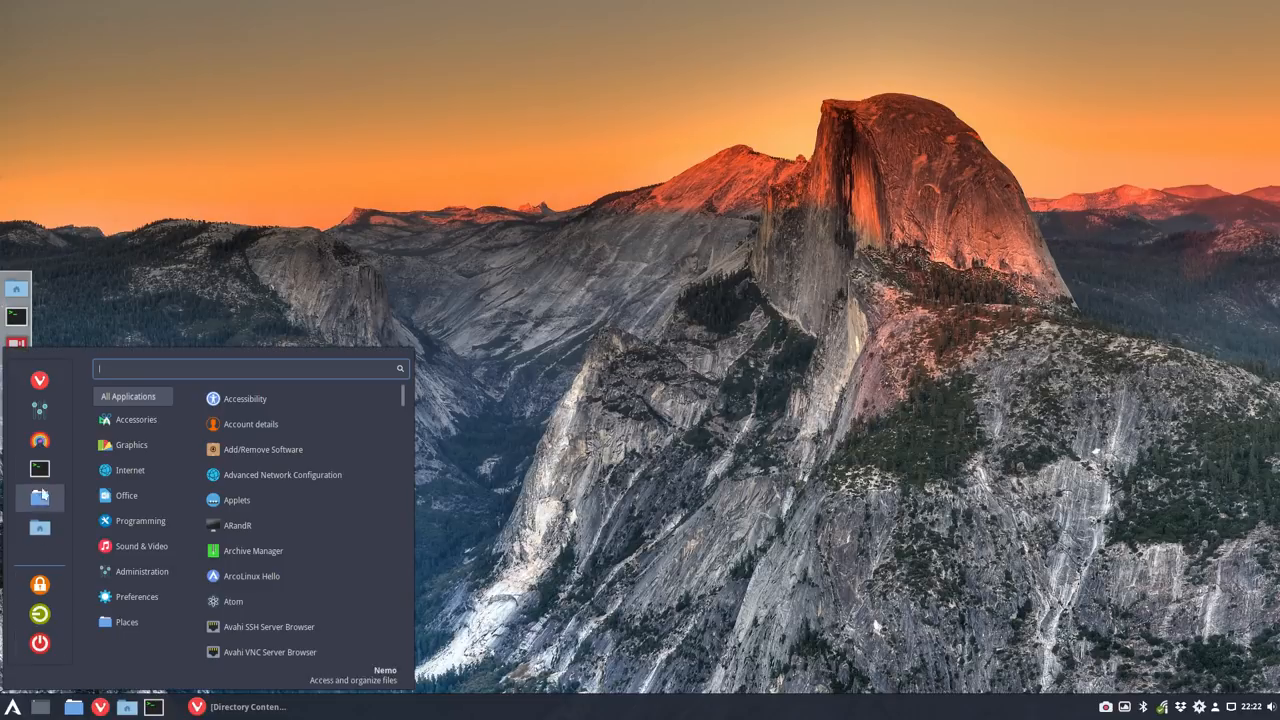
pyautogui.click(136, 420)
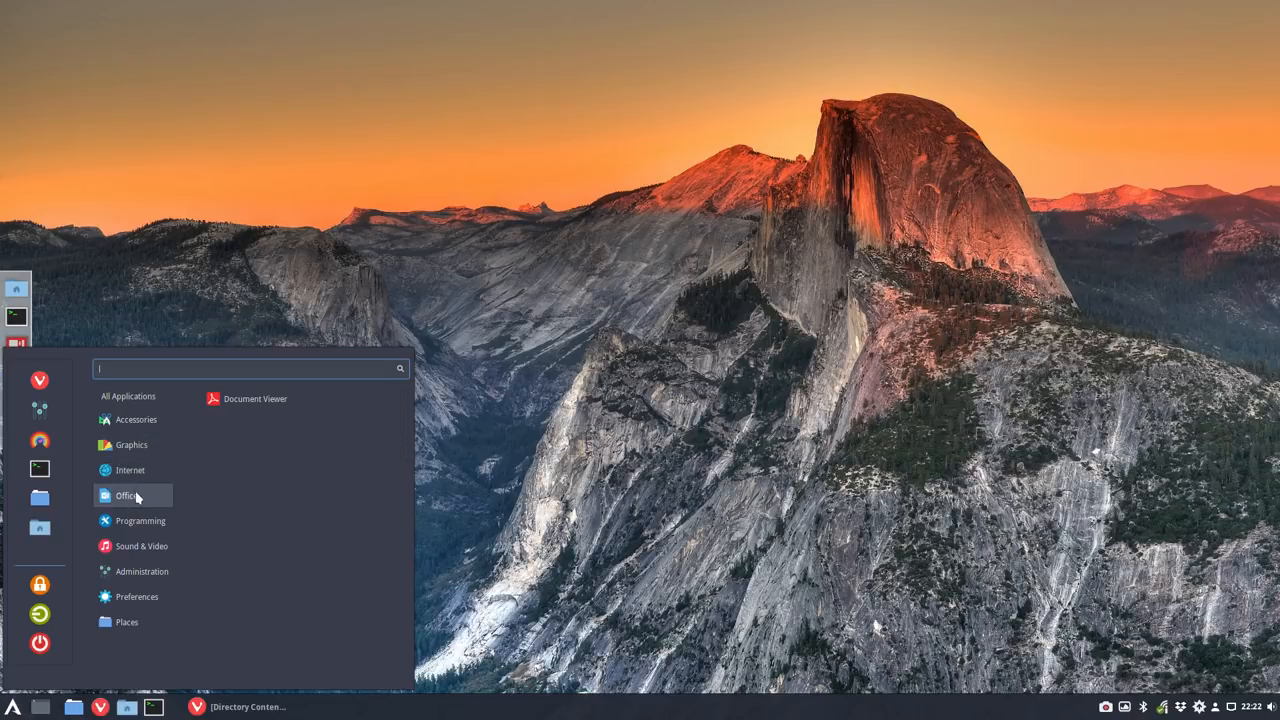
pyautogui.click(142, 572)
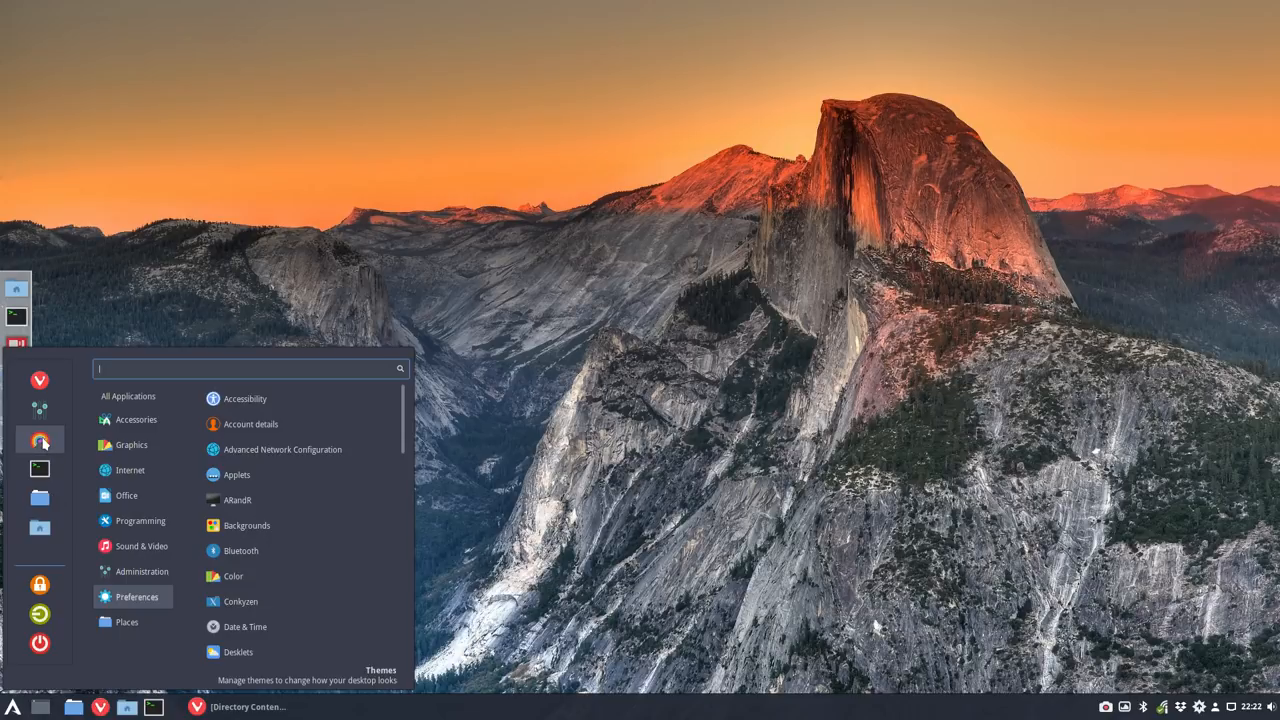
pyautogui.moveTo(40, 380)
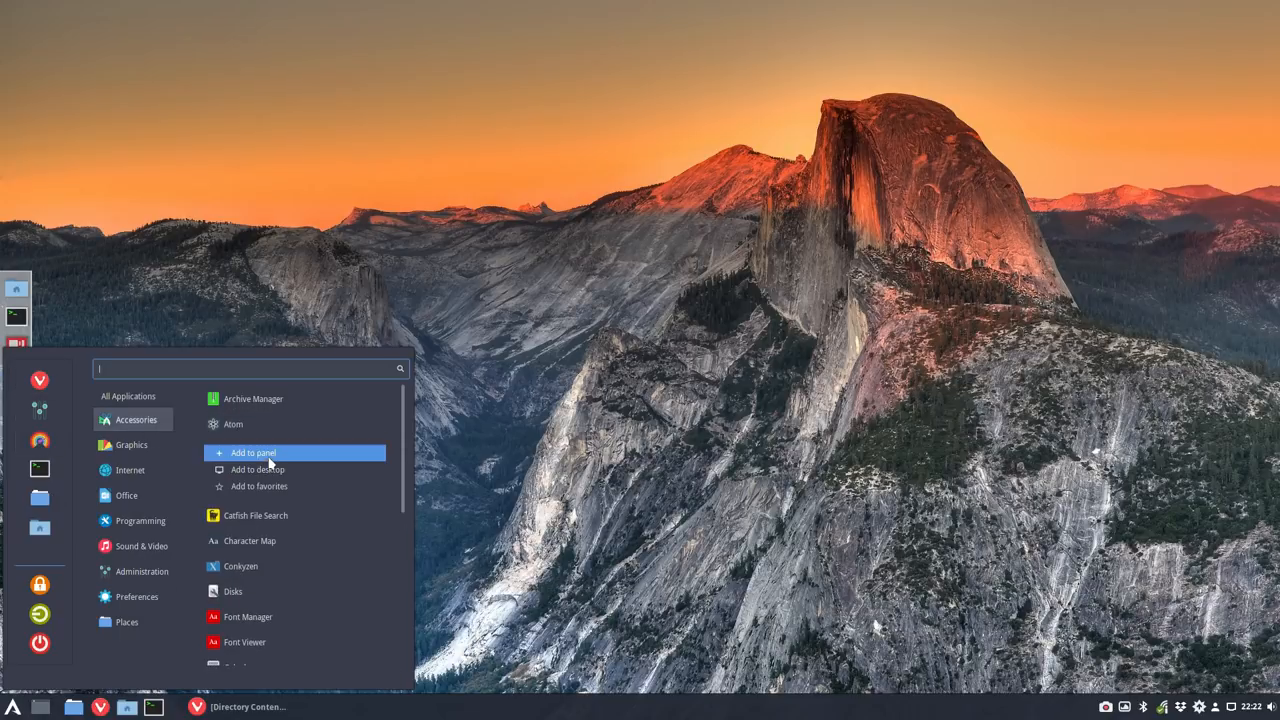
pyautogui.moveTo(278, 486)
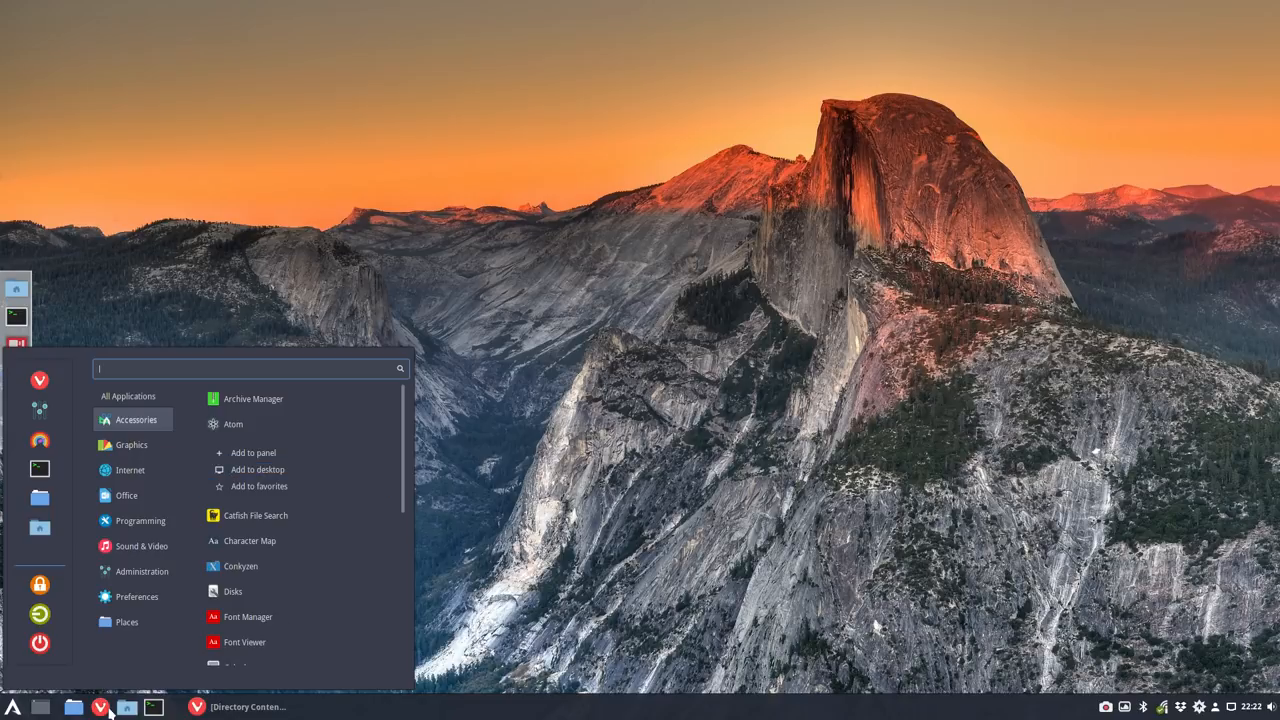
pyautogui.moveTo(76, 710)
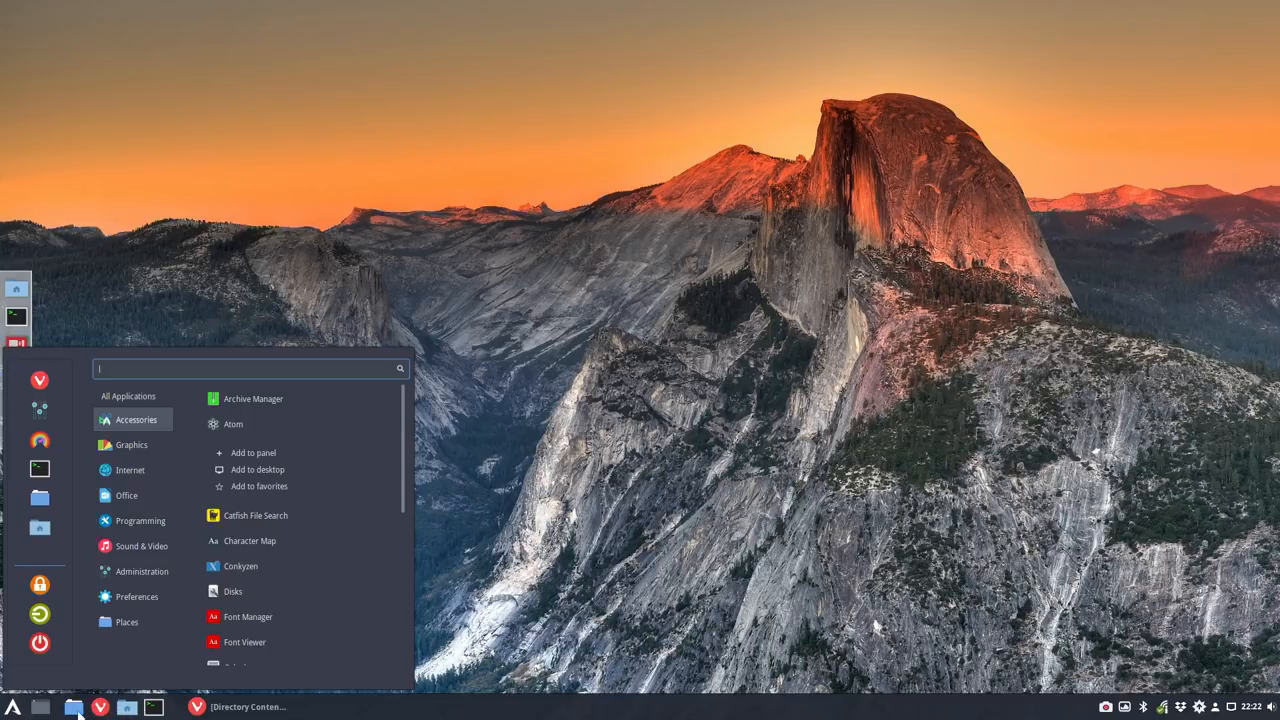
pyautogui.moveTo(40, 528)
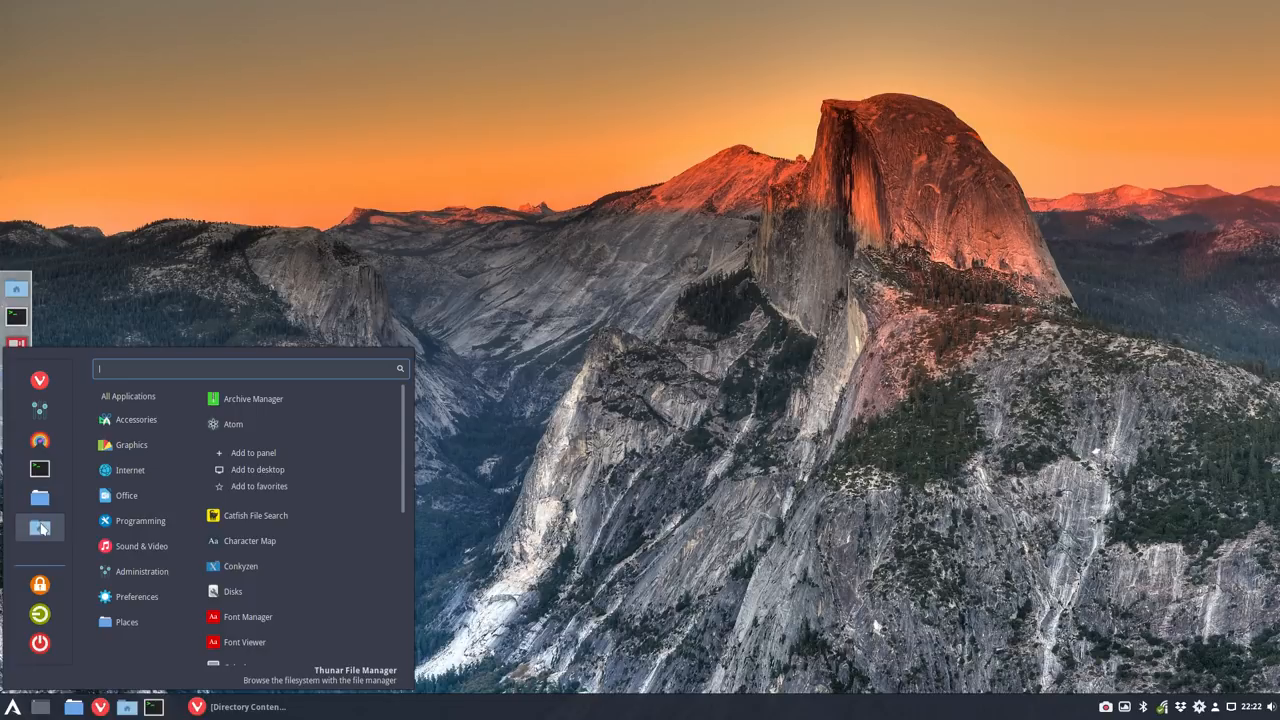
pyautogui.moveTo(40, 444)
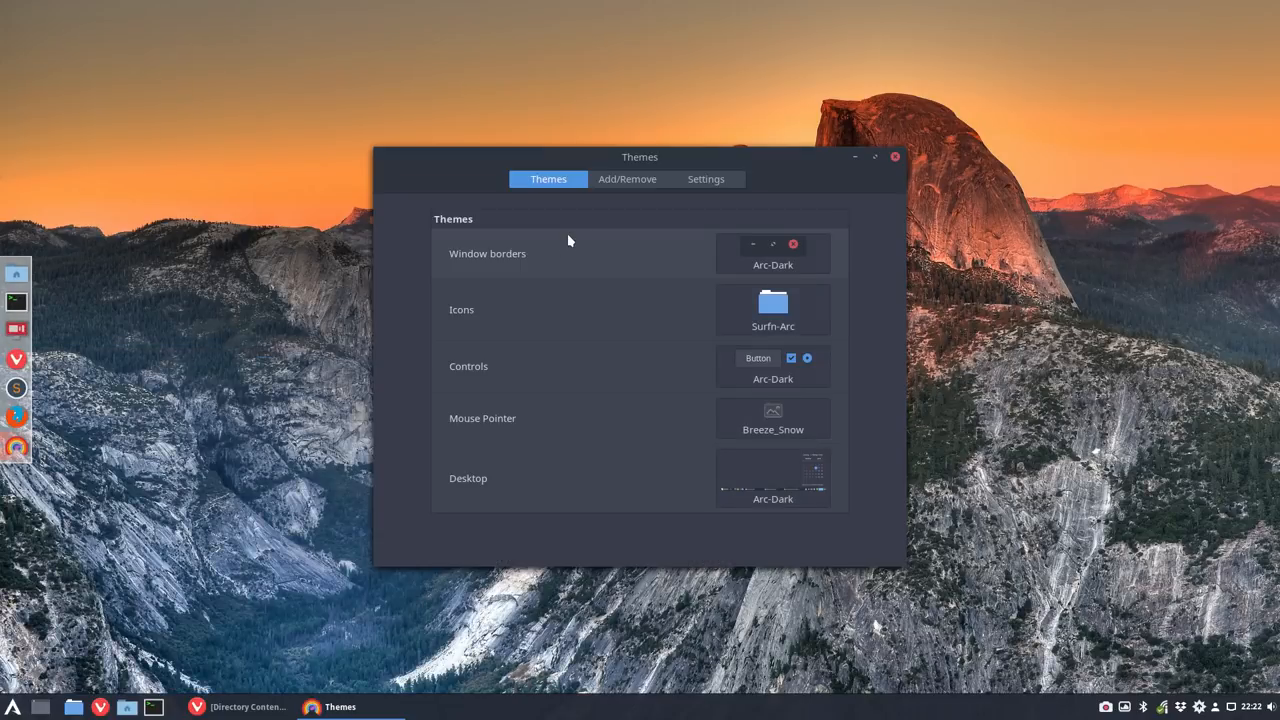
pyautogui.moveTo(776, 444)
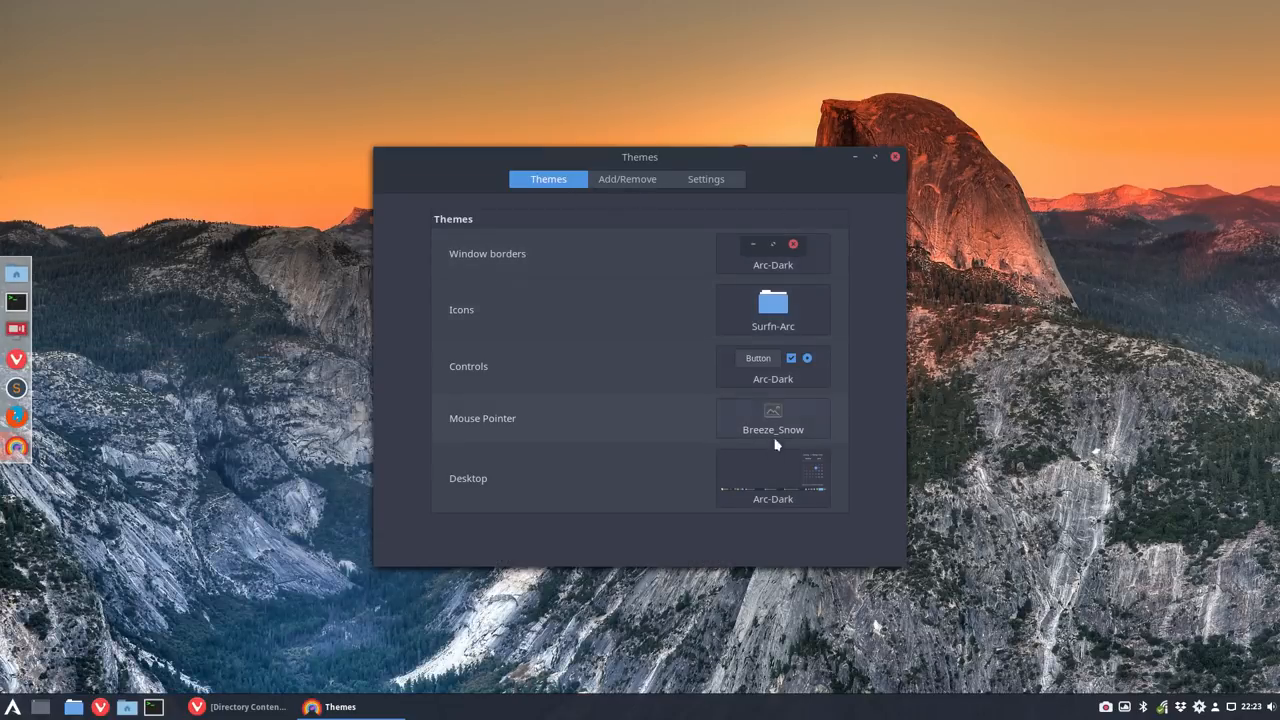
pyautogui.moveTo(892, 158)
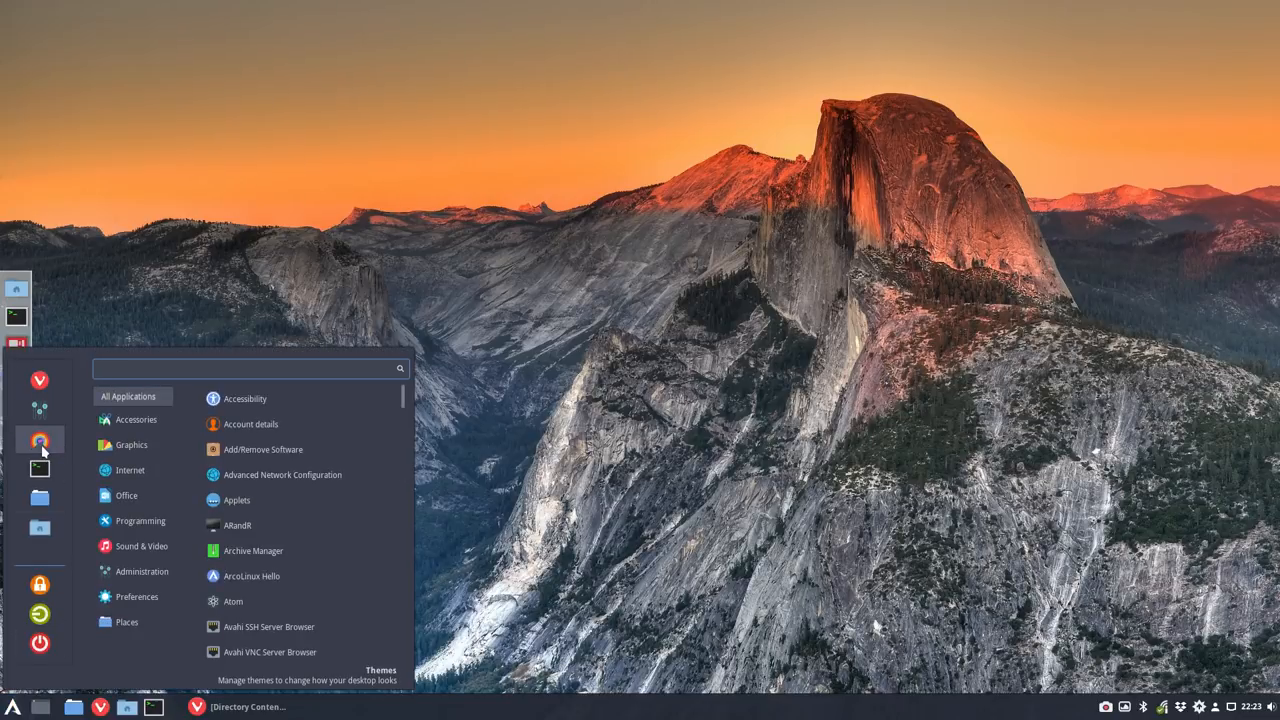
pyautogui.moveTo(264, 312)
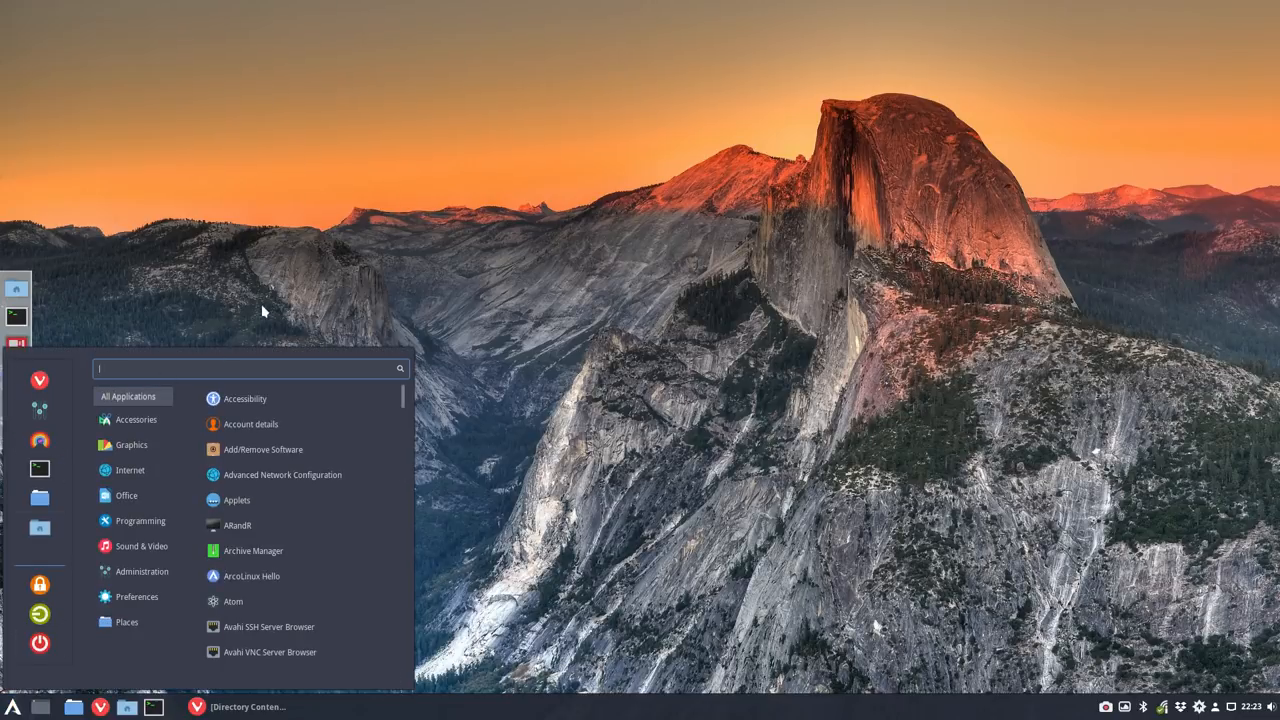
# - Search the menu for conky, view the .config/conky folder of .conkyrc files, close it and reopen the menu
pyautogui.write('col')
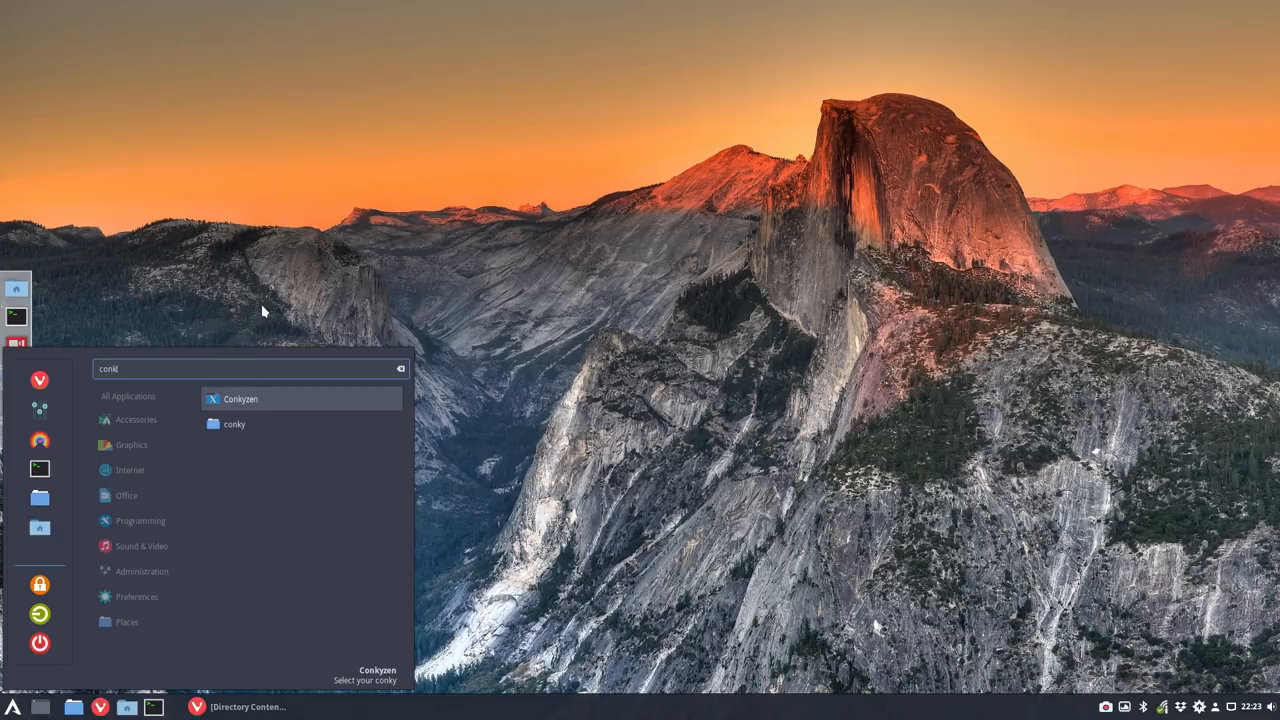
pyautogui.press('BackSpace')
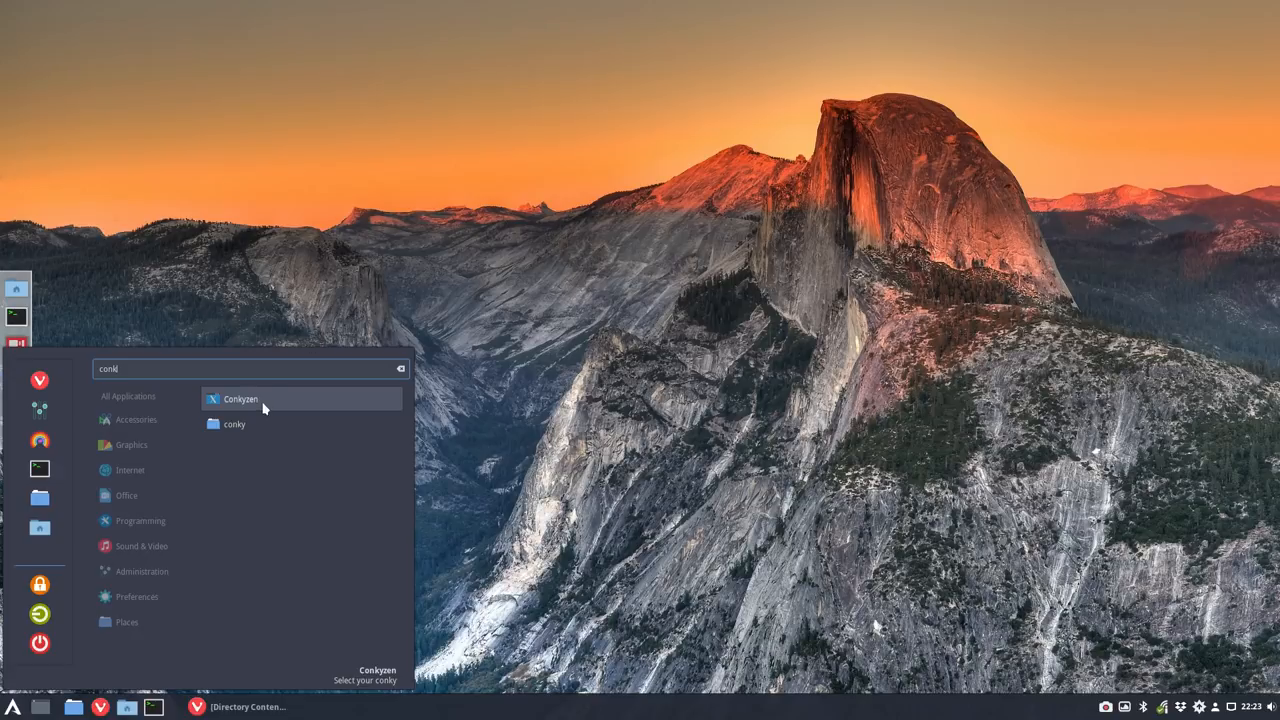
pyautogui.moveTo(256, 430)
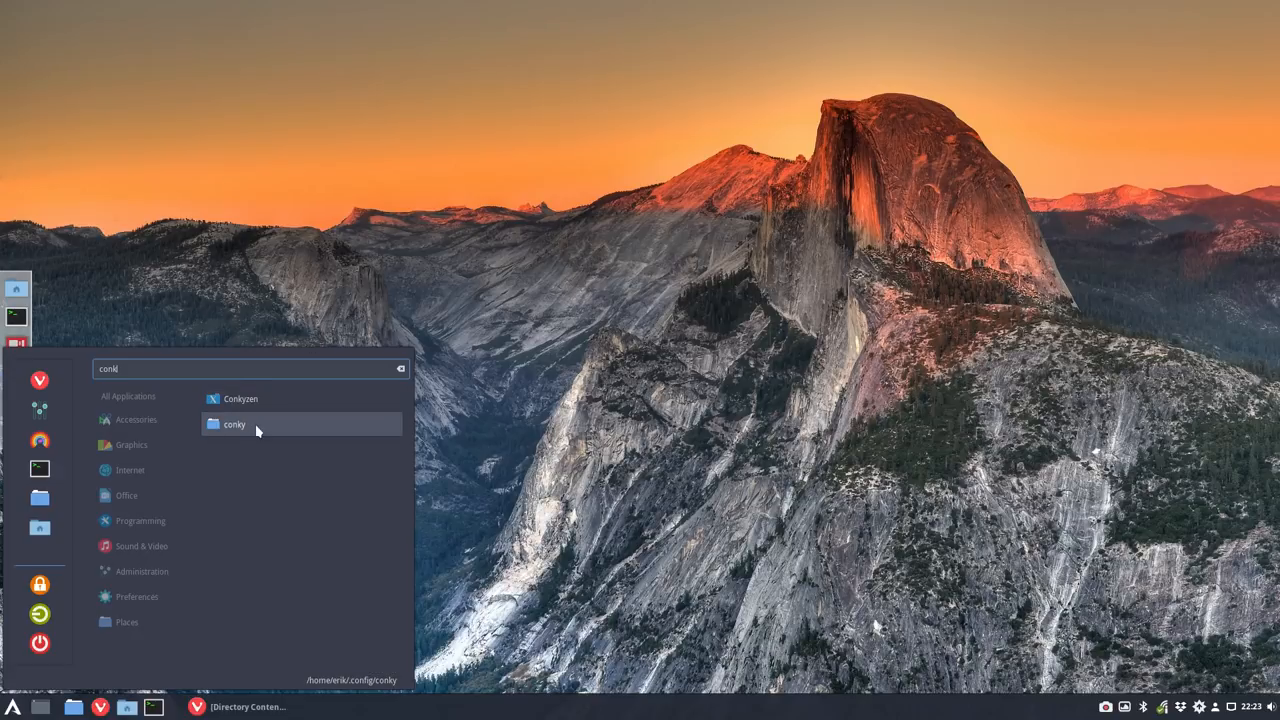
pyautogui.click(234, 424)
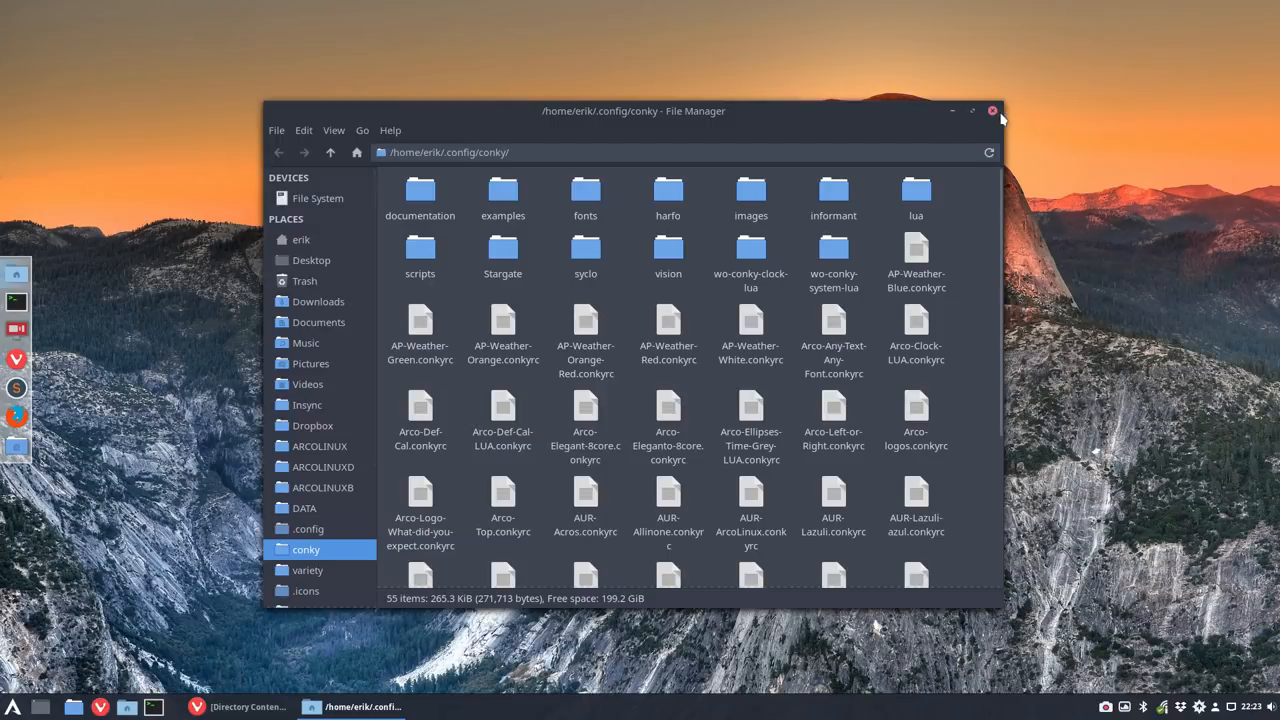
pyautogui.click(992, 110)
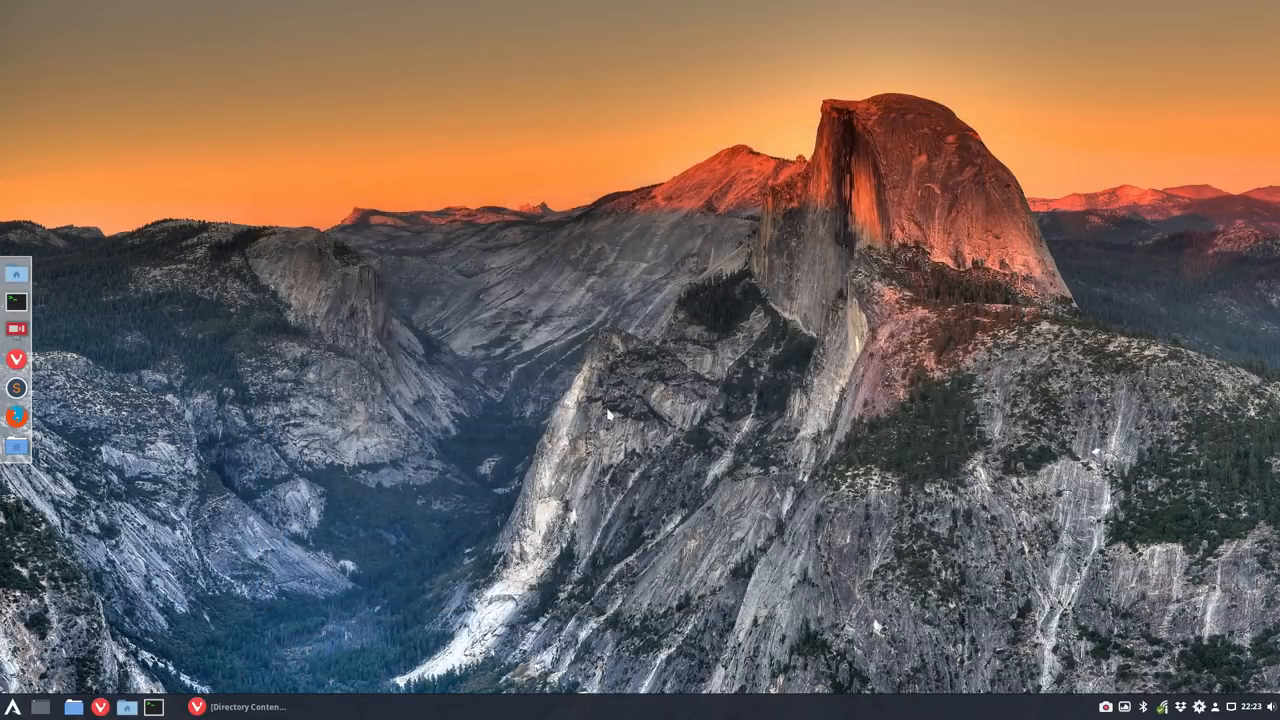
pyautogui.click(12, 708)
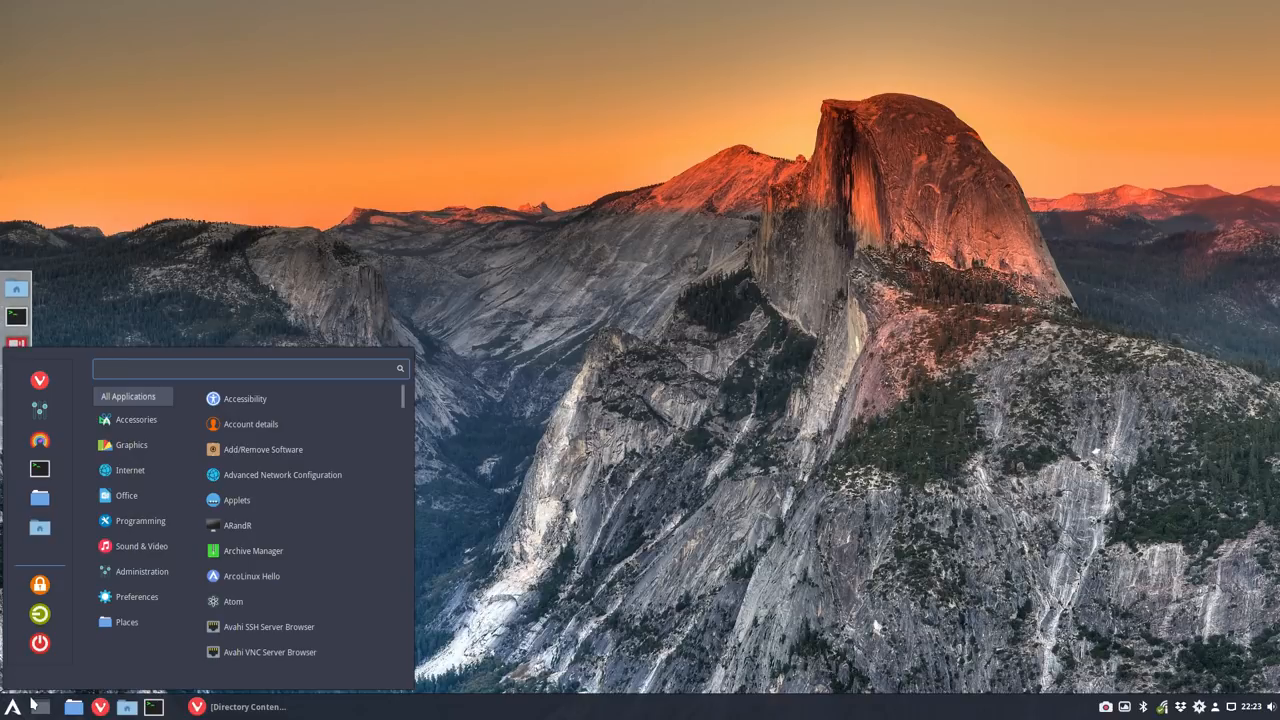
# - Find Keyboard in the menu and show its Shortcuts section on Custom Shortcuts
pyautogui.write('keybl')
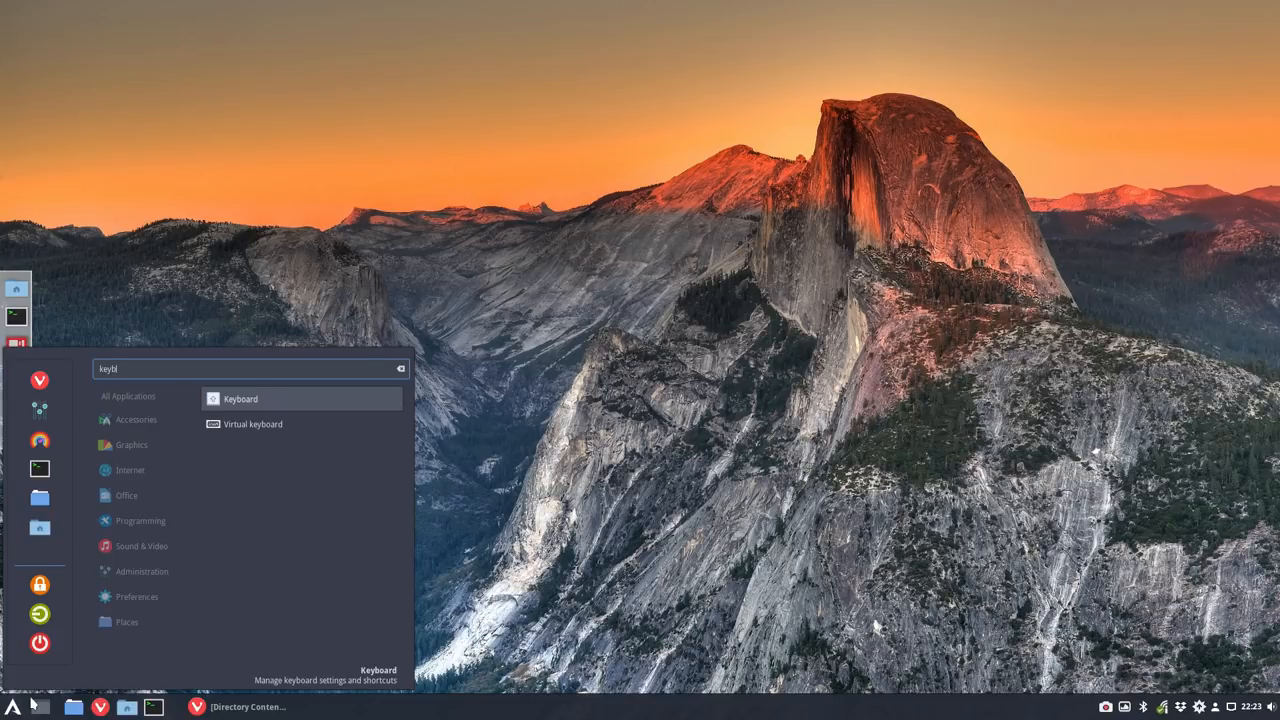
pyautogui.click(240, 398)
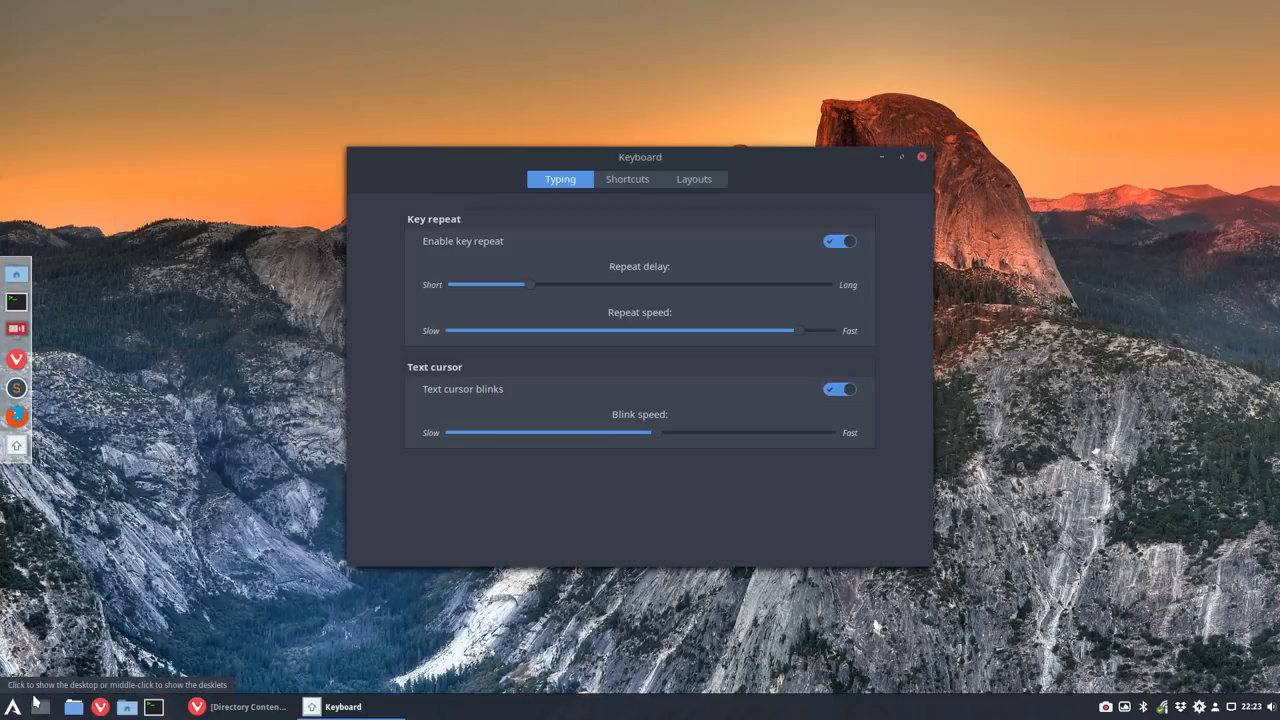
pyautogui.click(628, 180)
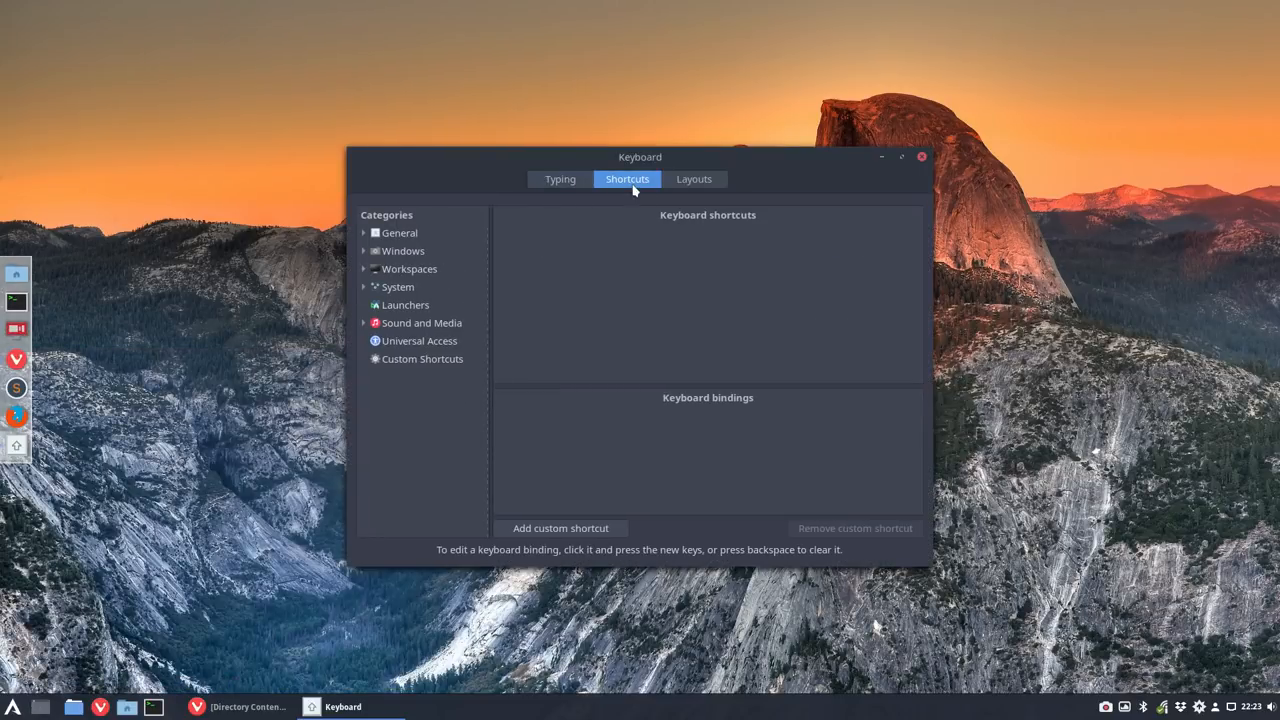
pyautogui.click(420, 358)
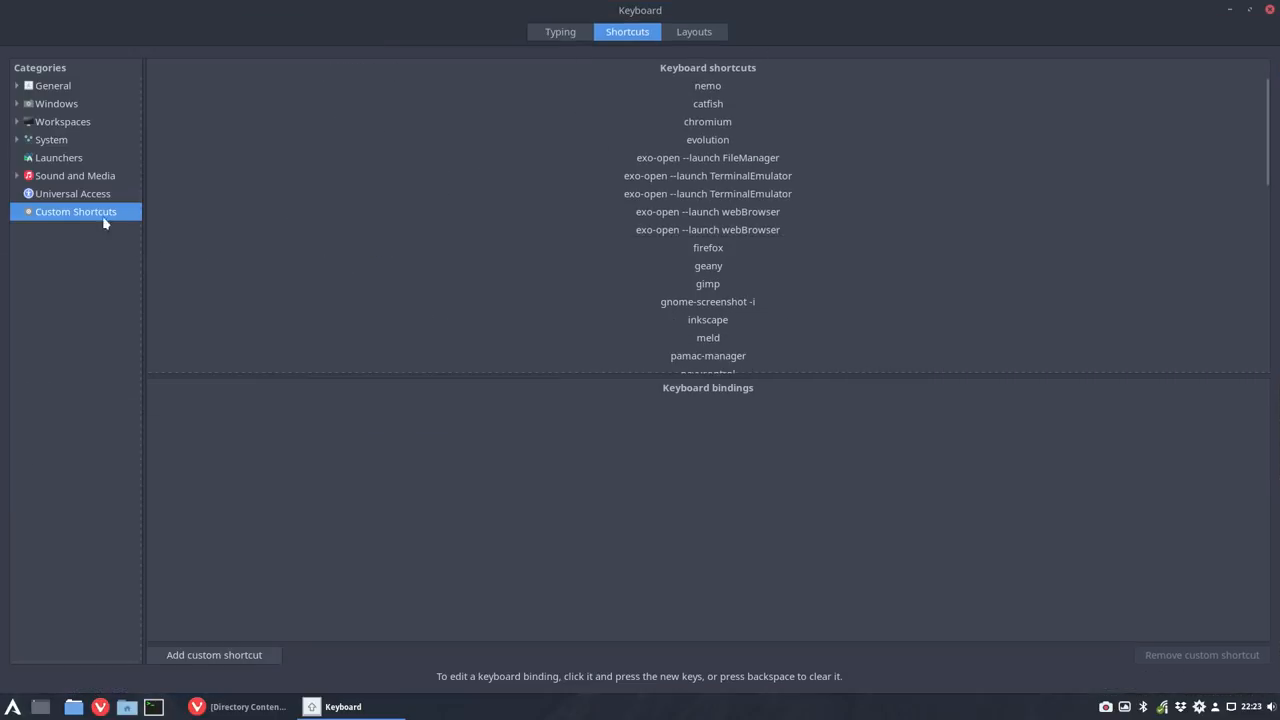
pyautogui.moveTo(740, 94)
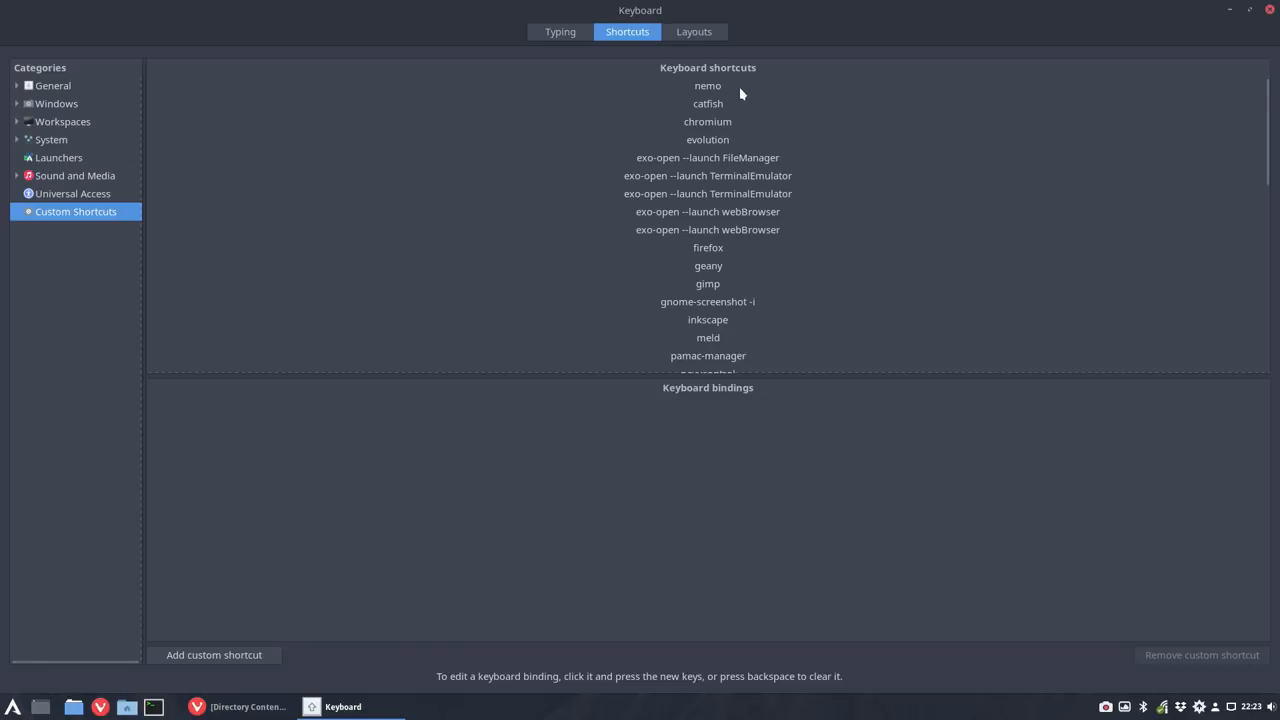
# - Scroll through the custom shortcuts list to review their launch commands
pyautogui.scroll(-3)
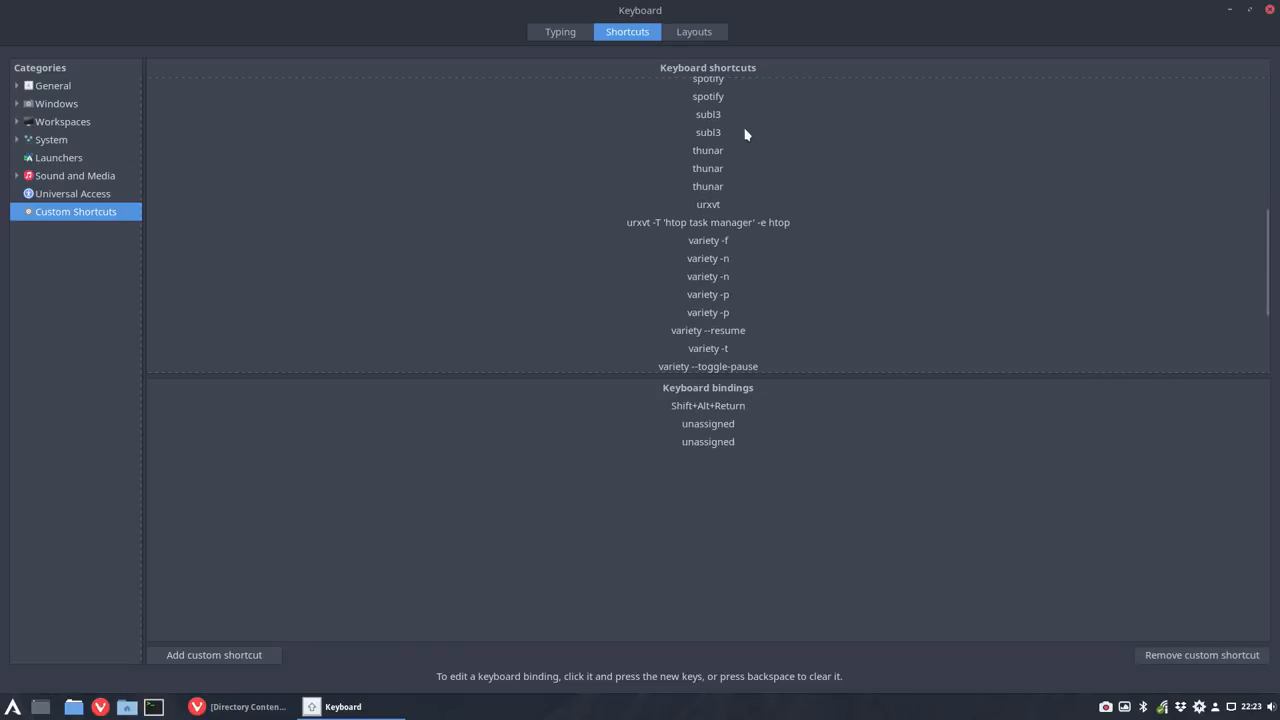
pyautogui.scroll(-3)
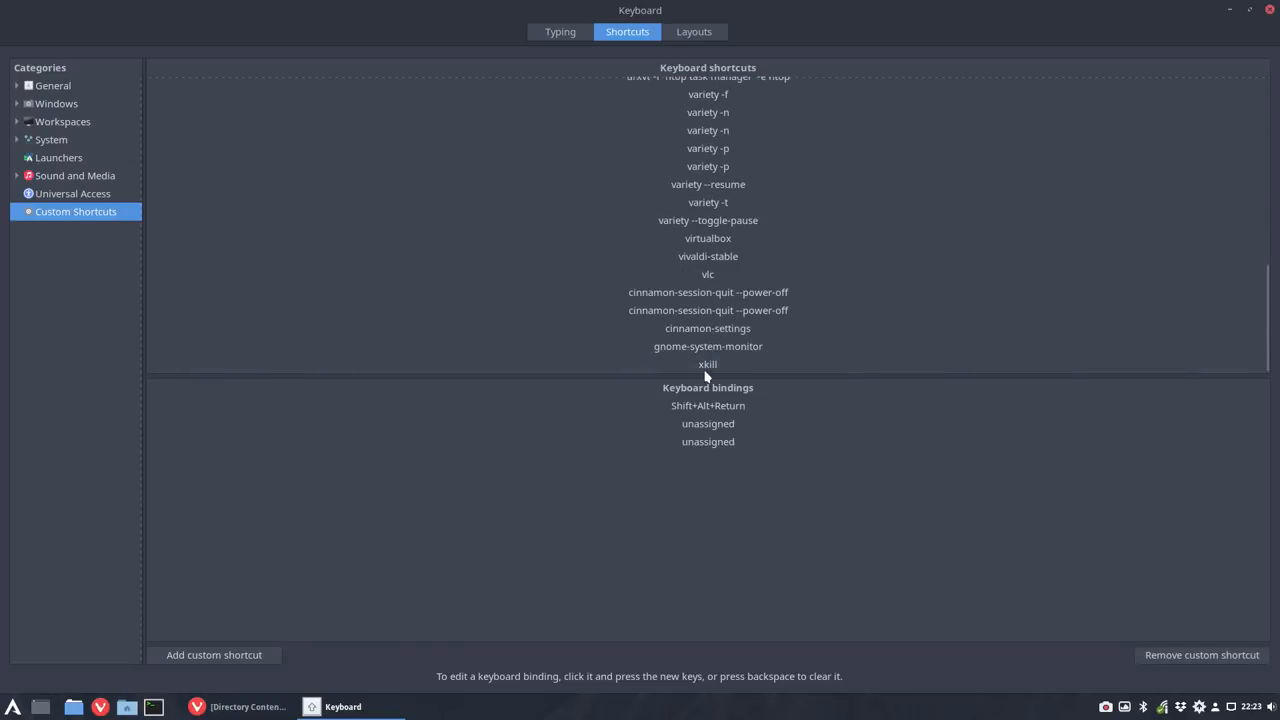
pyautogui.scroll(3)
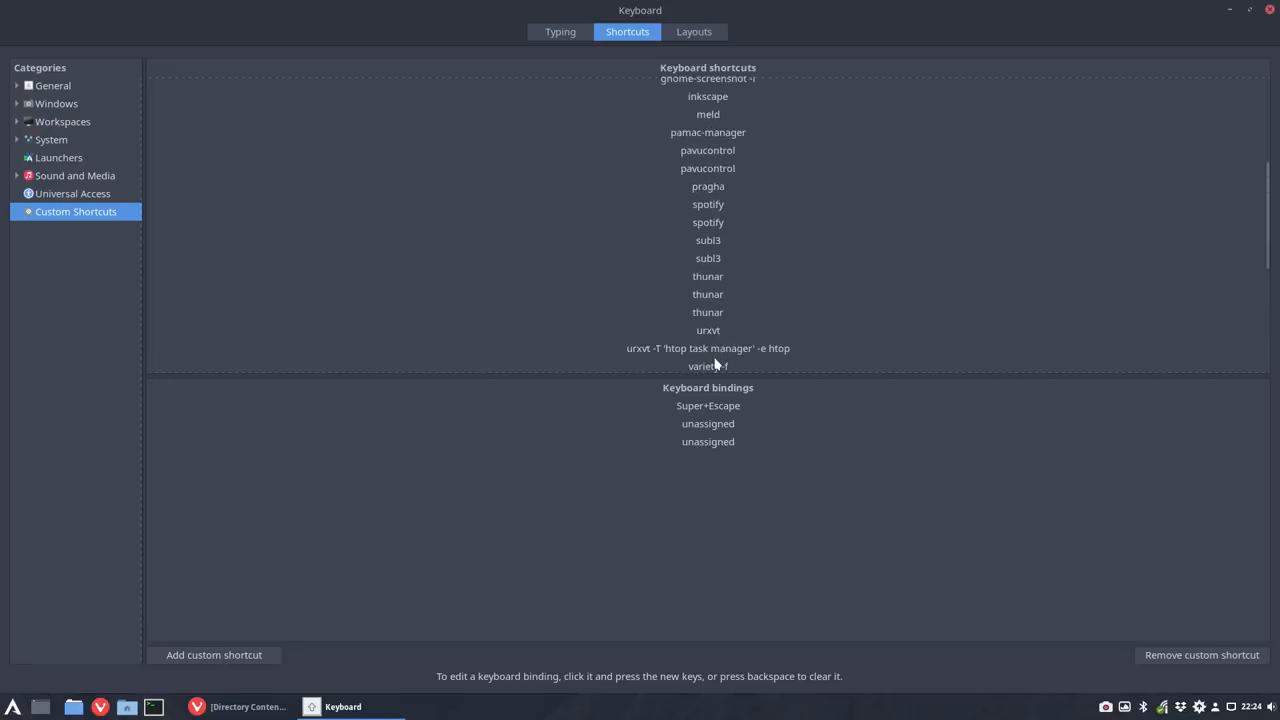
pyautogui.scroll(3)
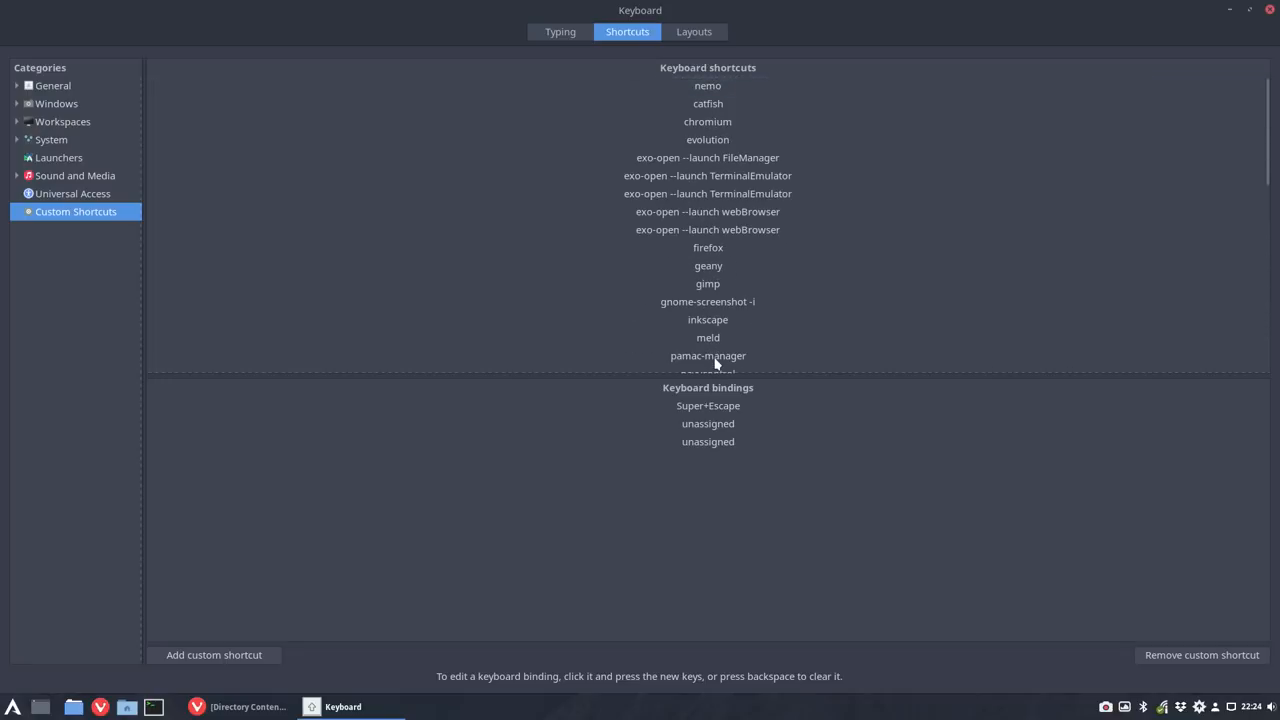
pyautogui.scroll(-3)
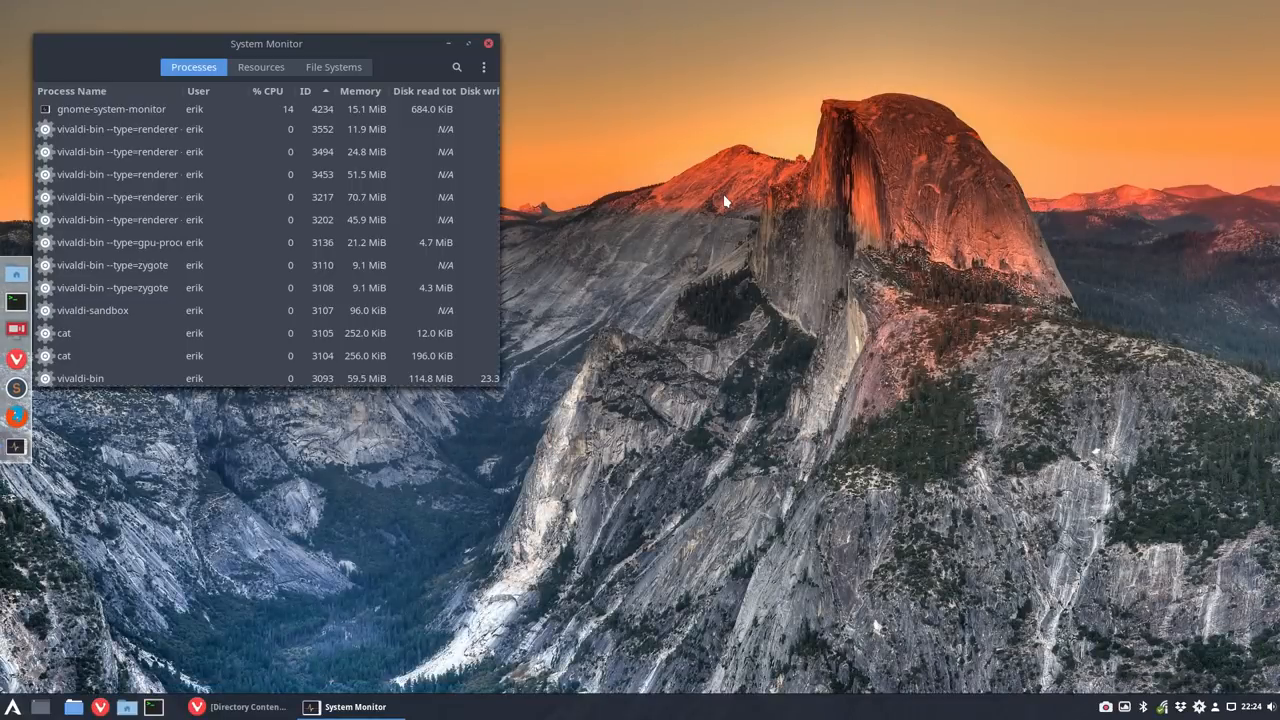
# - Move the shortcut-launched System Monitor window toward the centre before launching Thunar and urxvt
pyautogui.moveTo(266, 44); pyautogui.dragTo(500, 68)
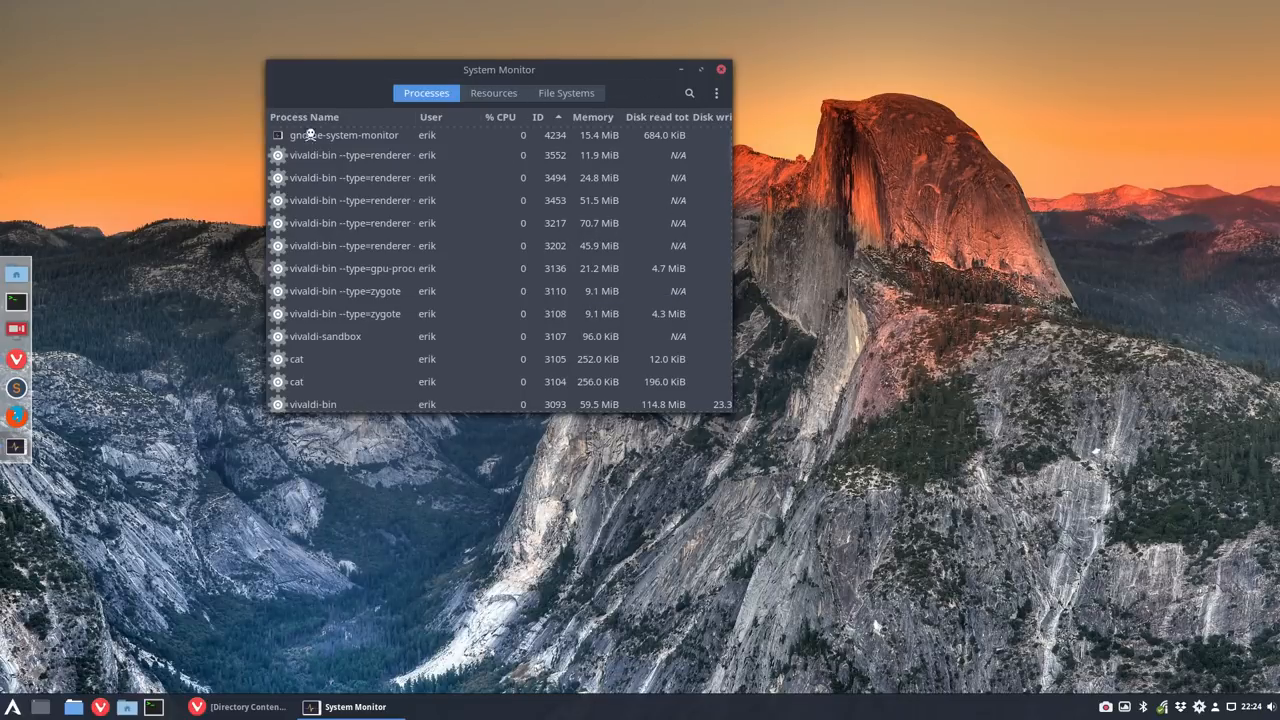
pyautogui.click(720, 68)
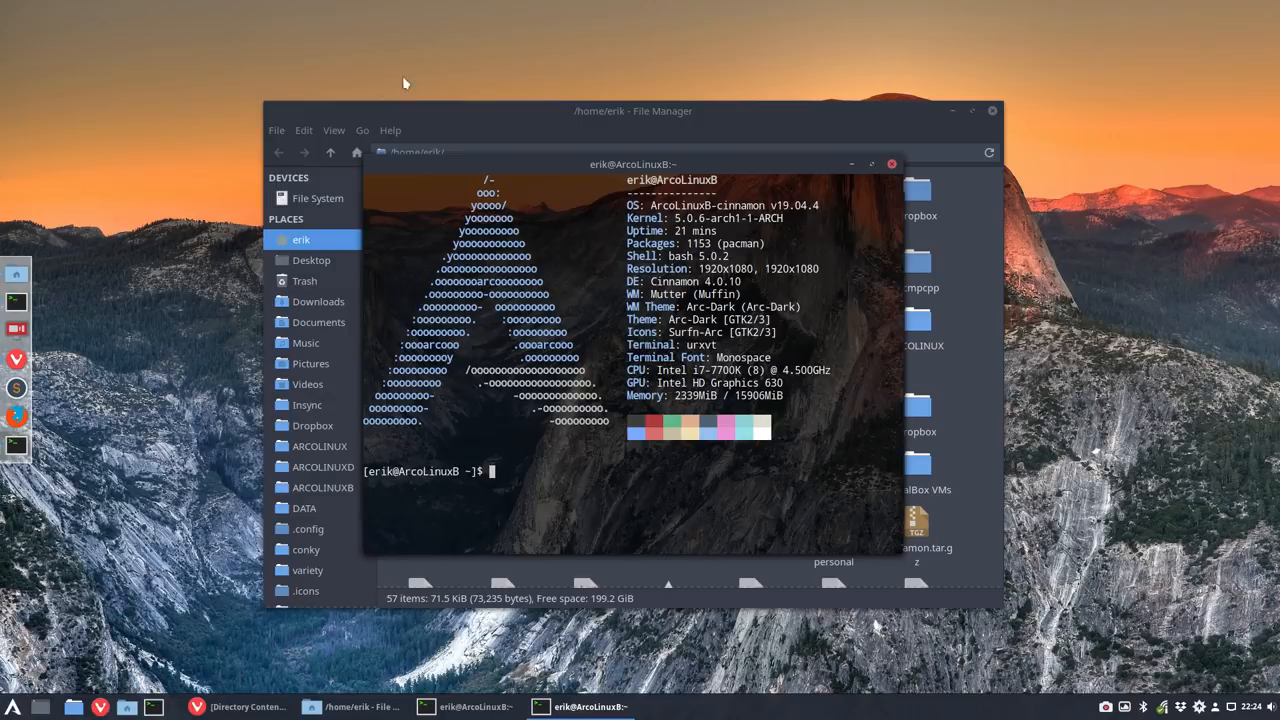
# - Close Thunar, reposition the urxvt terminal to the upper right and close it
pyautogui.click(992, 112)
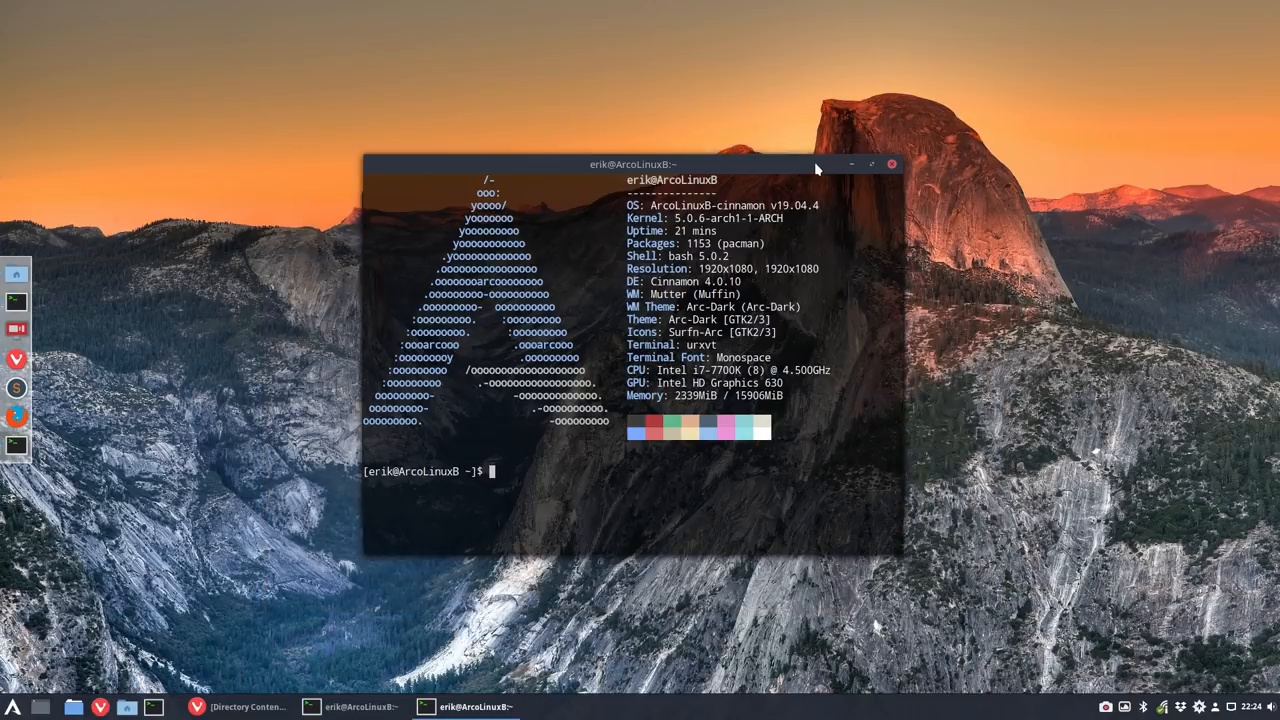
pyautogui.moveTo(632, 164); pyautogui.dragTo(470, 72)
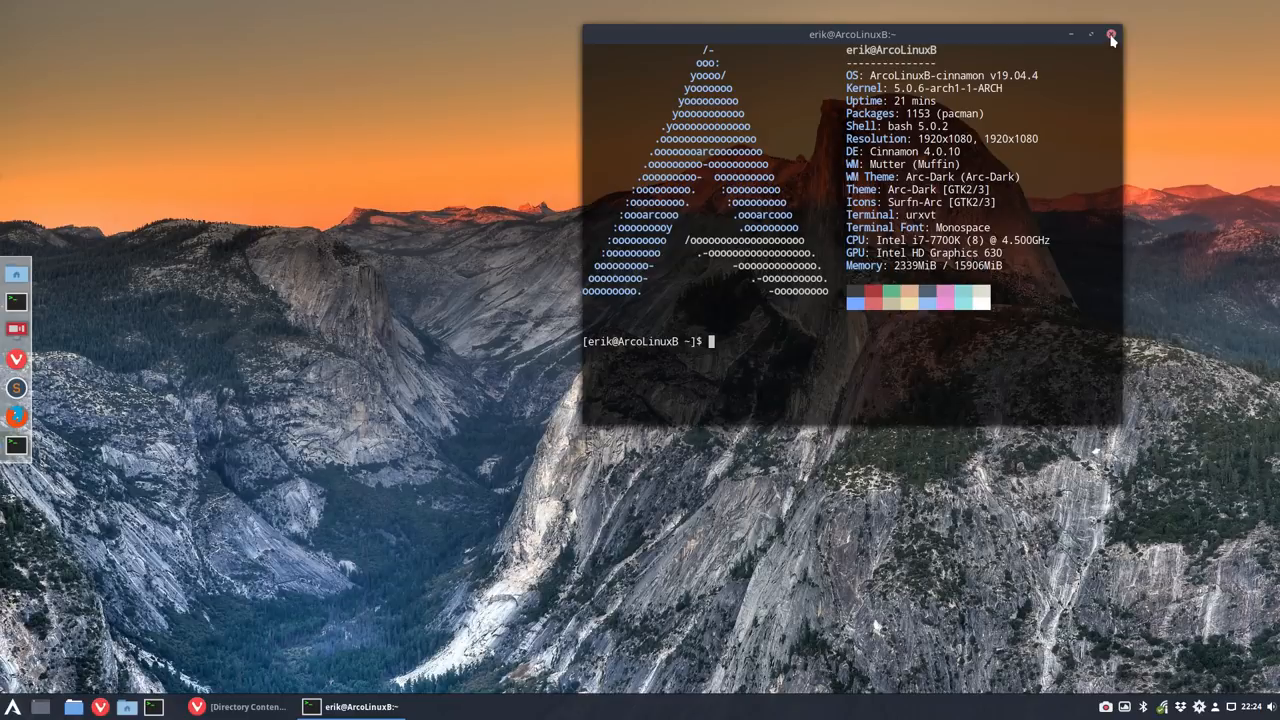
pyautogui.click(1110, 36)
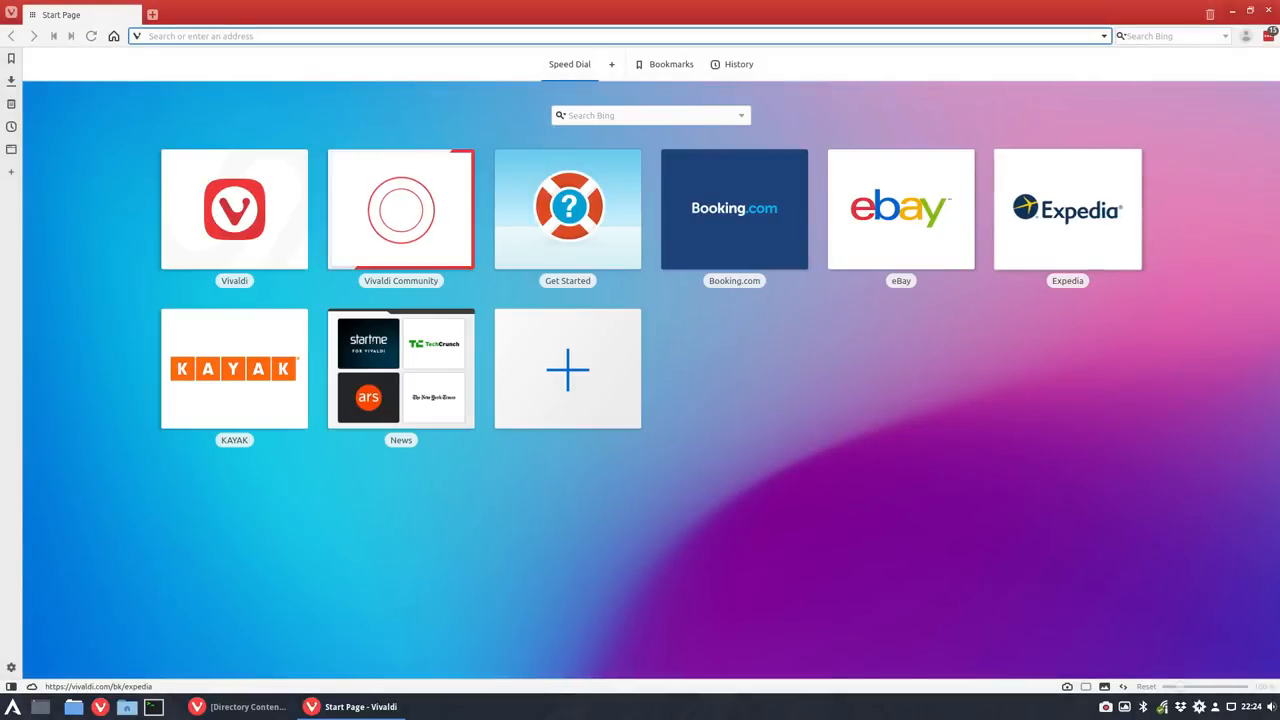
# - Close the shortcut-launched Vivaldi start page, confirming the close dialog with Yes
pyautogui.click(1270, 12)
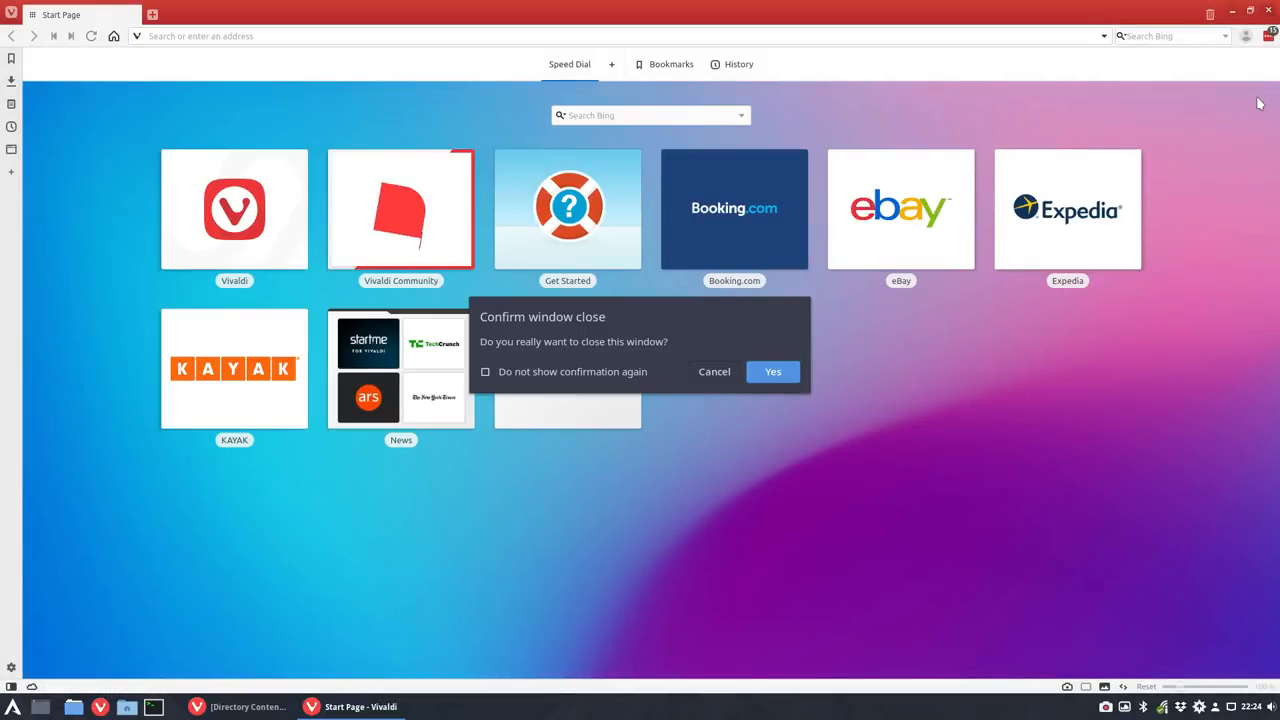
pyautogui.click(772, 370)
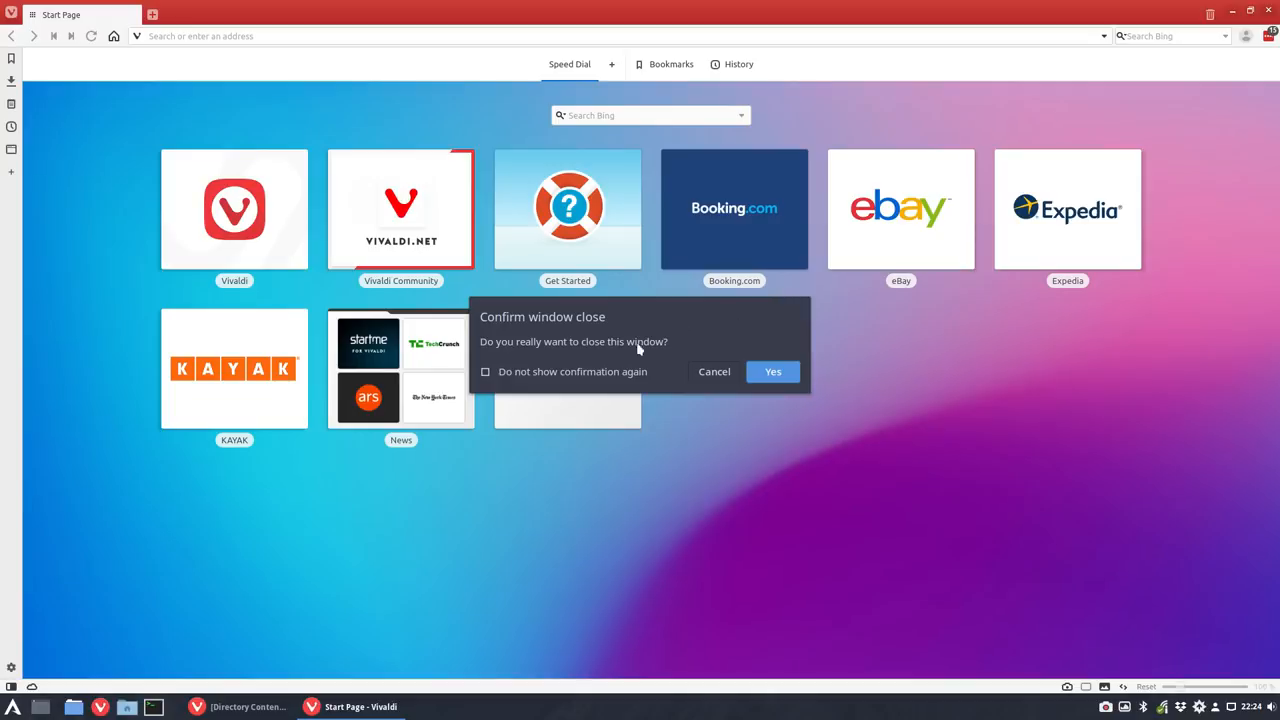
pyautogui.click(772, 370)
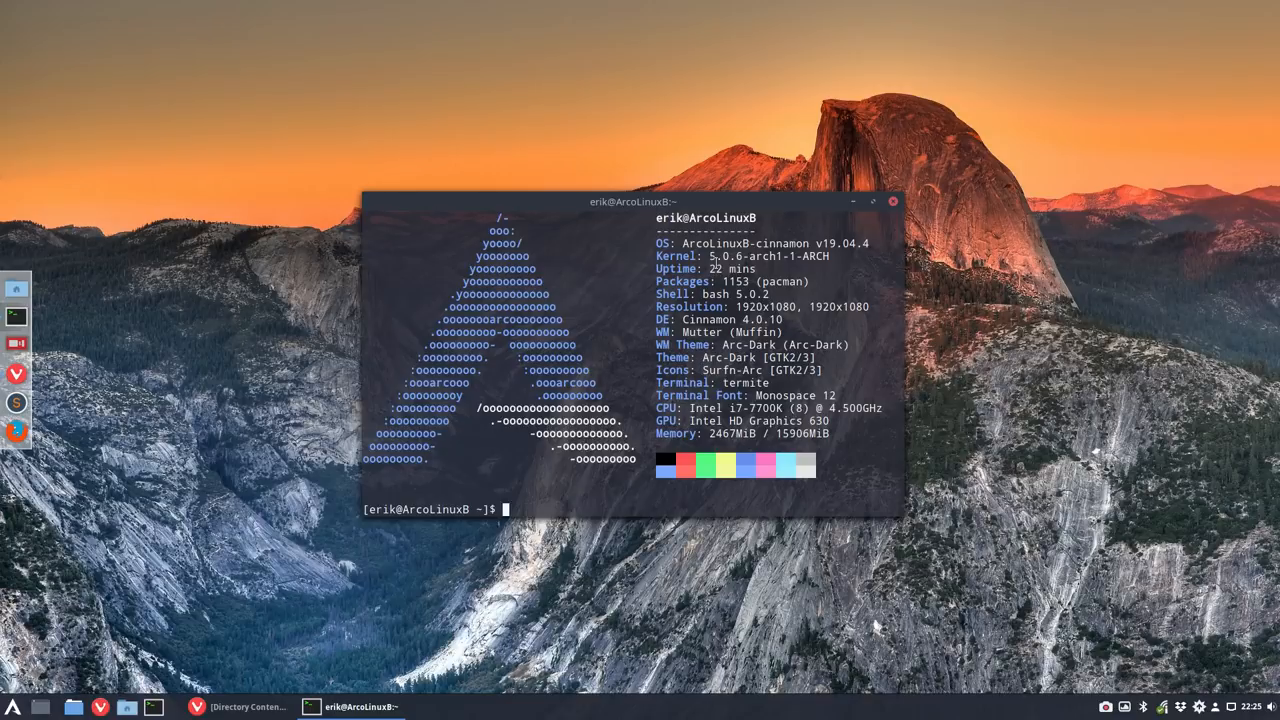
# - Run inxi -b to print a brief summary of kernel, CPU, graphics, network and memory
pyautogui.write('inxi -b')
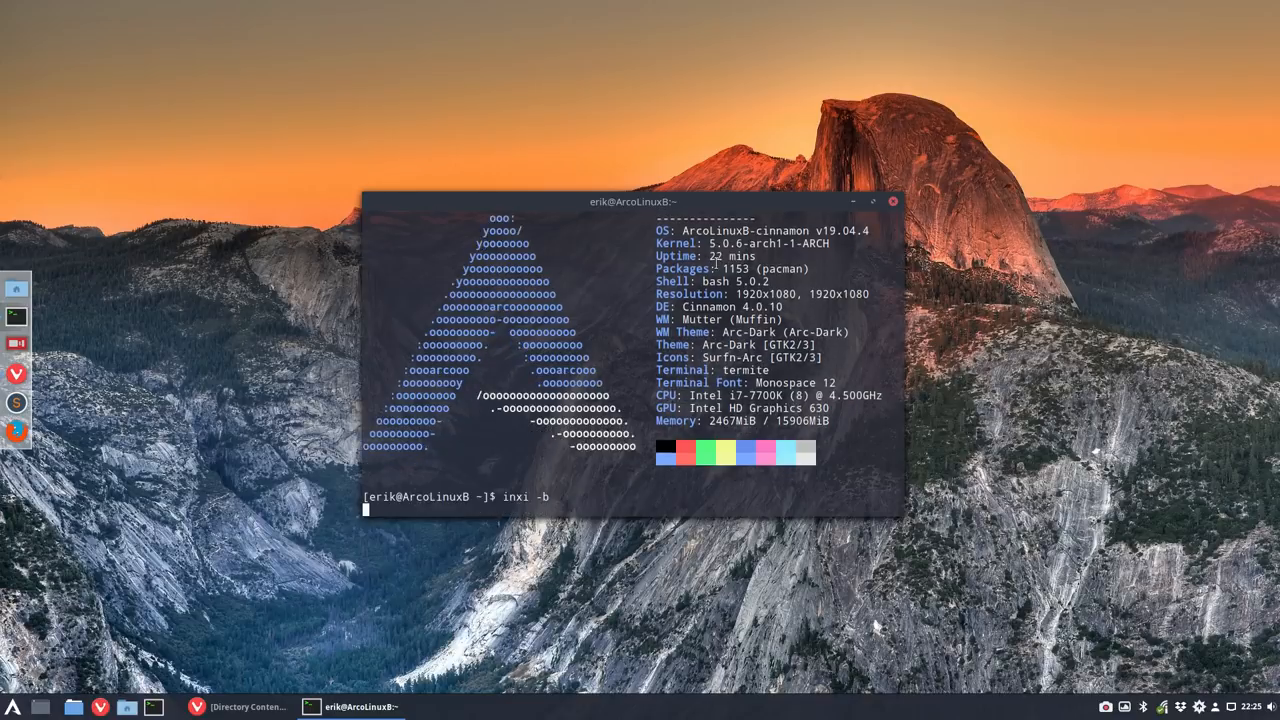
pyautogui.press('Return')
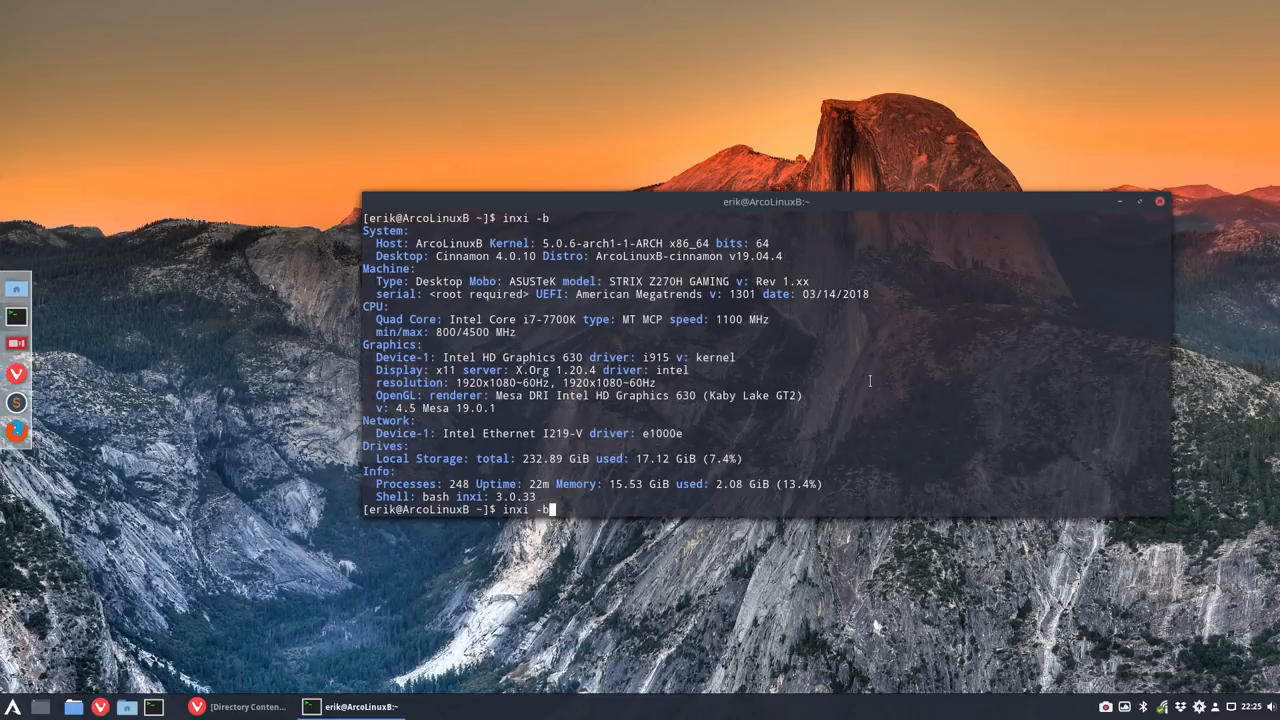
pyautogui.press('Return')
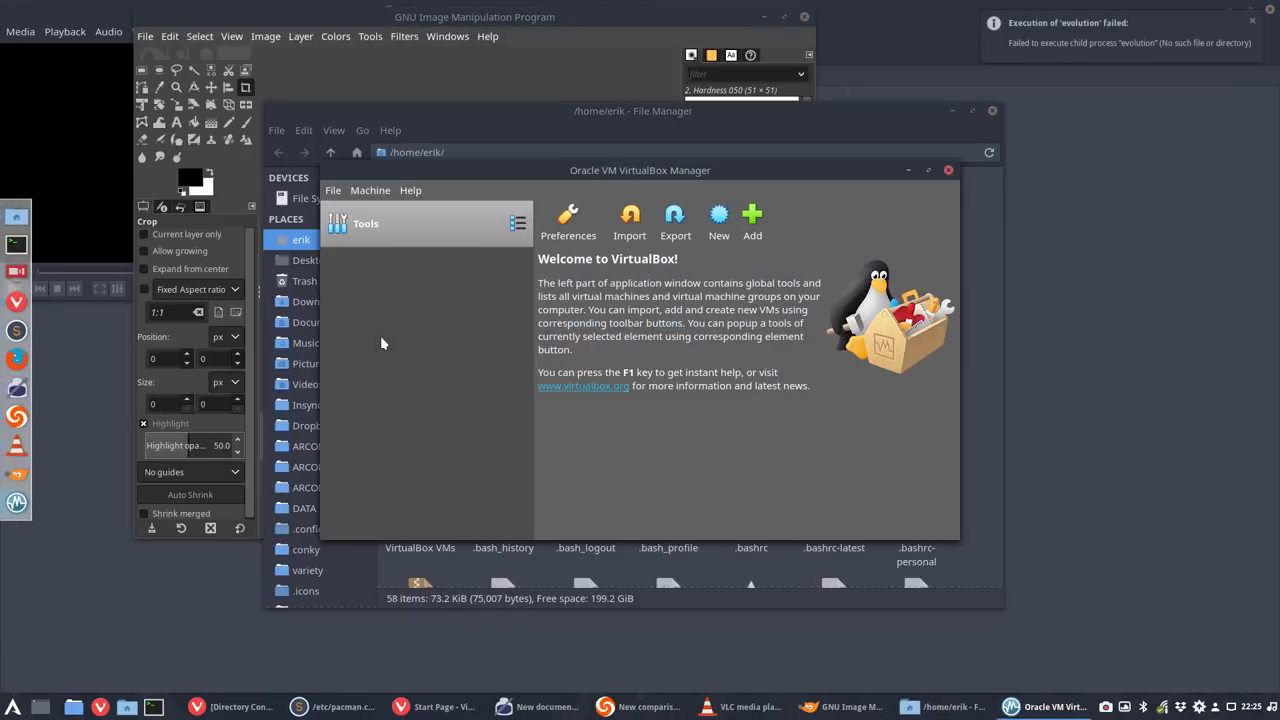
# - Close the launched Spotify, VirtualBox, Thunar, Meld and Inkscape windows back to the bare desktop
pyautogui.click(1046, 708)
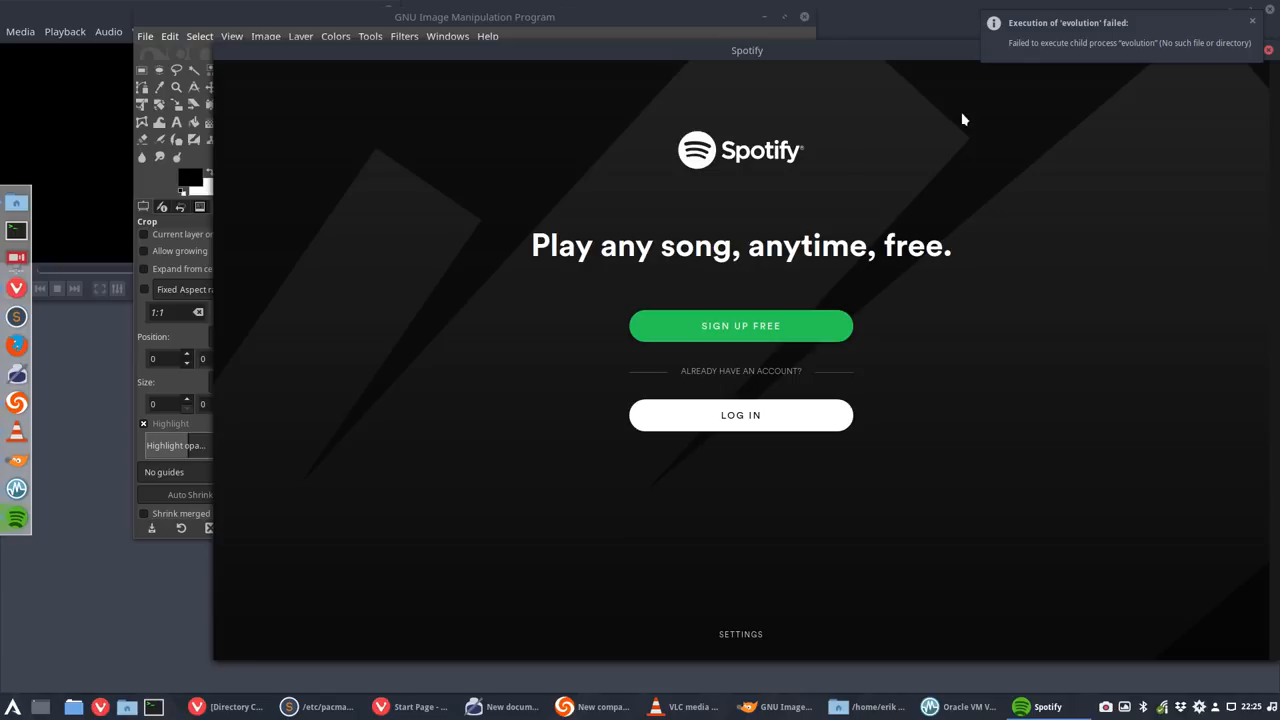
pyautogui.moveTo(1130, 50)
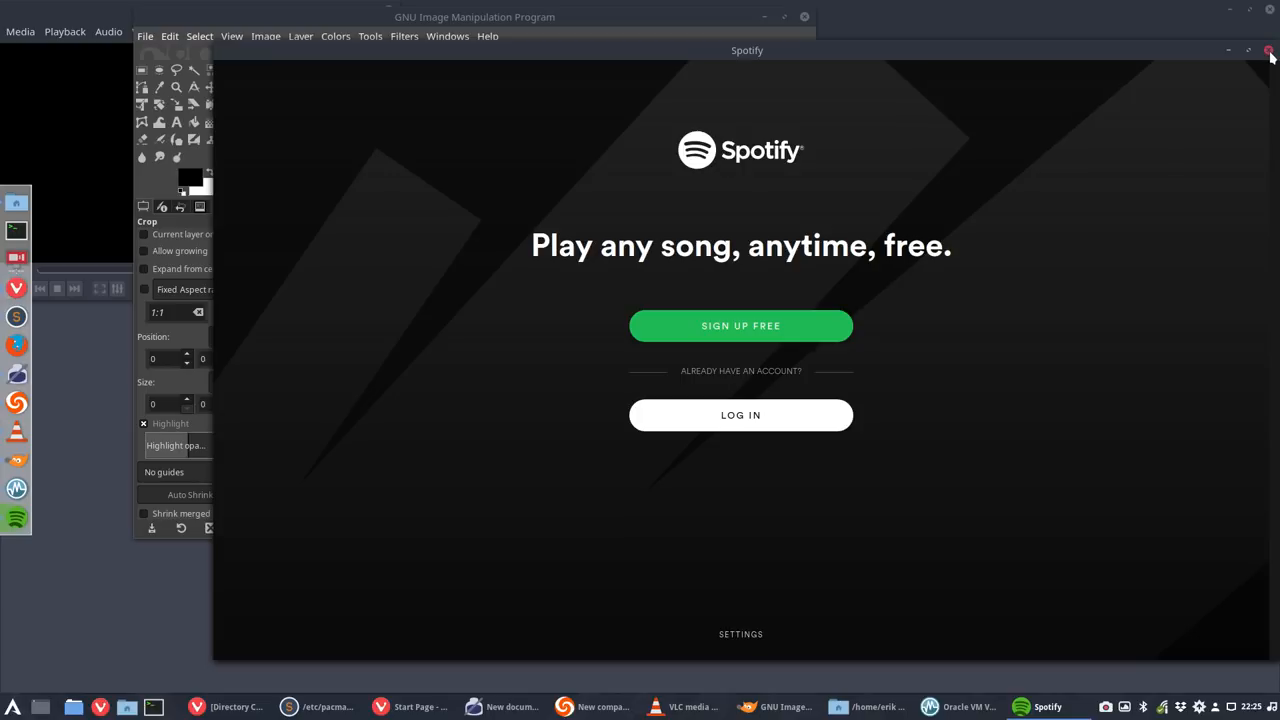
pyautogui.click(1270, 52)
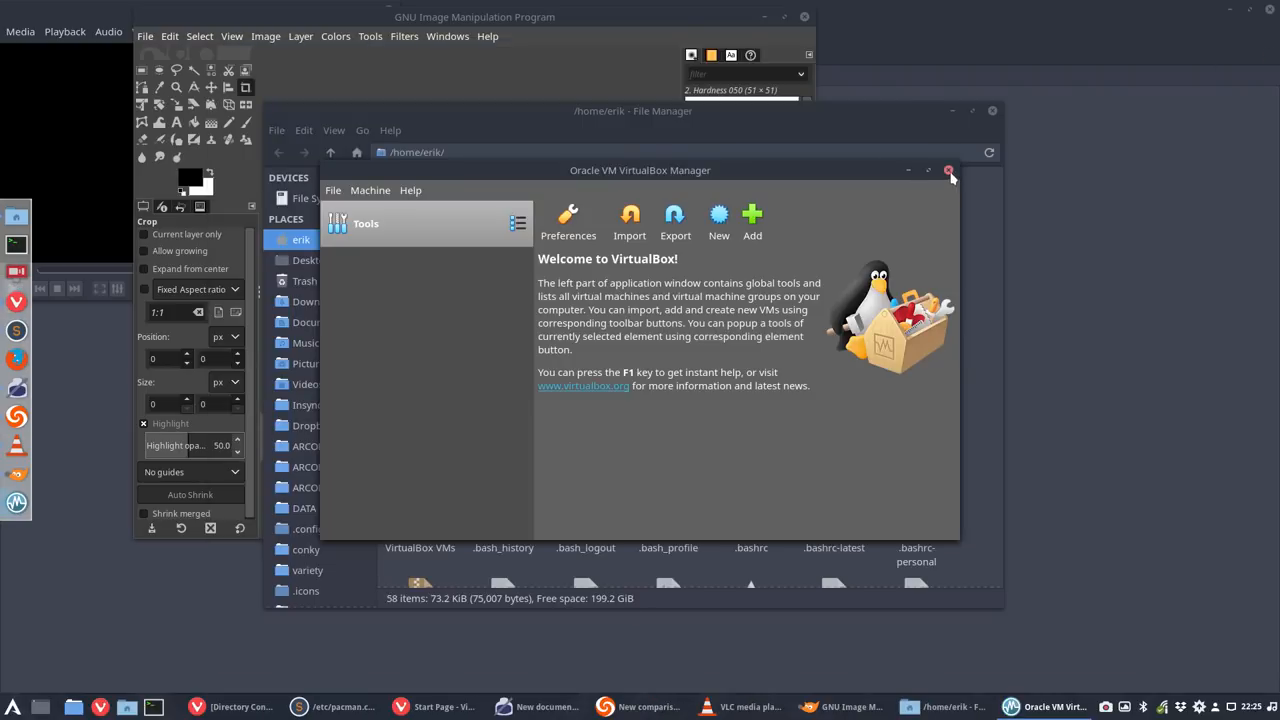
pyautogui.click(948, 170)
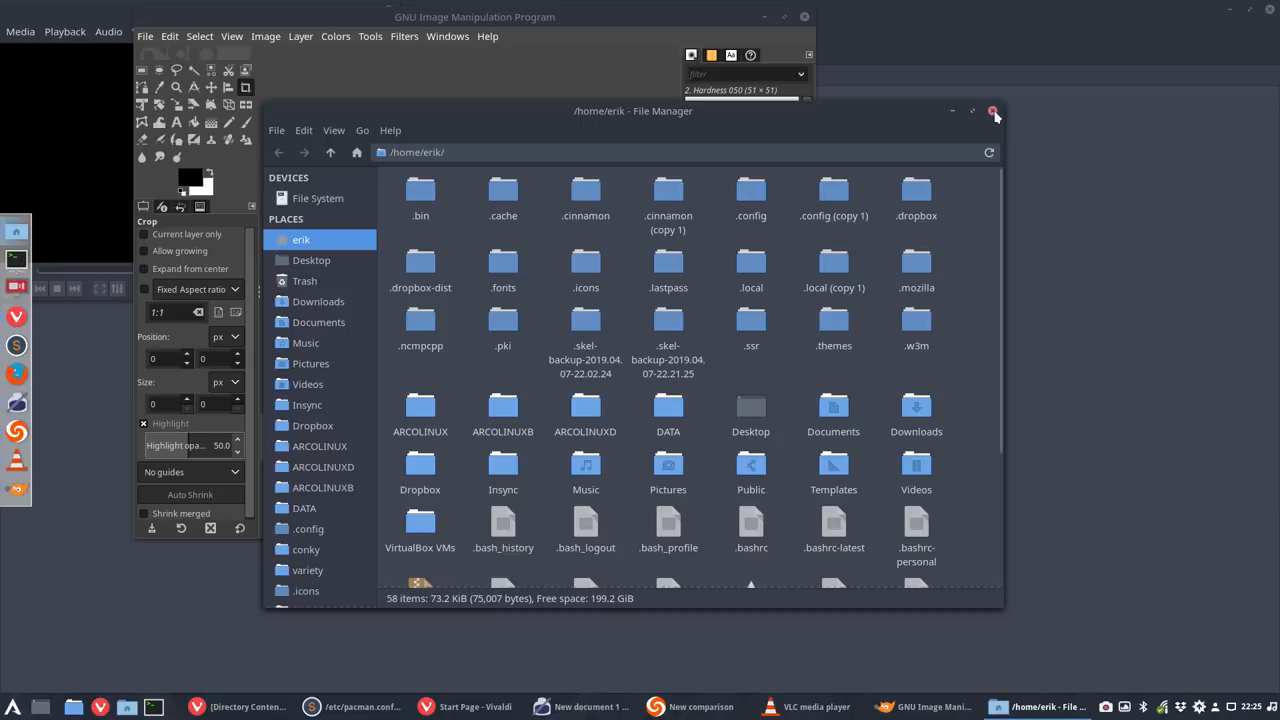
pyautogui.click(994, 112)
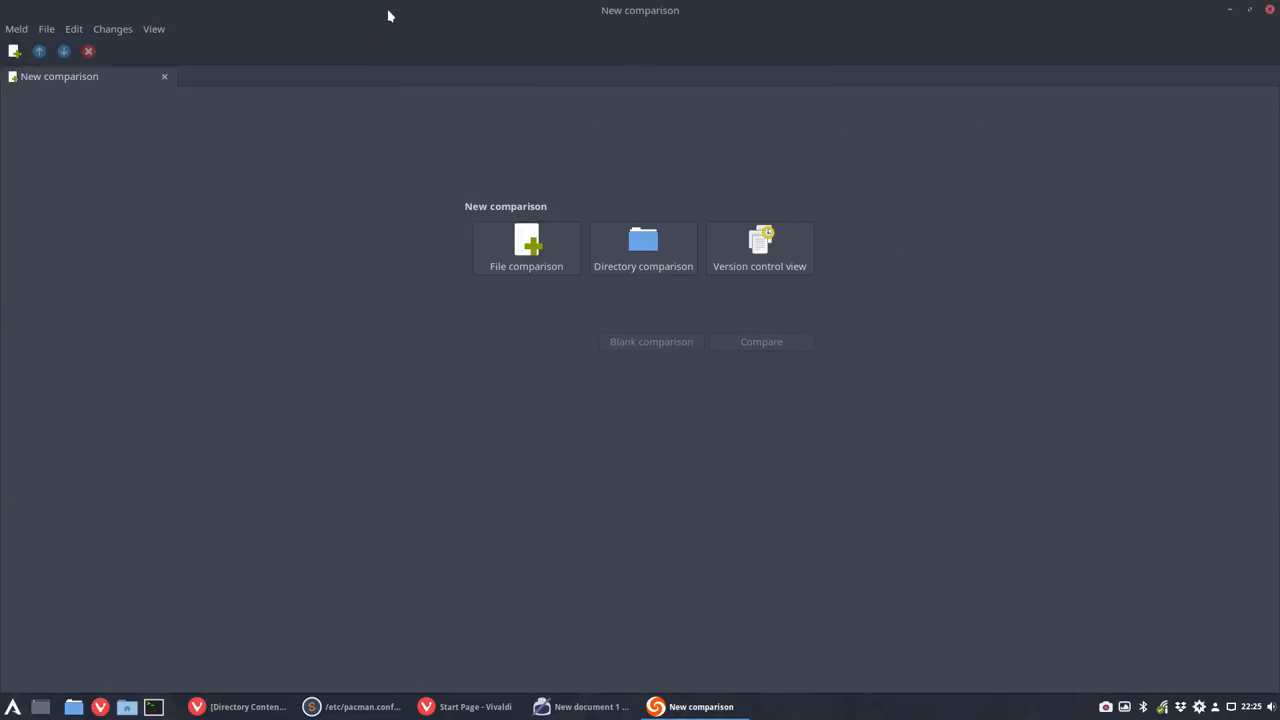
pyautogui.click(592, 706)
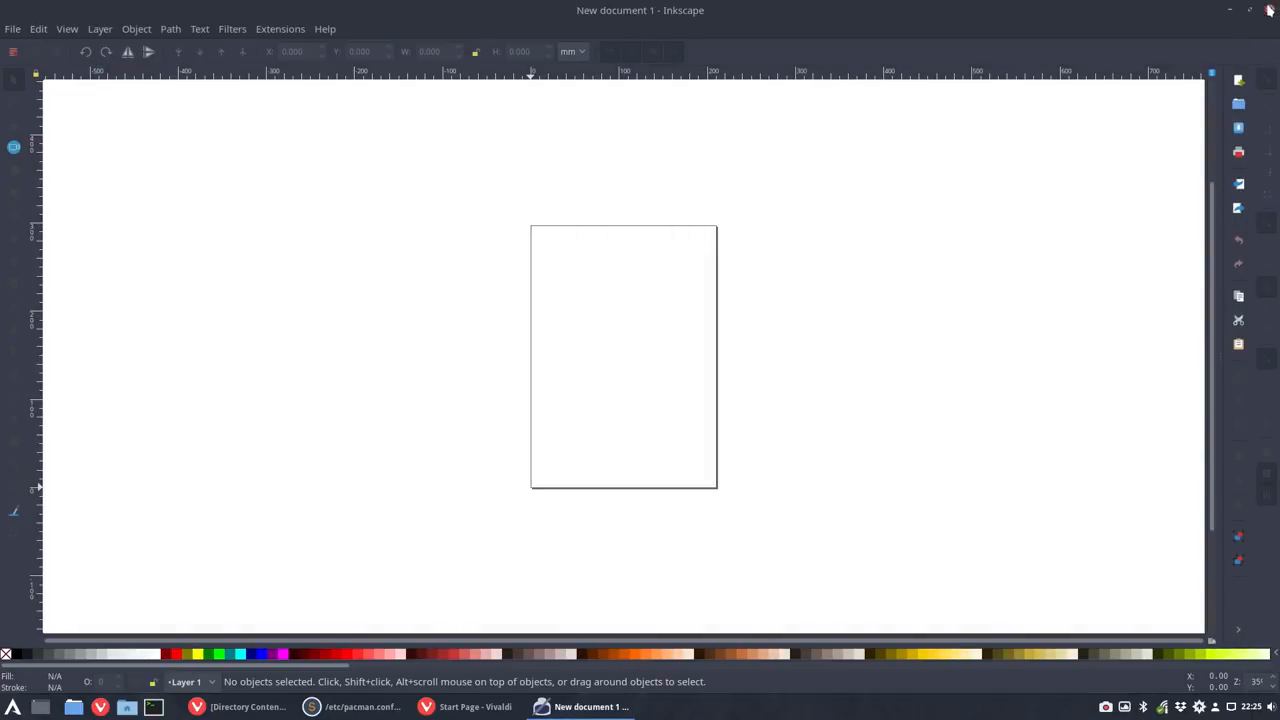
pyautogui.click(1228, 10)
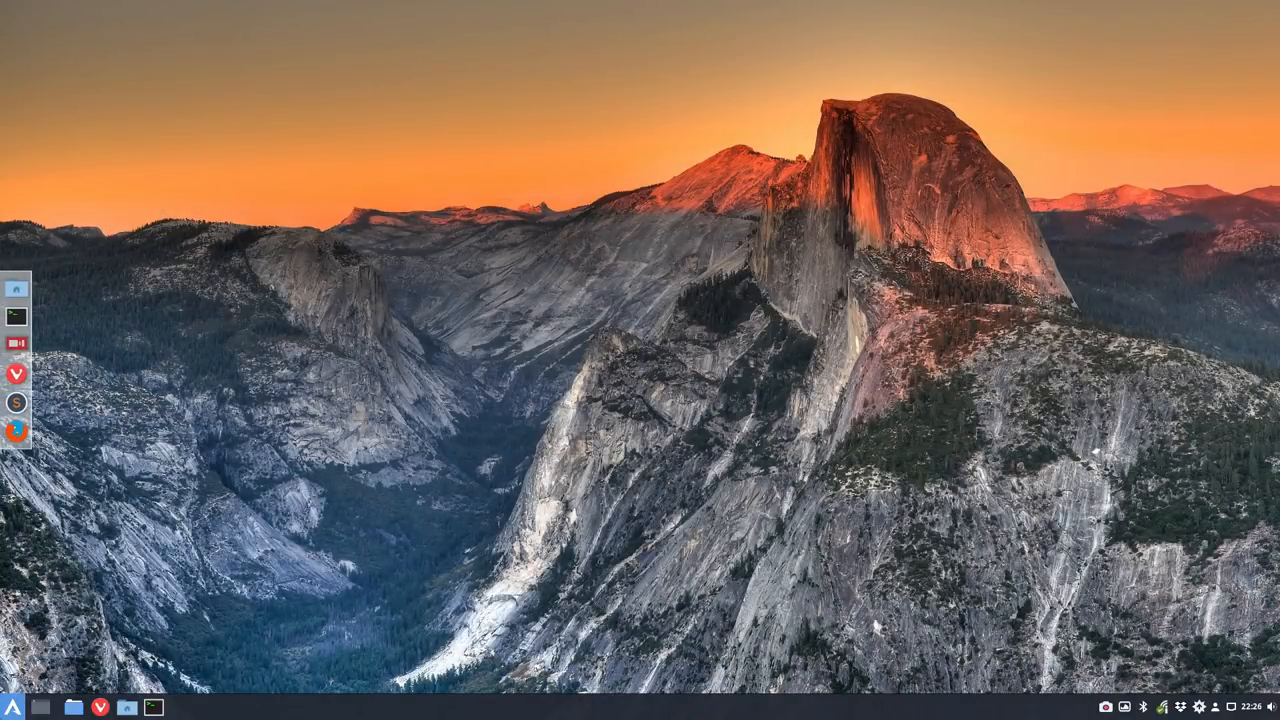
# - Bring up Keyboard settings from the menu on its Shortcuts page, maximized
pyautogui.click(12, 708)
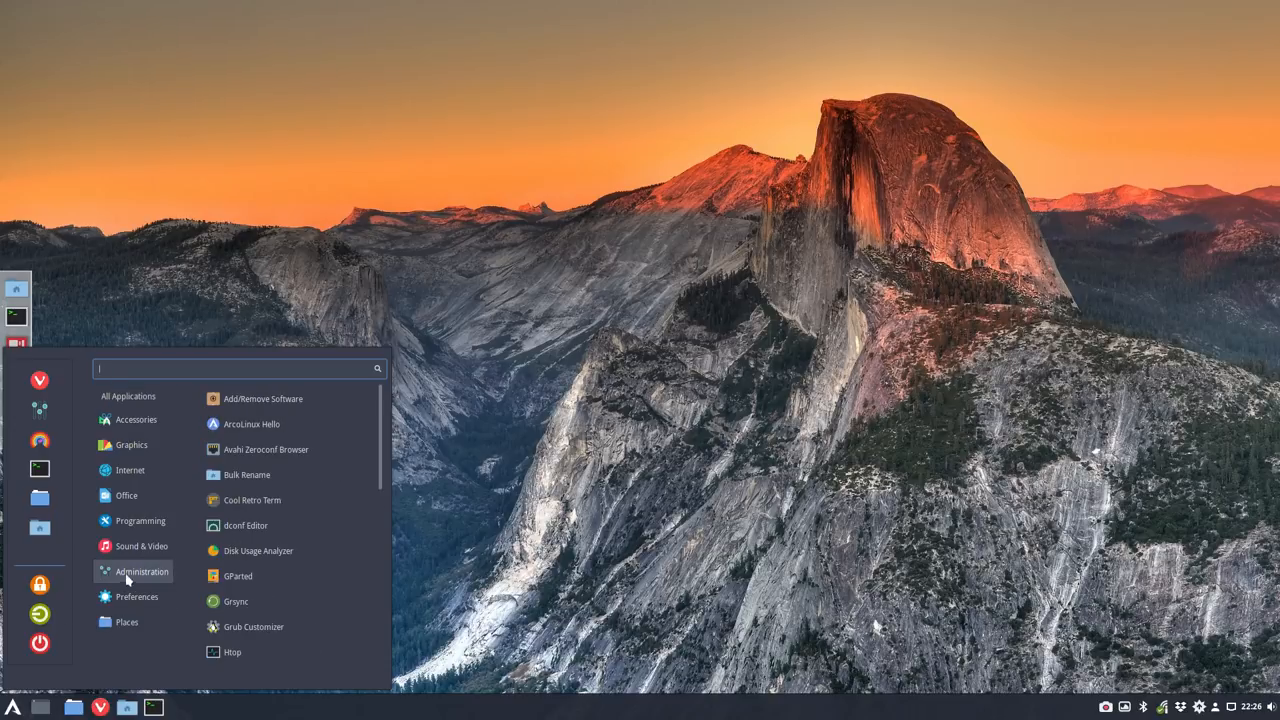
pyautogui.click(128, 396)
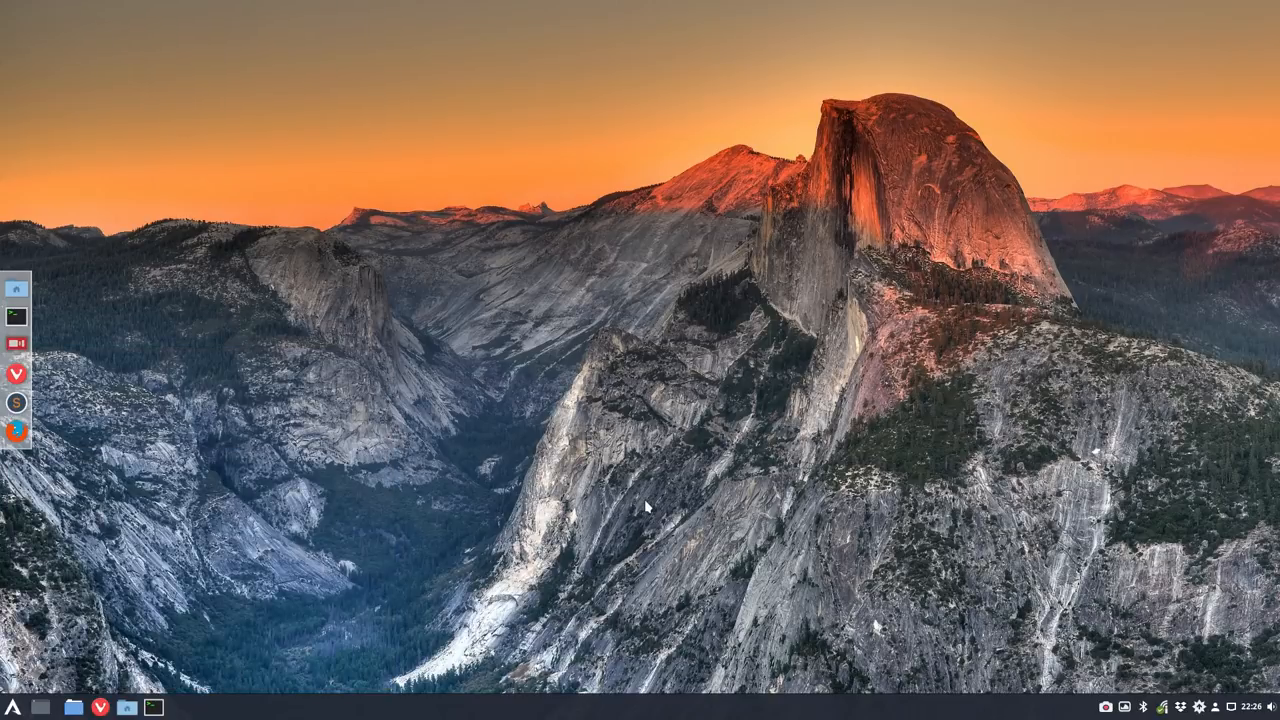
pyautogui.click(12, 708)
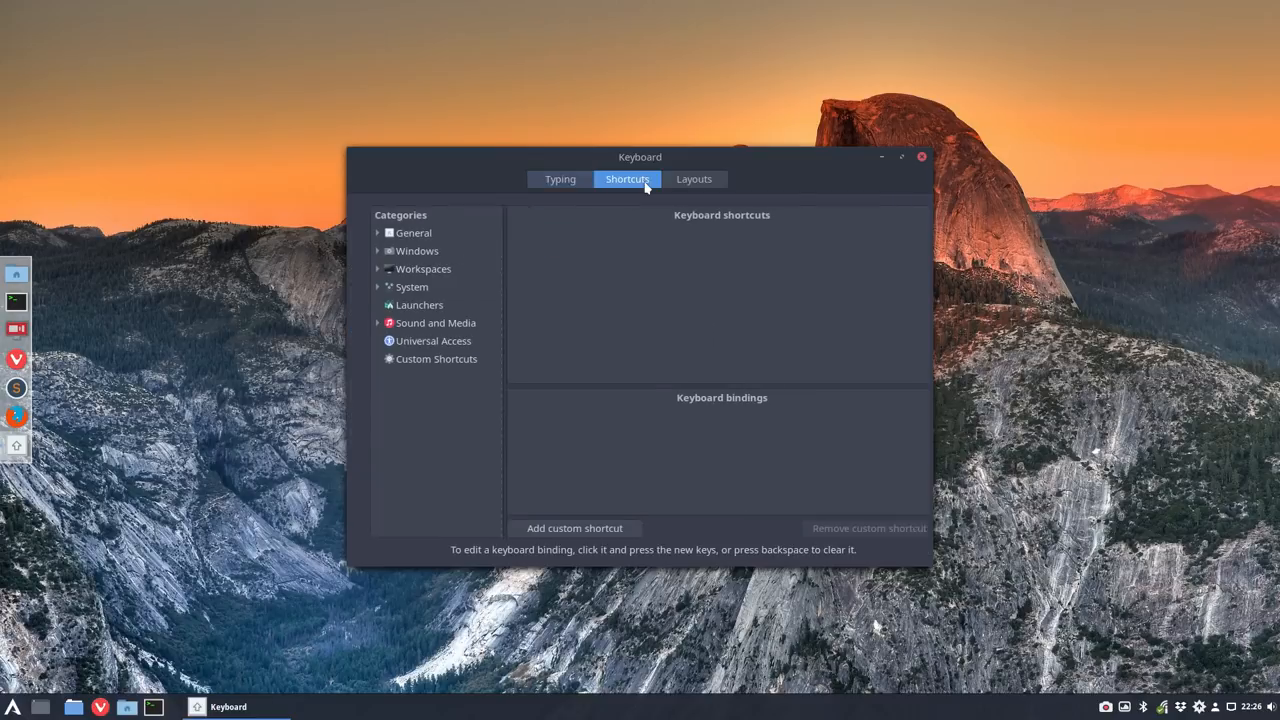
pyautogui.click(436, 358)
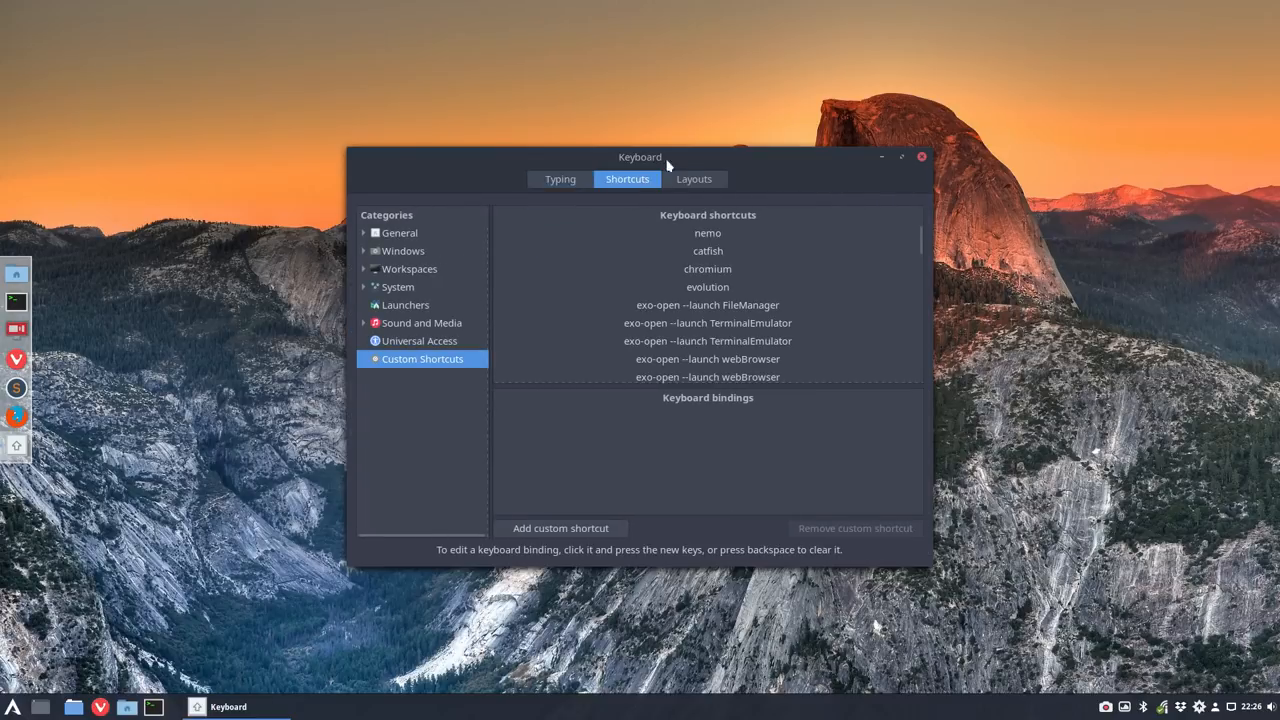
pyautogui.click(900, 156)
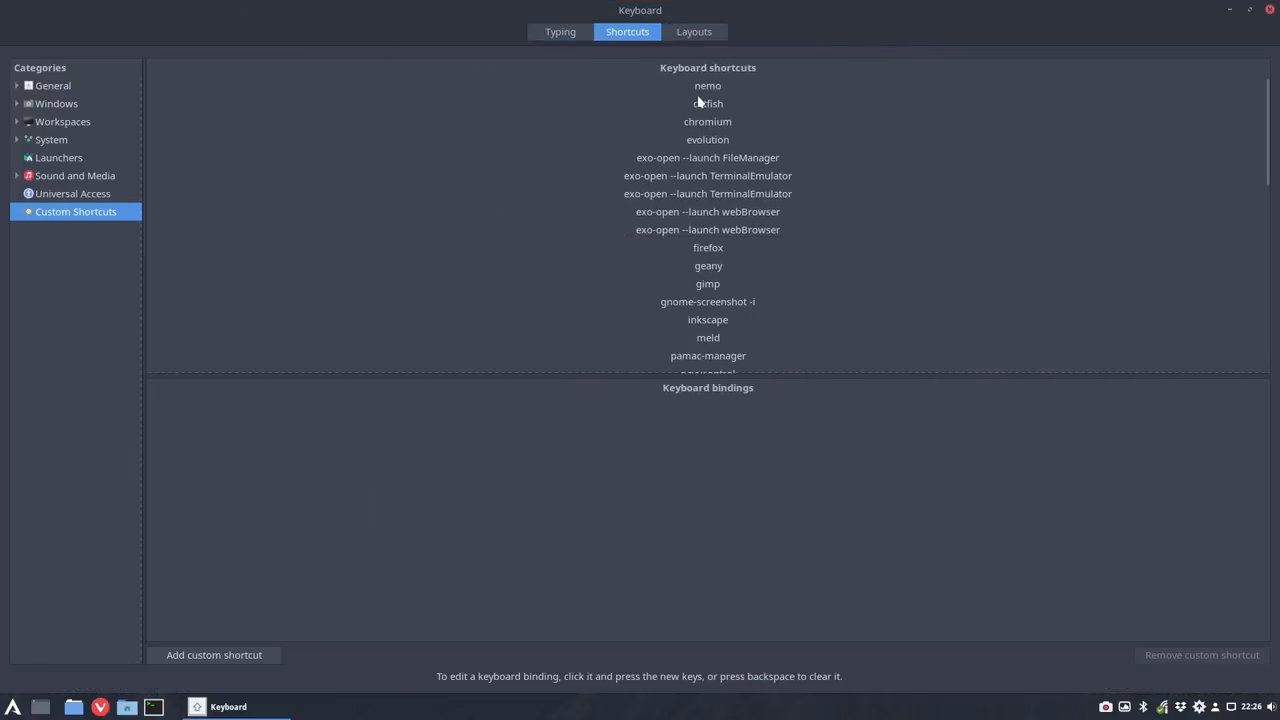
# - Review the custom shortcut bindings for nemo, firefox and inkscape, then trigger the pamac-manager shortcut
pyautogui.click(708, 84)
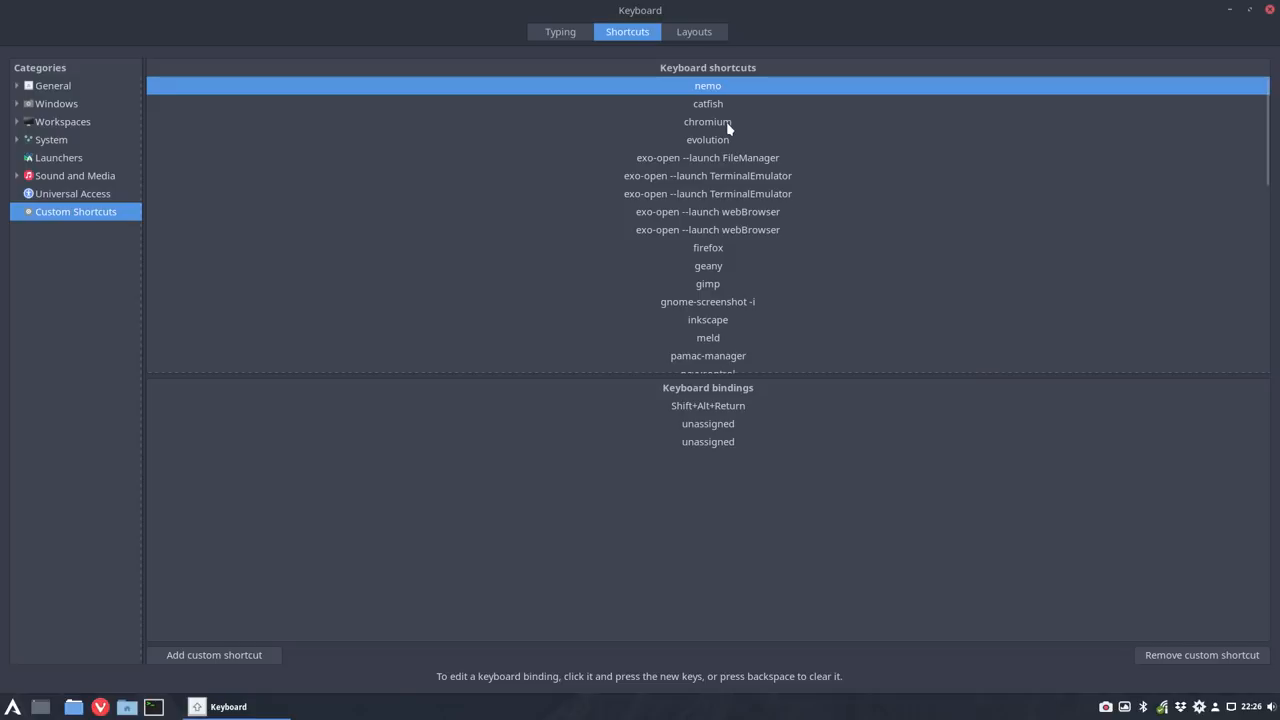
pyautogui.scroll(-3)
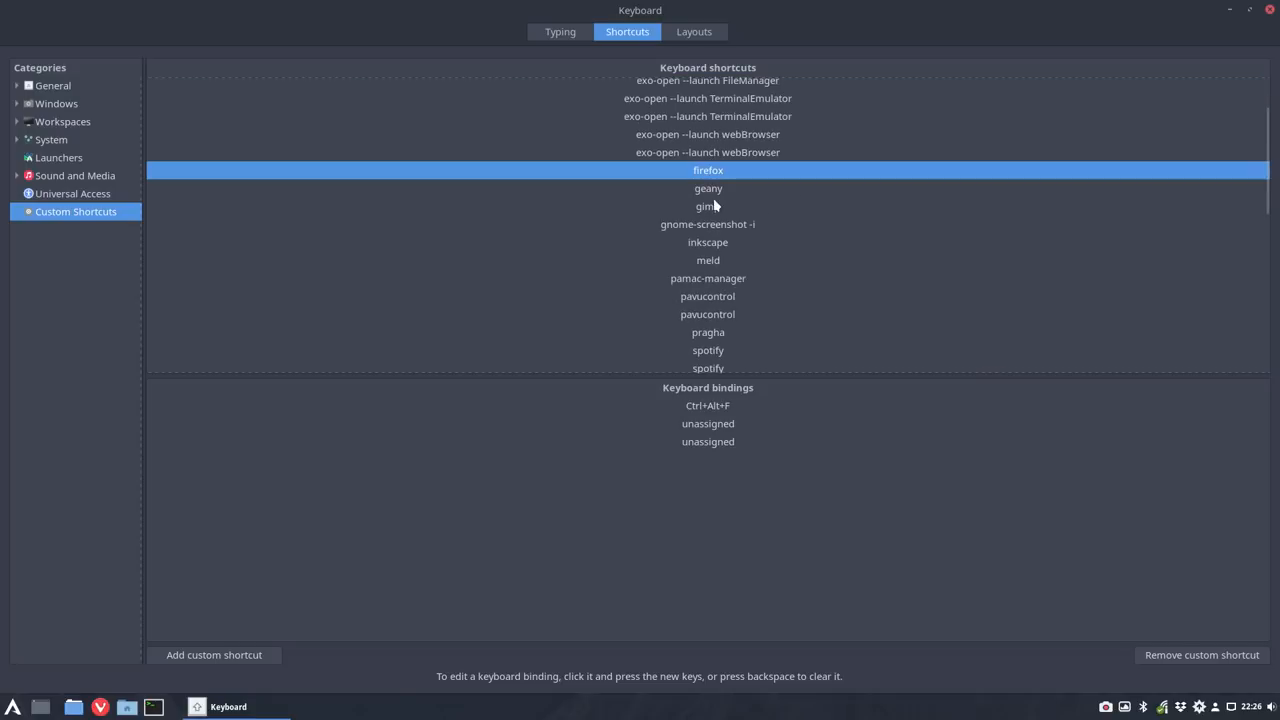
pyautogui.click(708, 242)
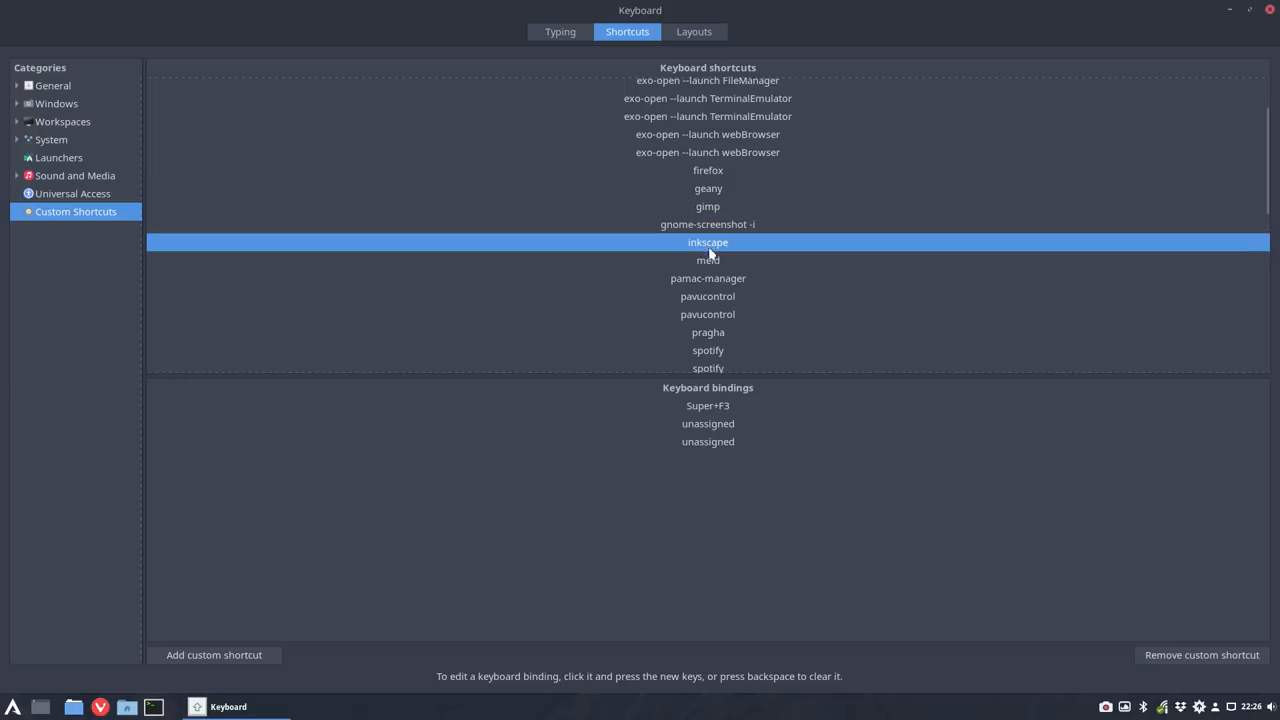
pyautogui.click(708, 278)
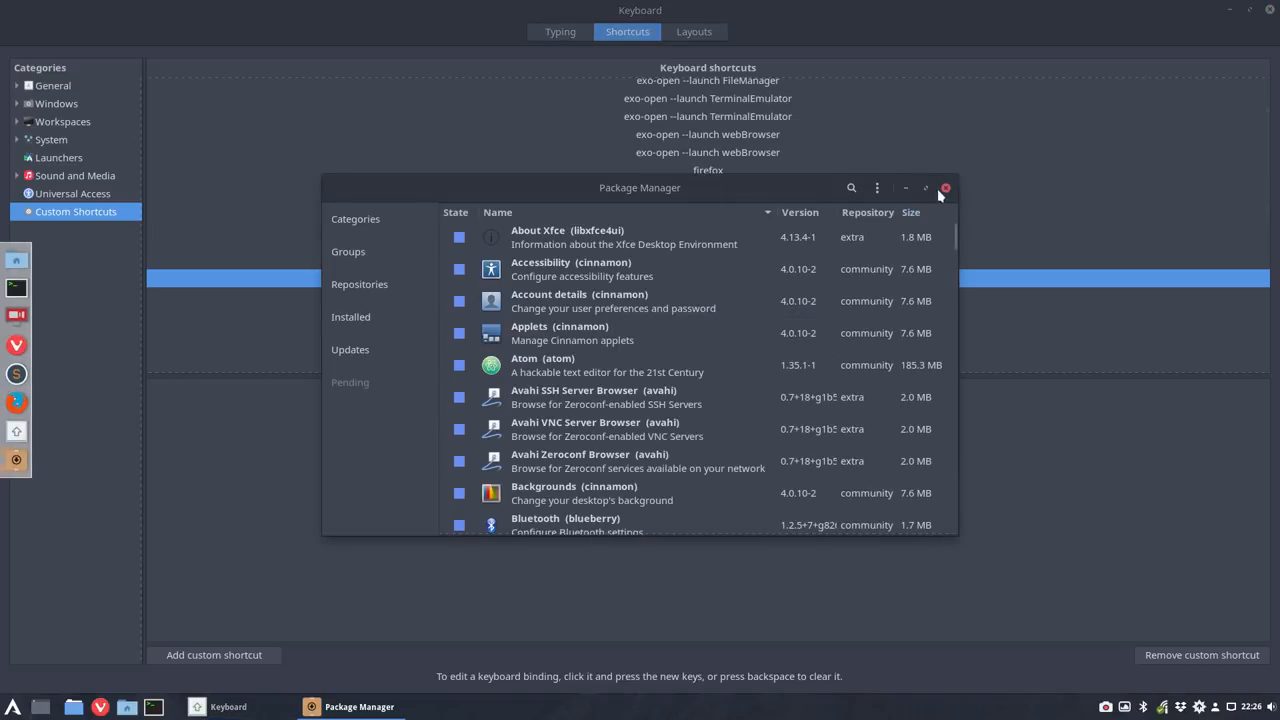
pyautogui.click(944, 188)
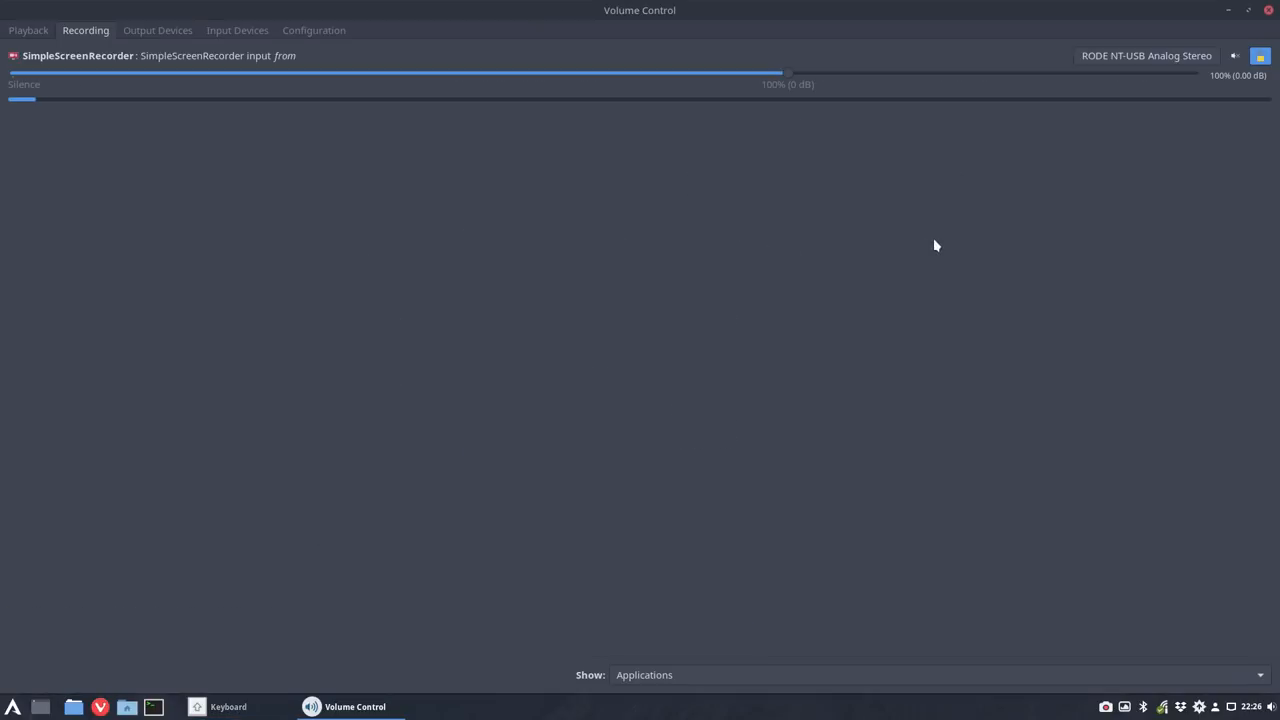
pyautogui.click(228, 708)
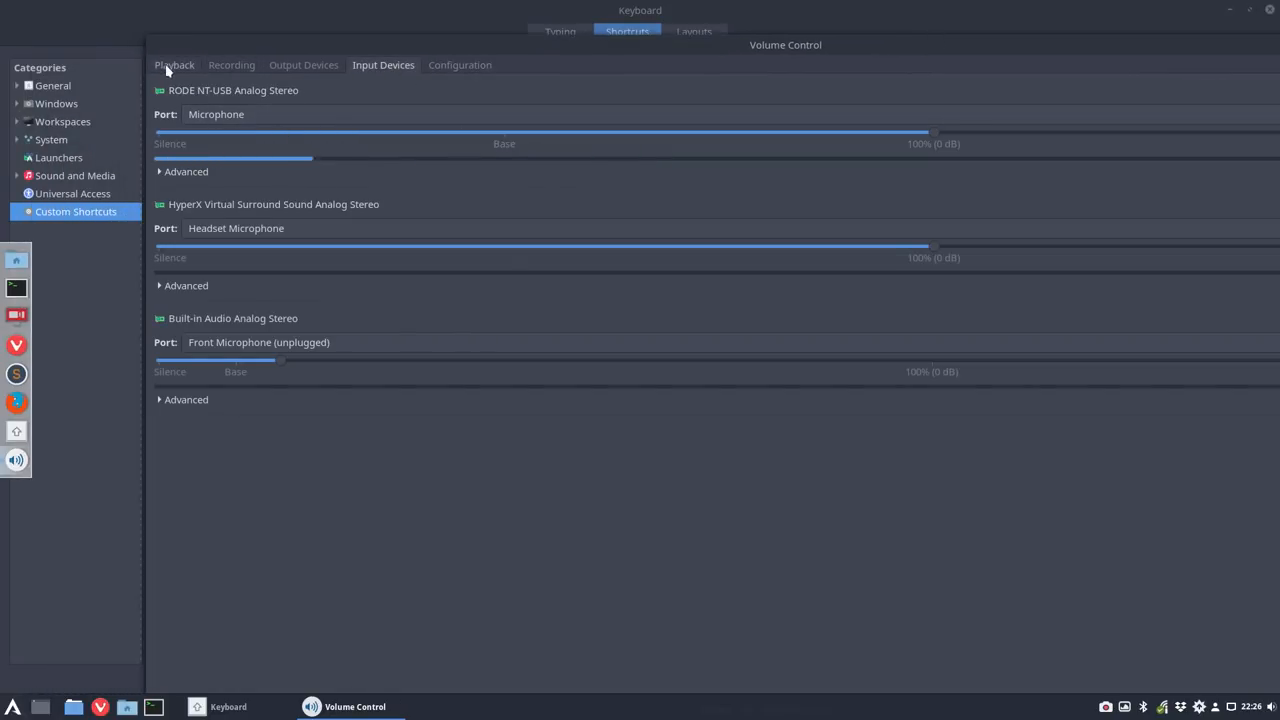
pyautogui.click(304, 64)
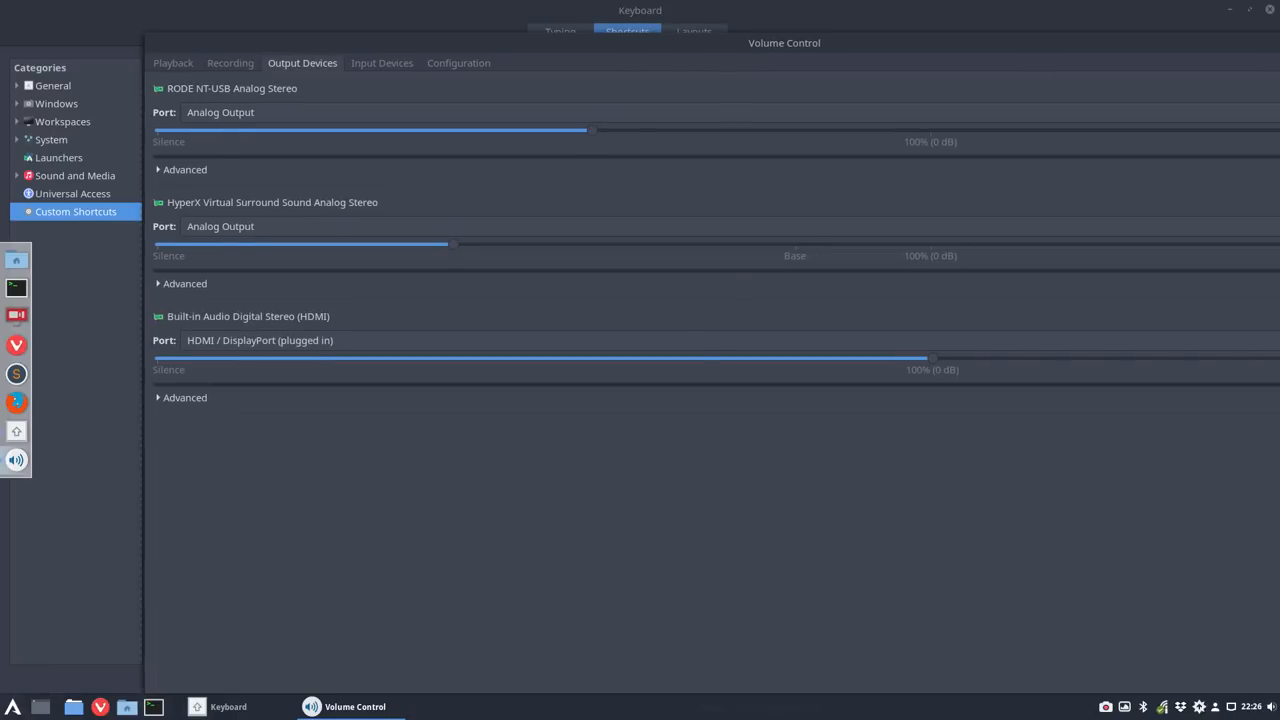
pyautogui.click(228, 708)
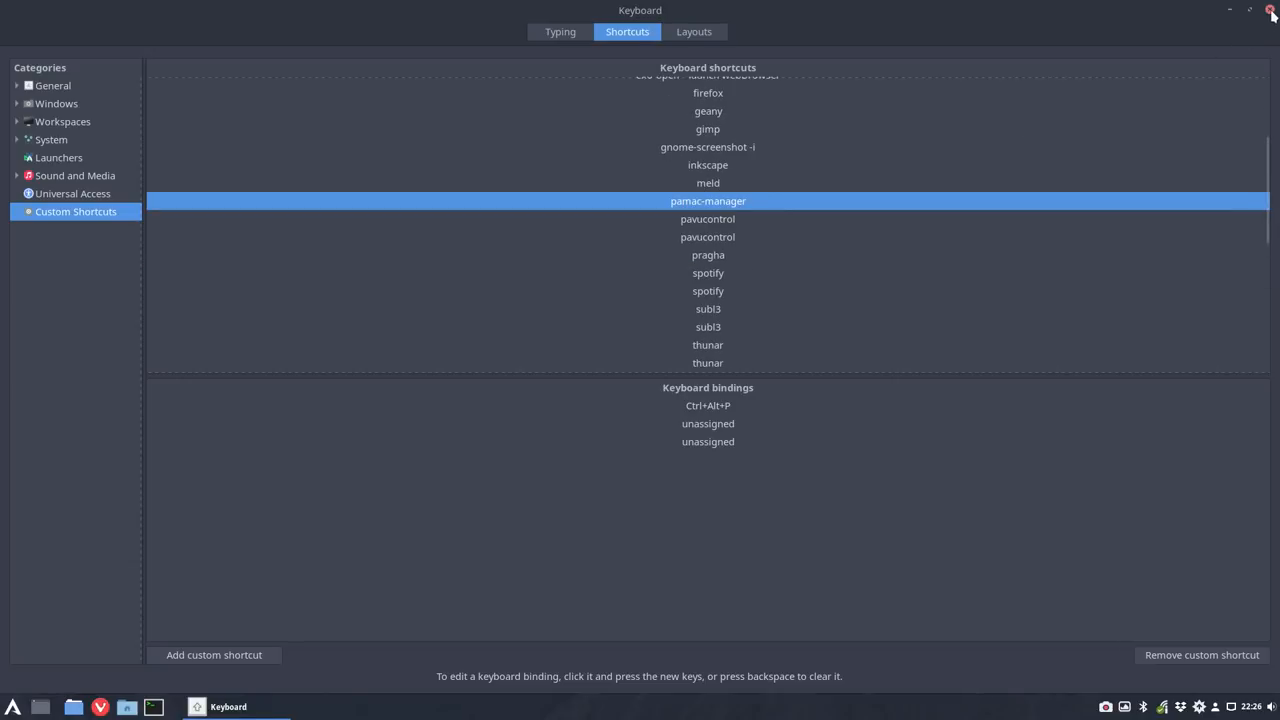
pyautogui.click(1272, 10)
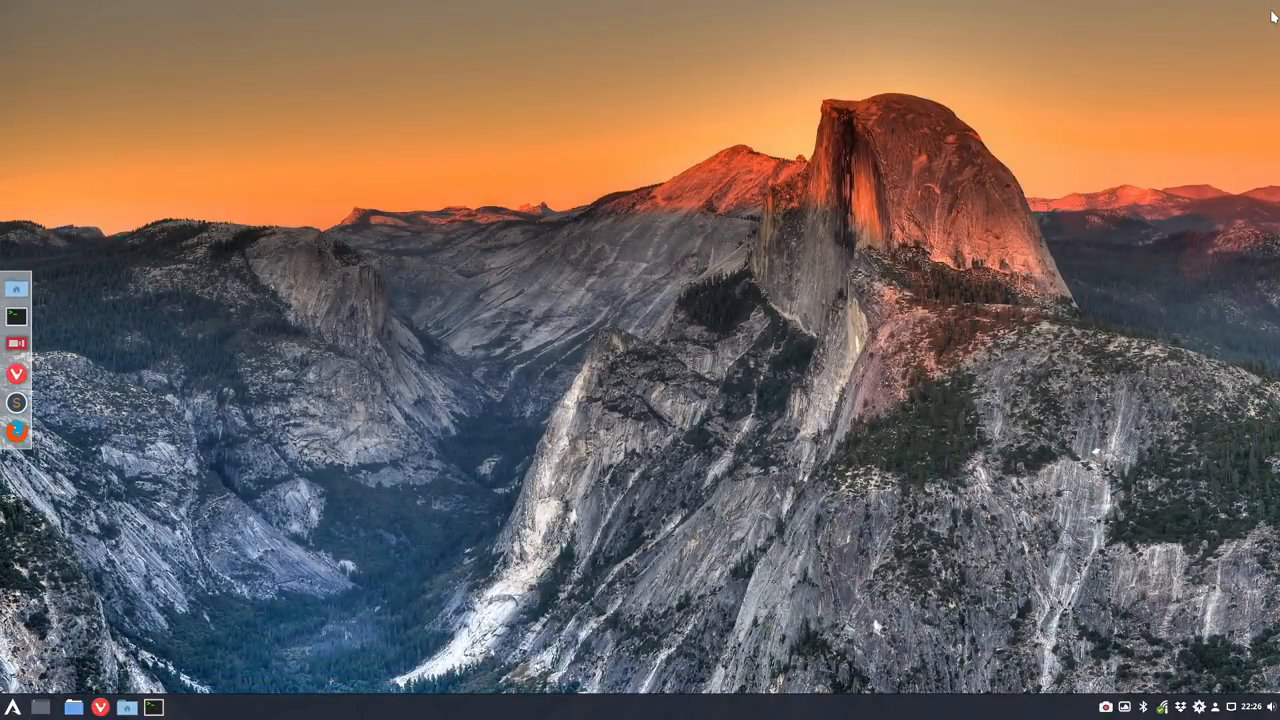